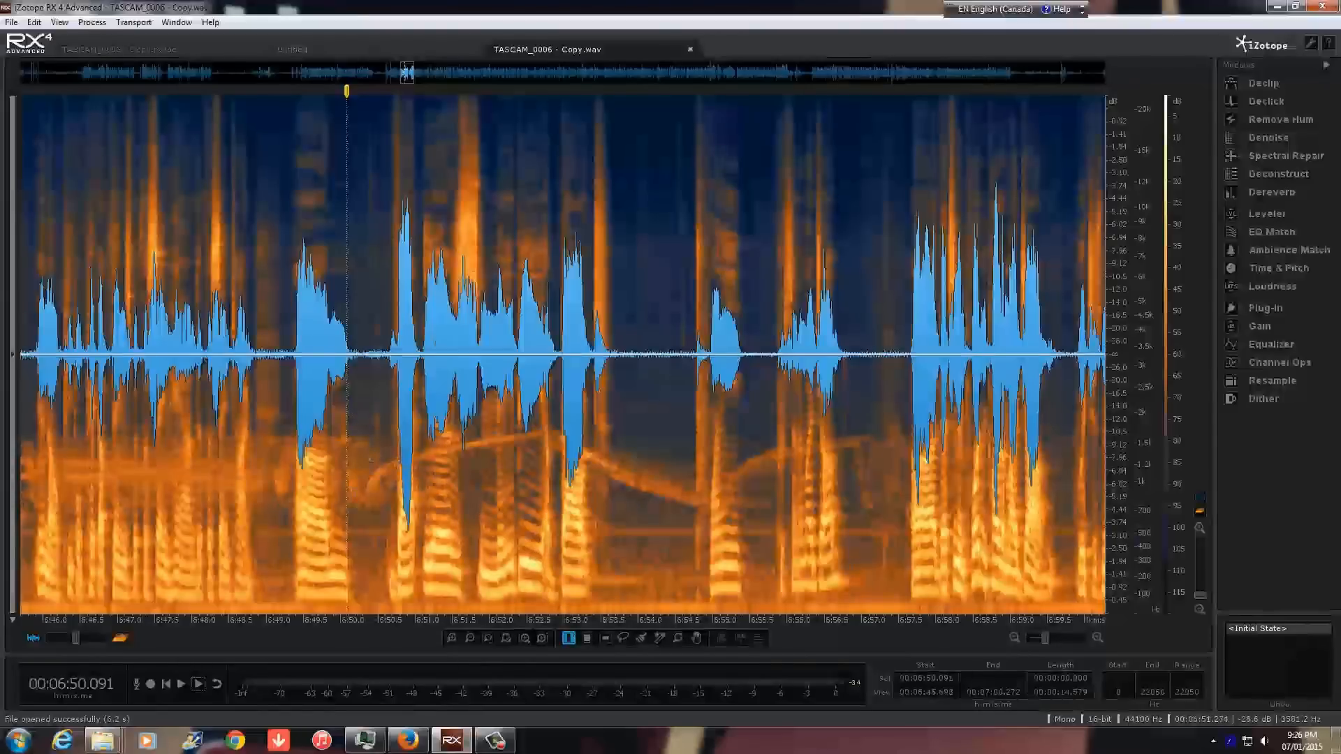
Open Spectral Repair from the Modules list, showing Replace mode with 512 bands
left_click(180, 683)
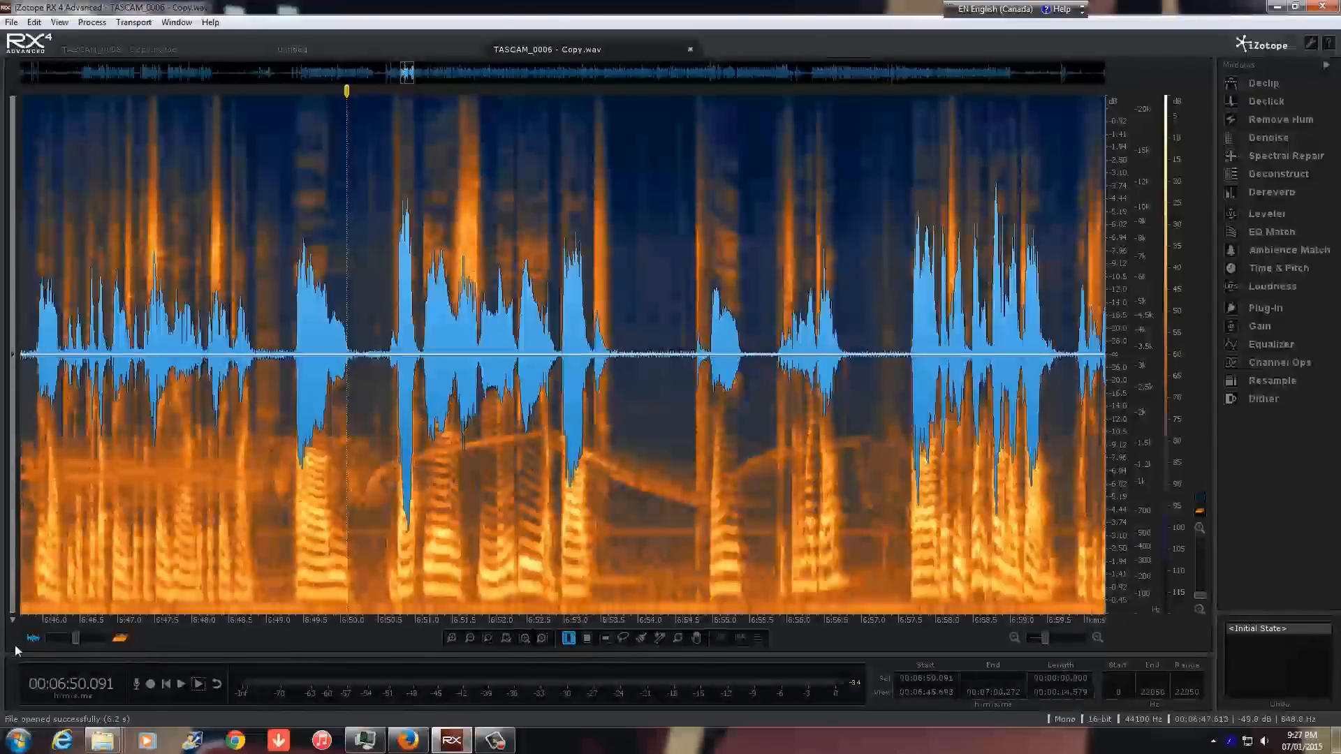
left_click(1285, 155)
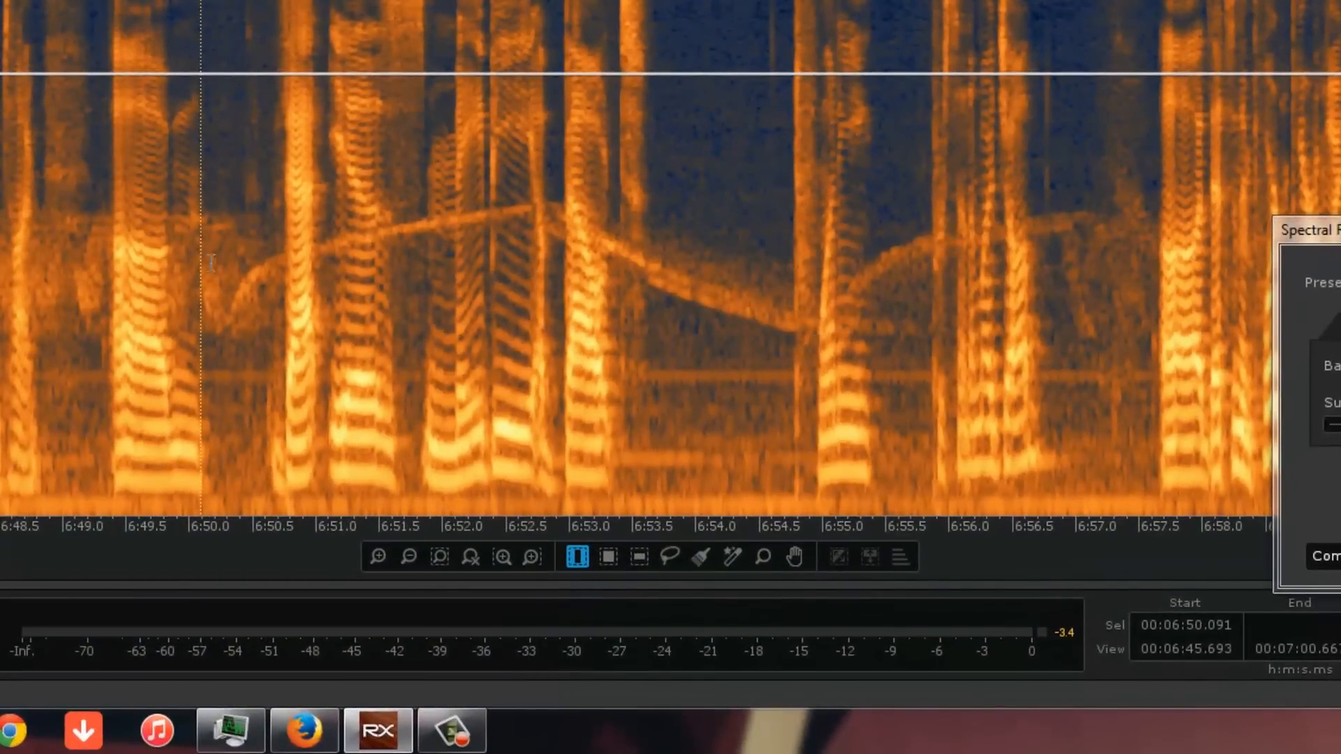
mouse_move(228, 323)
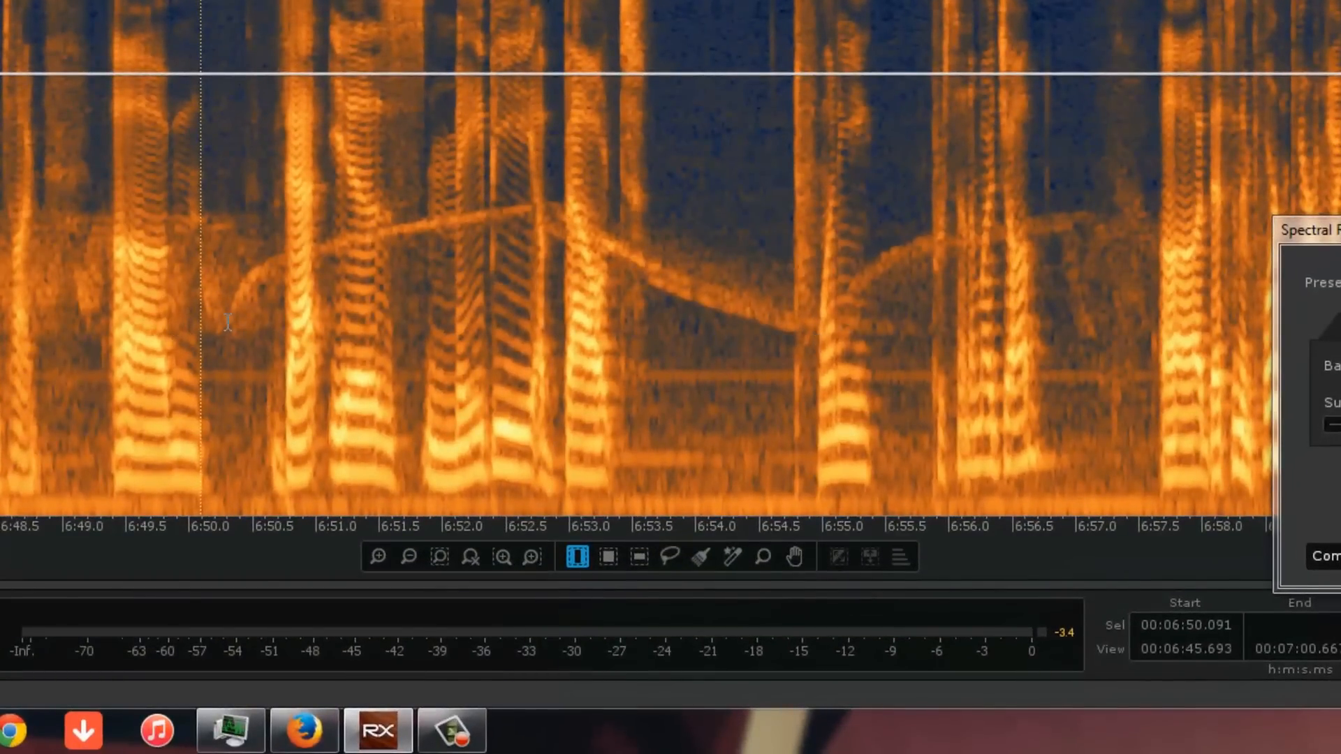
mouse_move(552, 210)
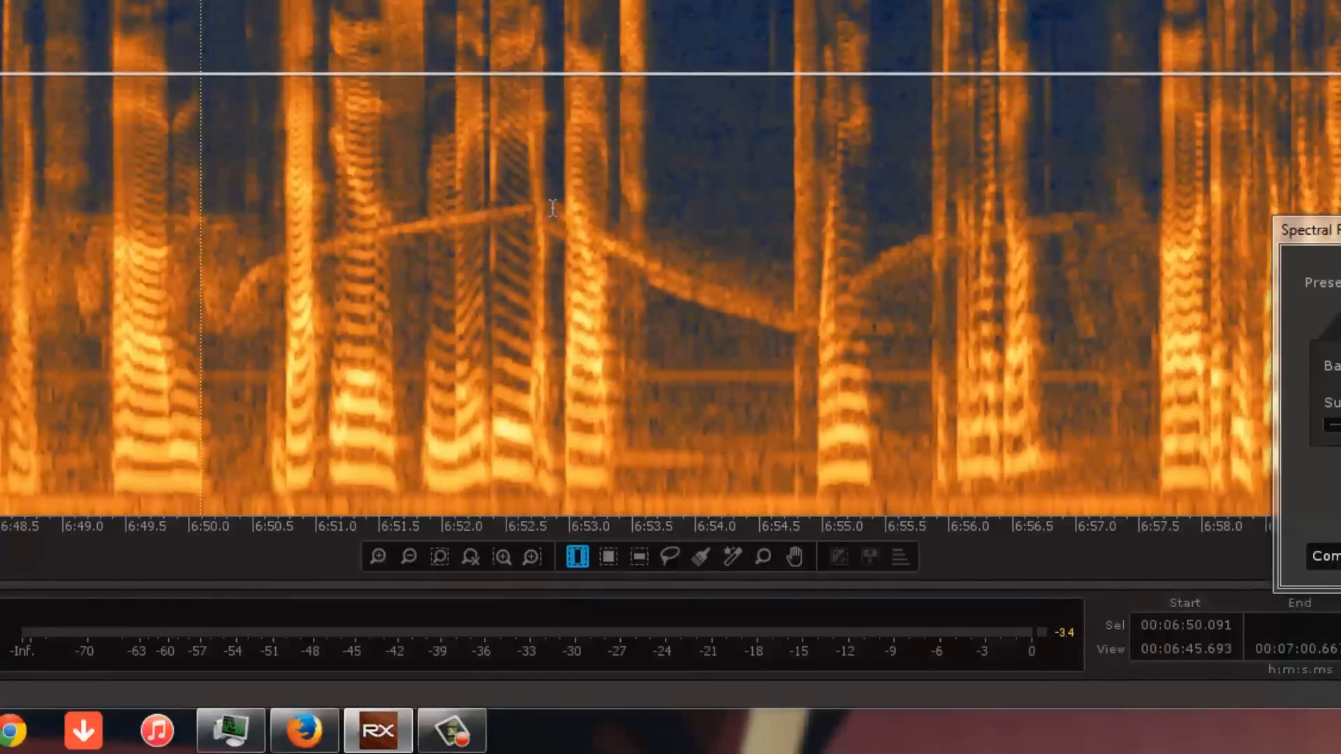
mouse_move(872, 280)
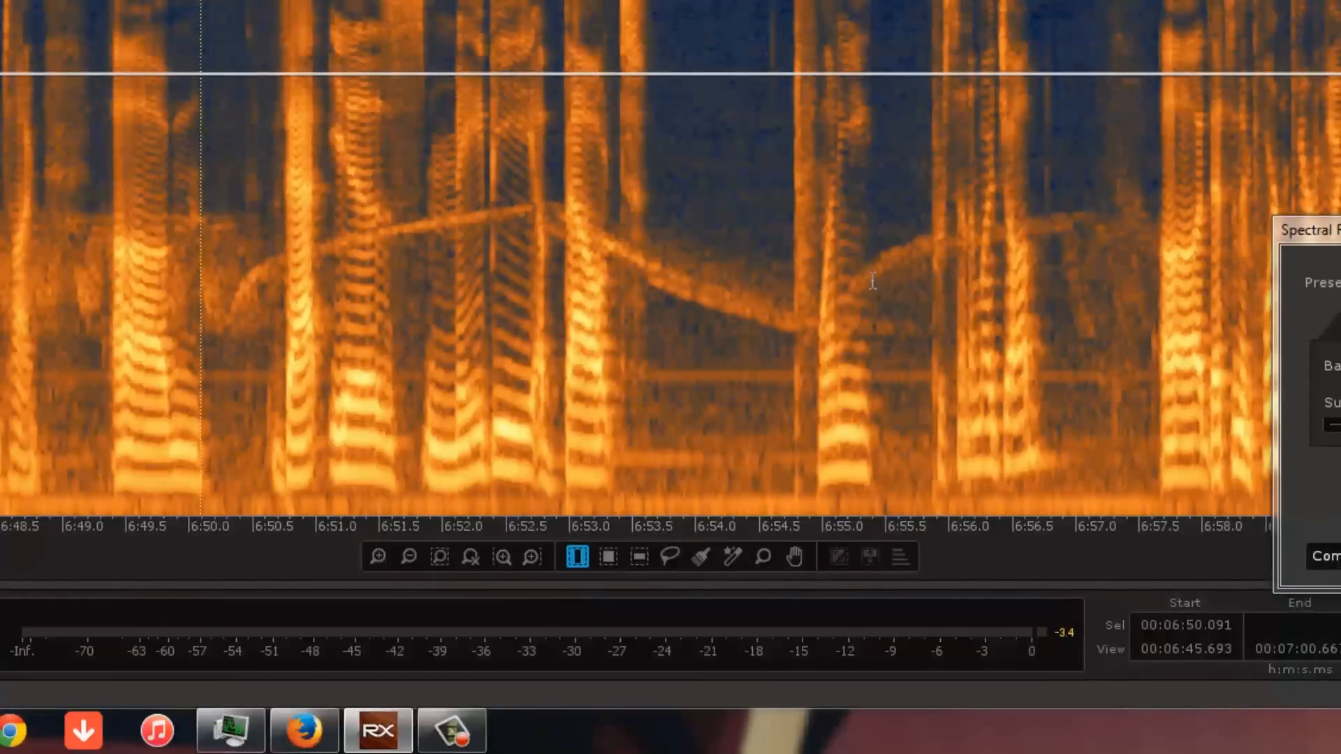
mouse_move(1081, 212)
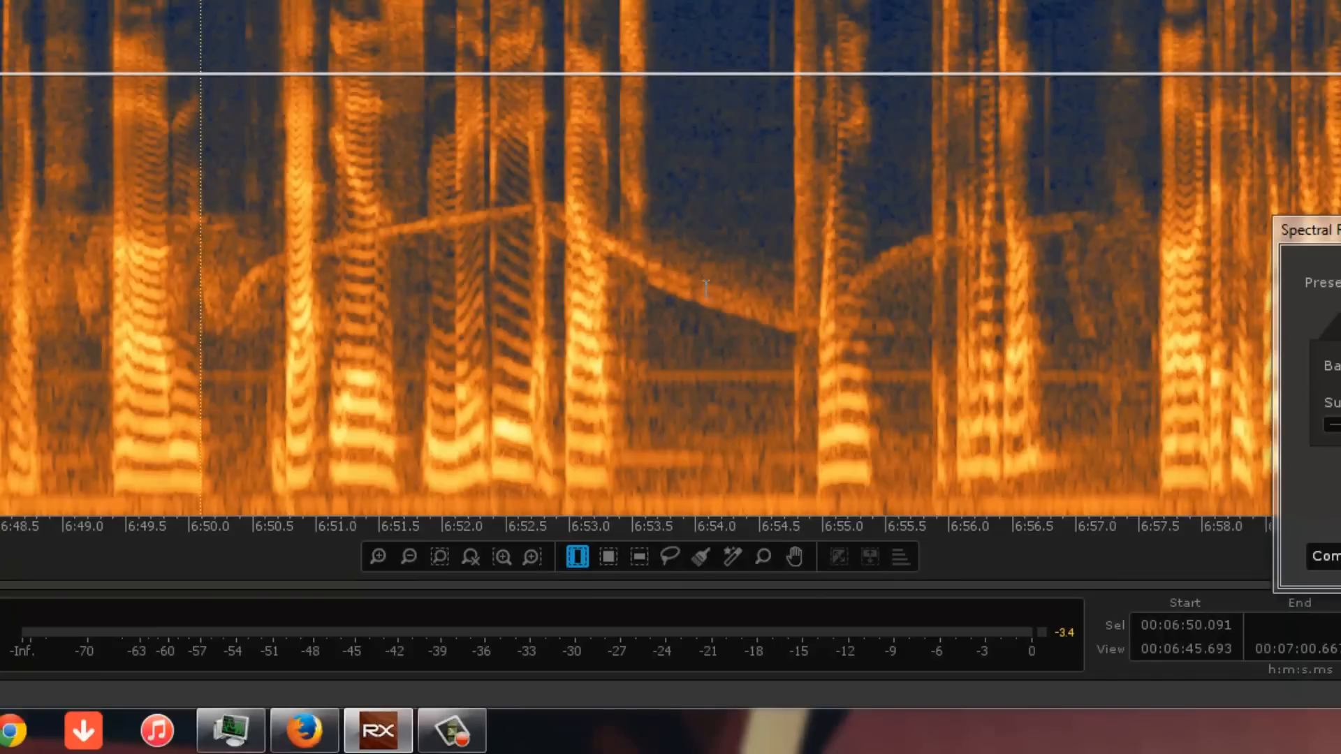
mouse_move(340, 235)
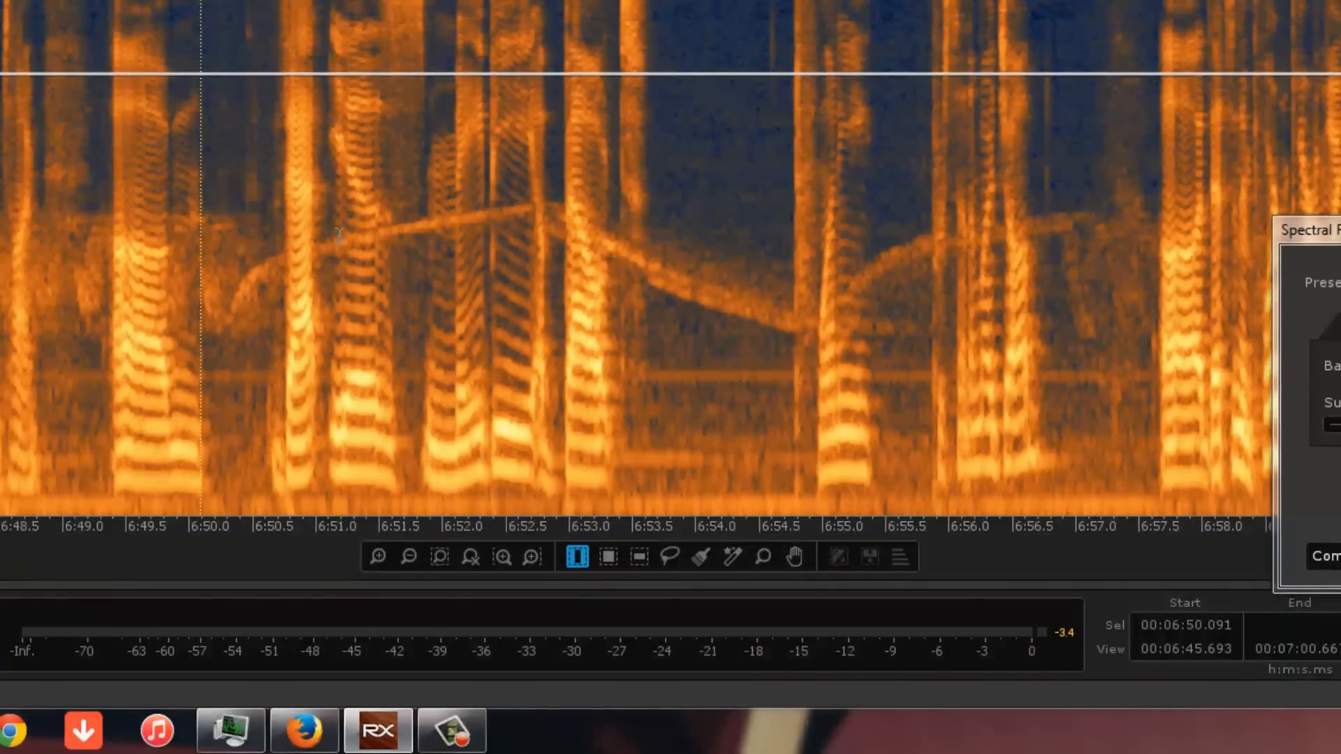
mouse_move(526, 221)
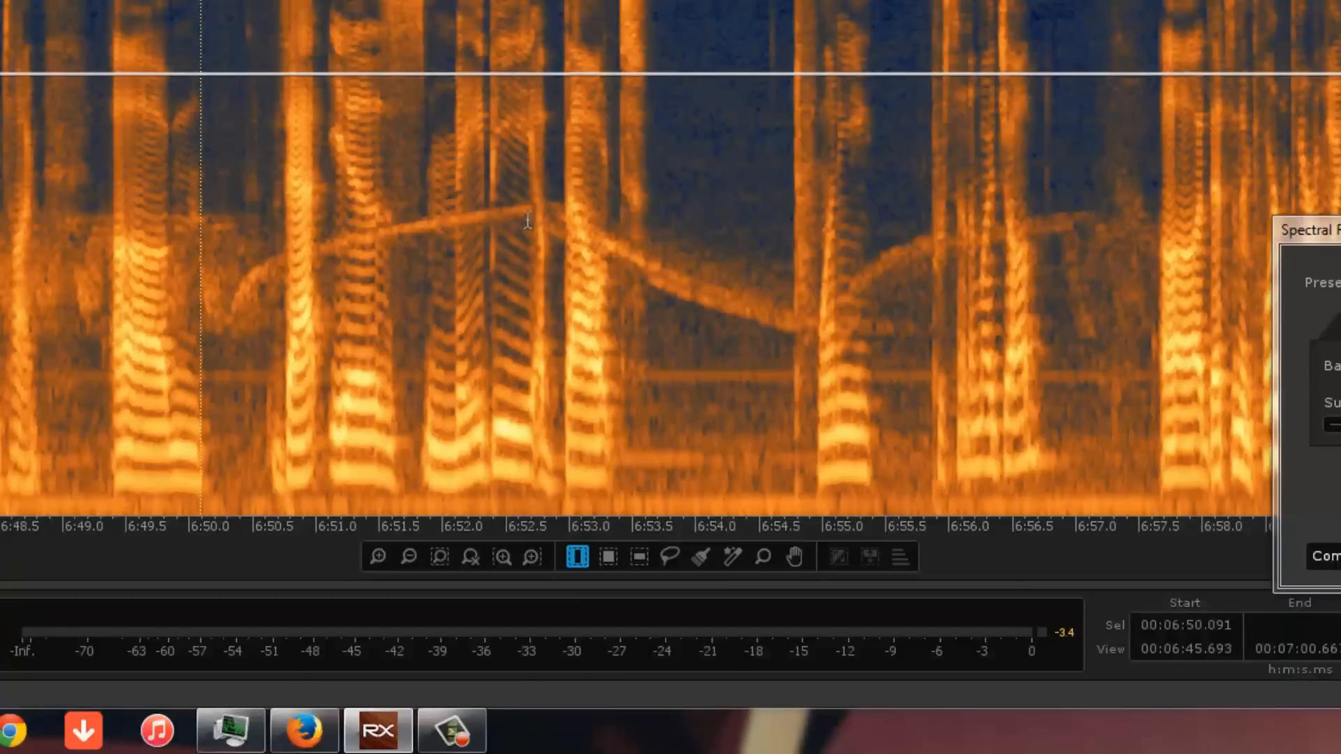
mouse_move(1103, 229)
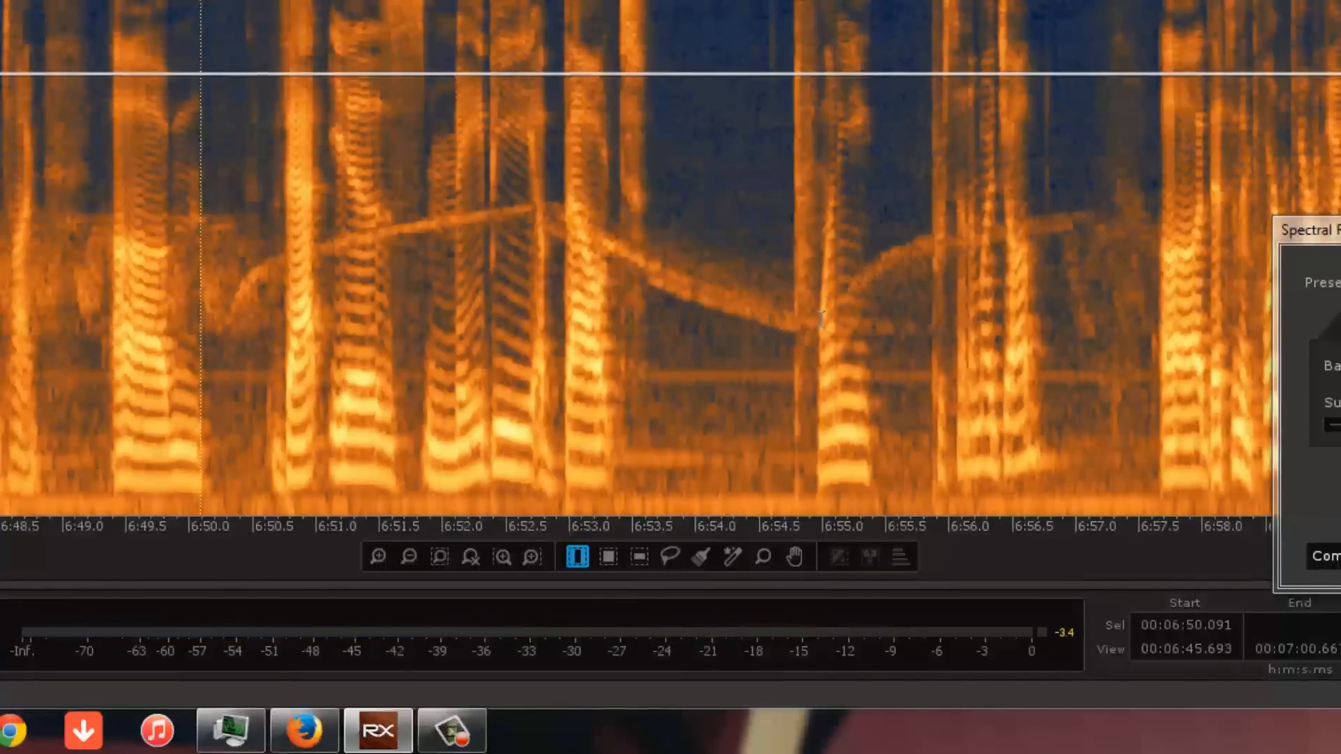
mouse_move(234, 206)
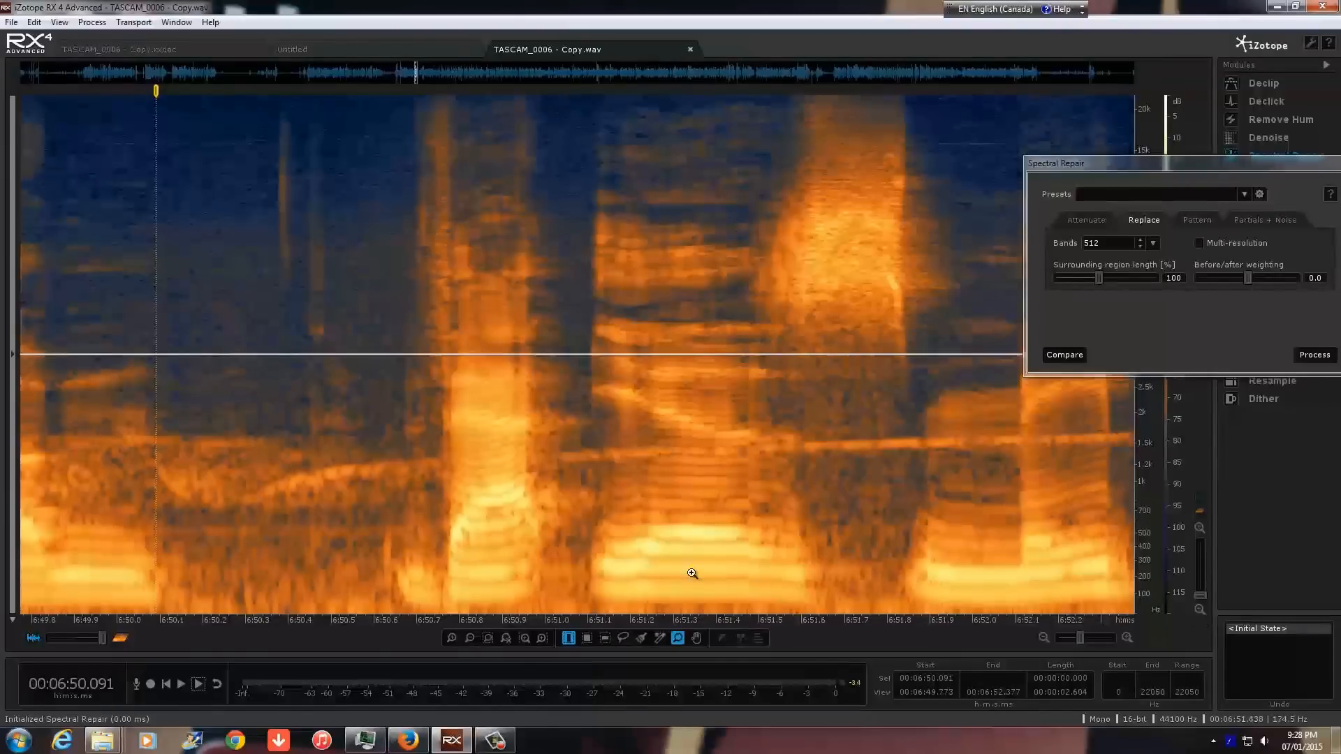
mouse_move(457, 470)
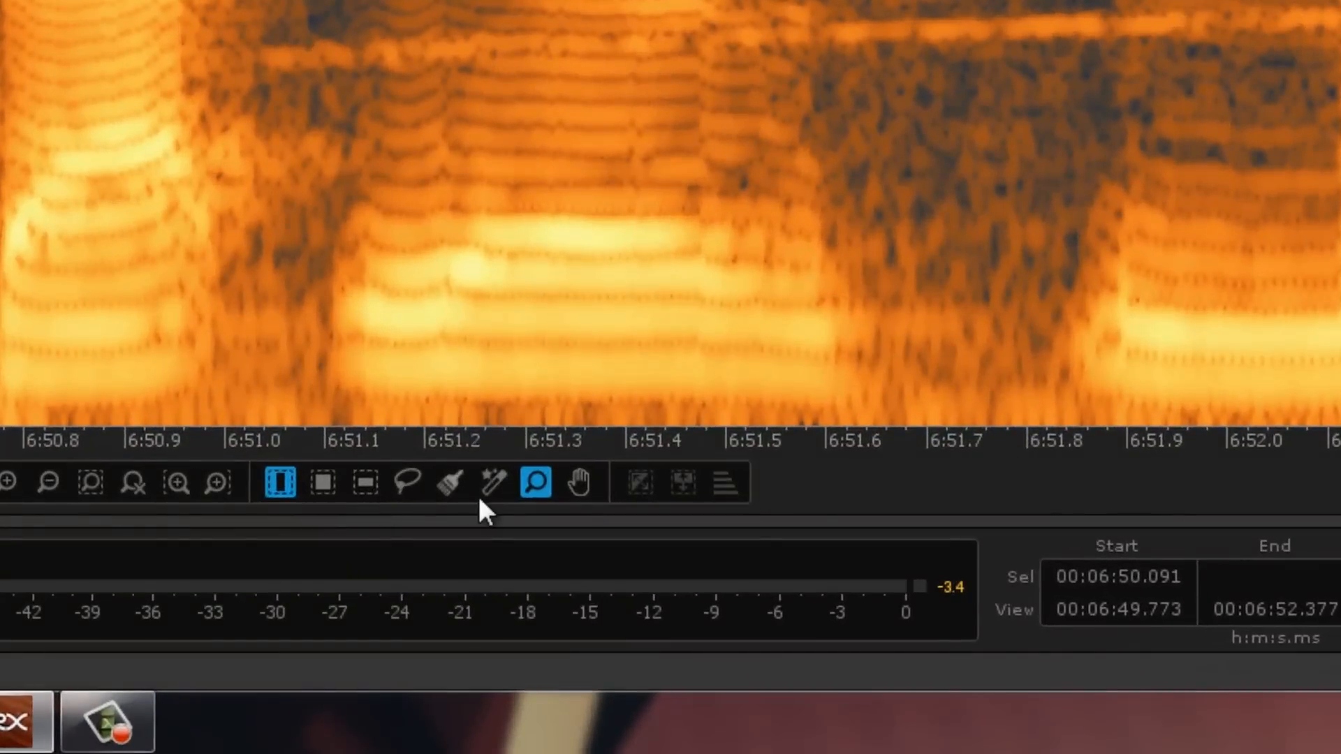
Brush-paint the rising siren curve from about 6:50.3, repainting it up to 6:50.55
left_click(450, 482)
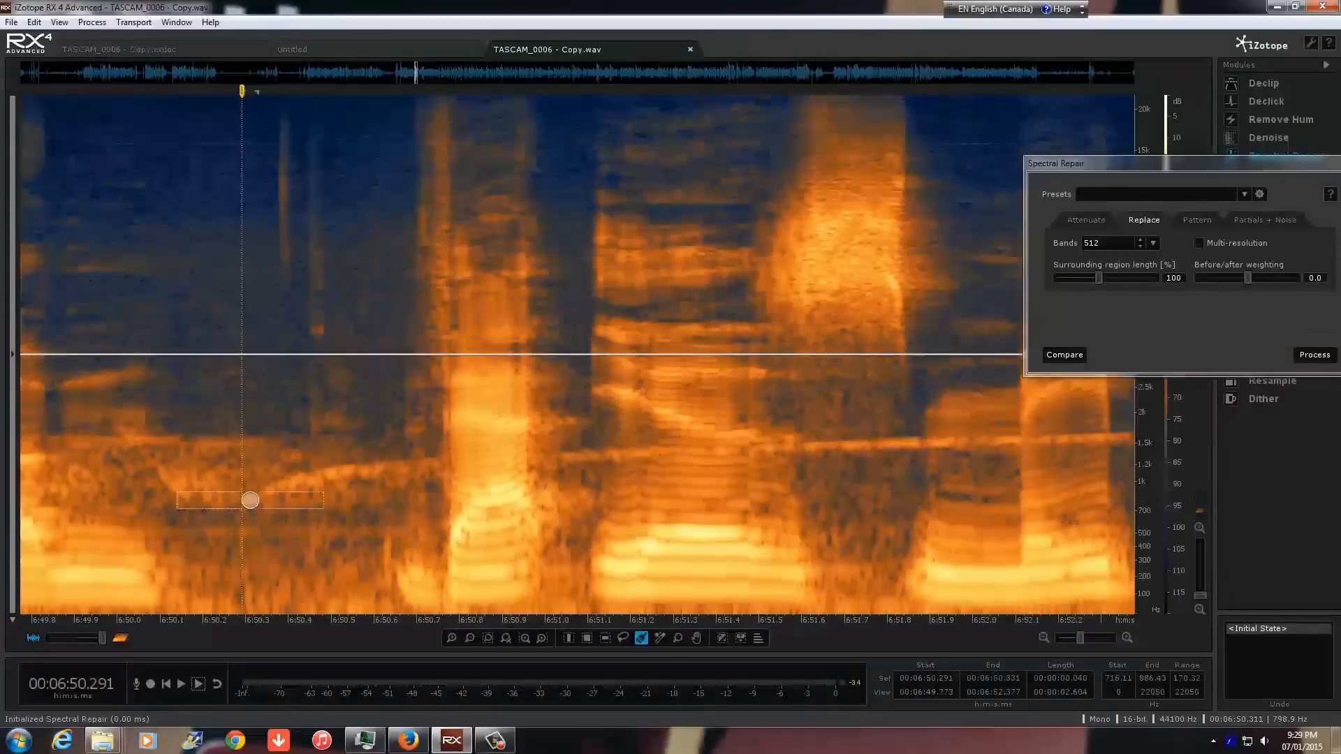
left_click_drag(250, 499, 343, 470)
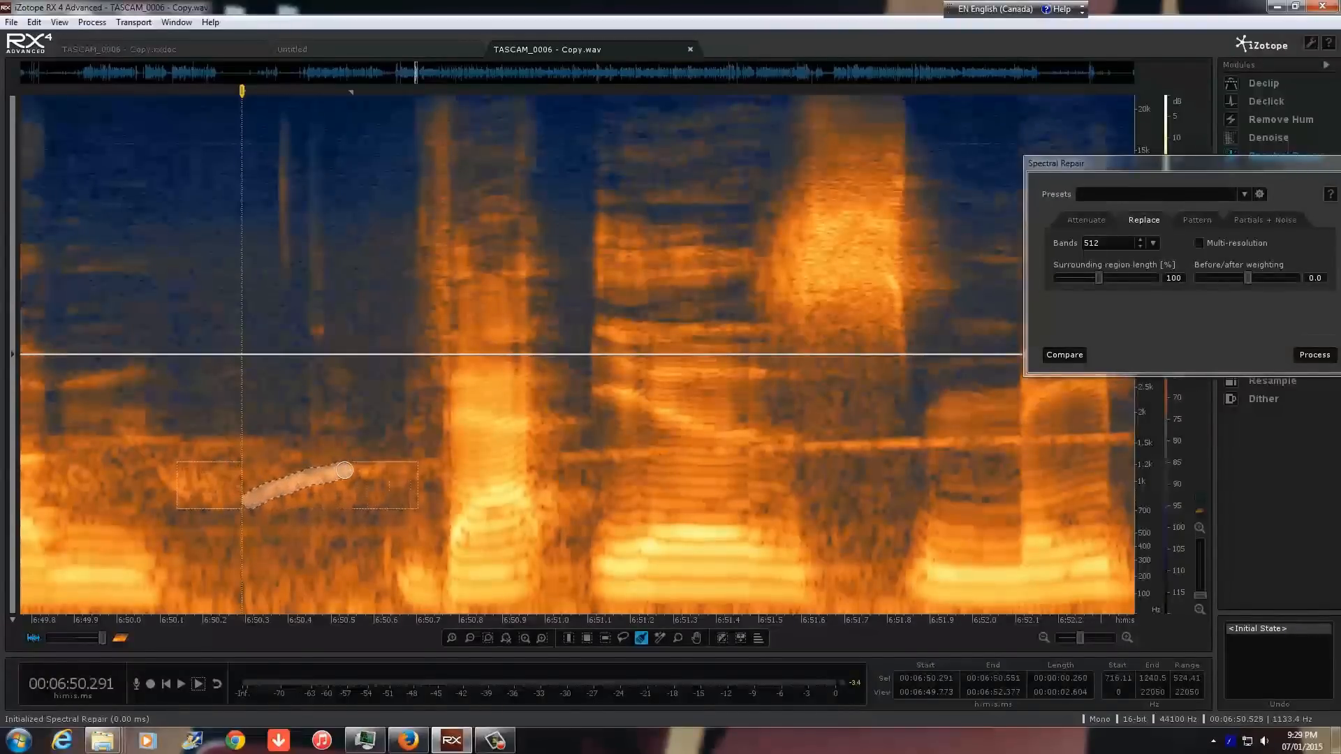
left_click_drag(343, 469, 488, 468)
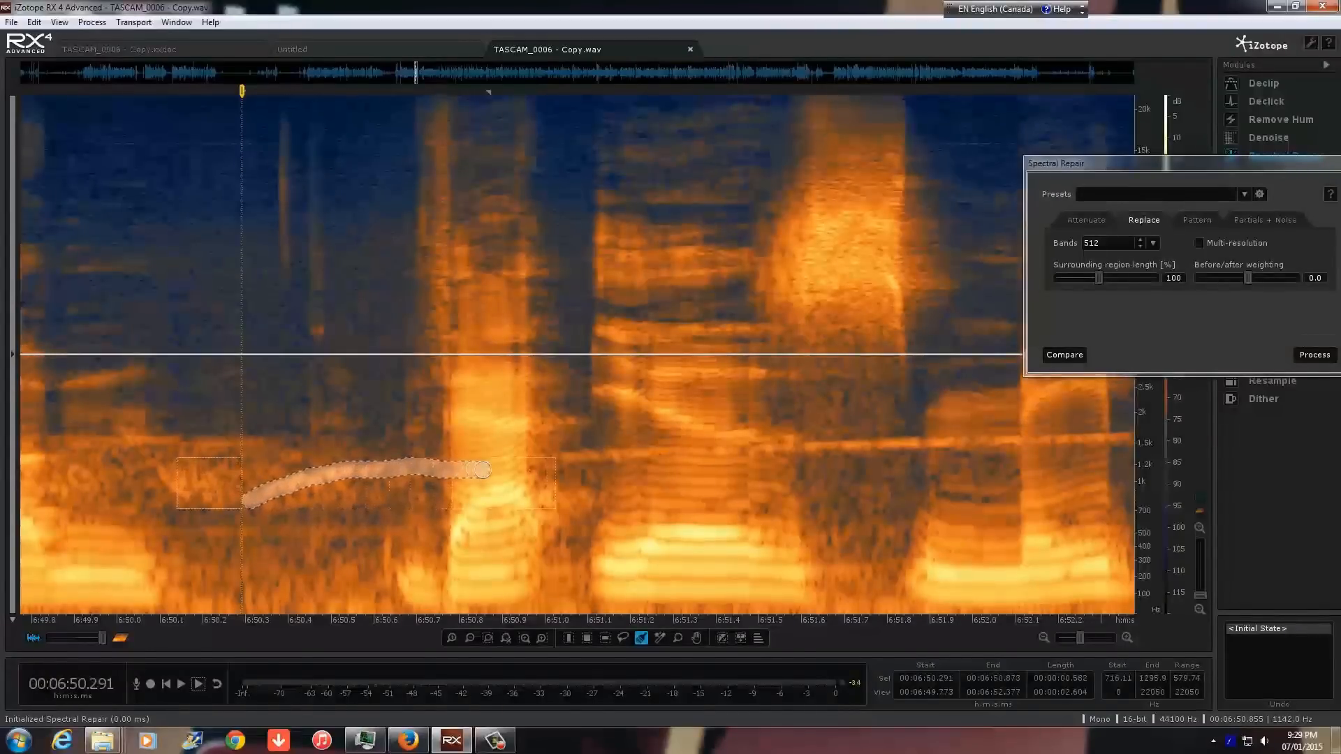
left_click_drag(488, 470, 639, 454)
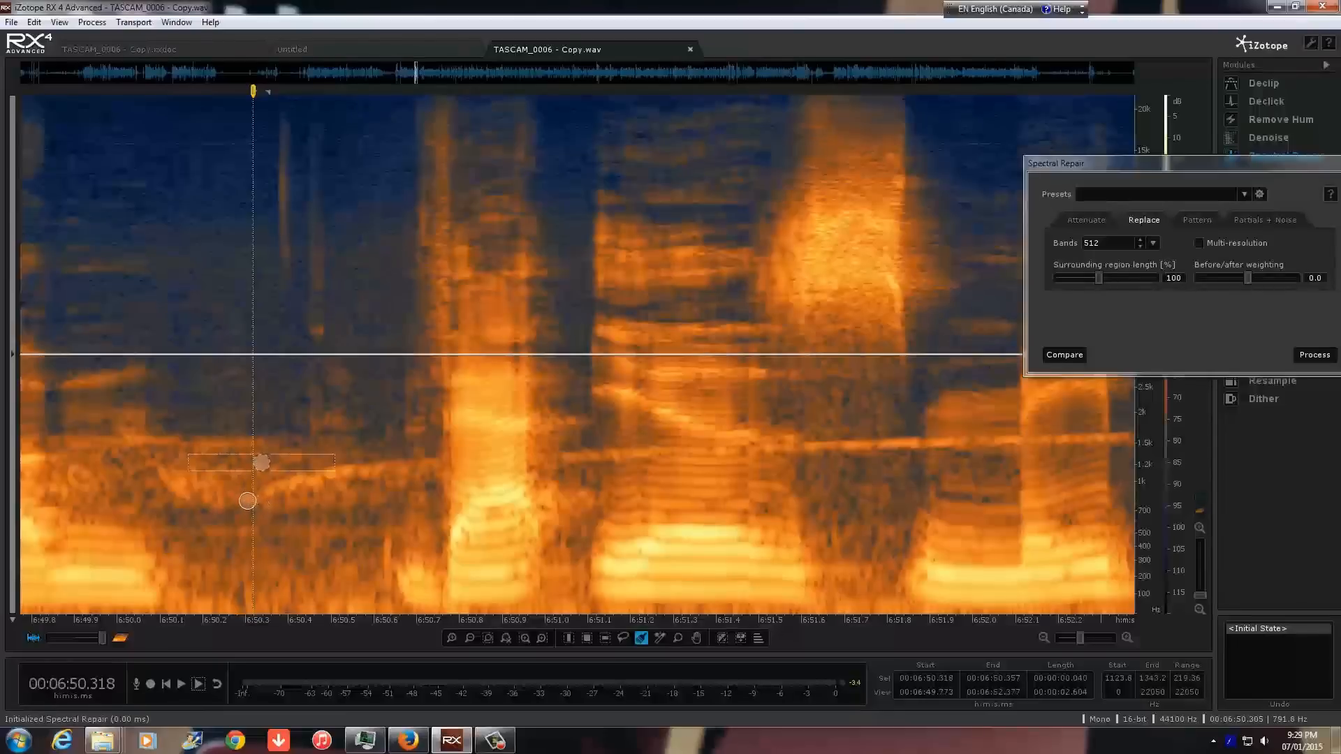
left_click_drag(246, 500, 359, 470)
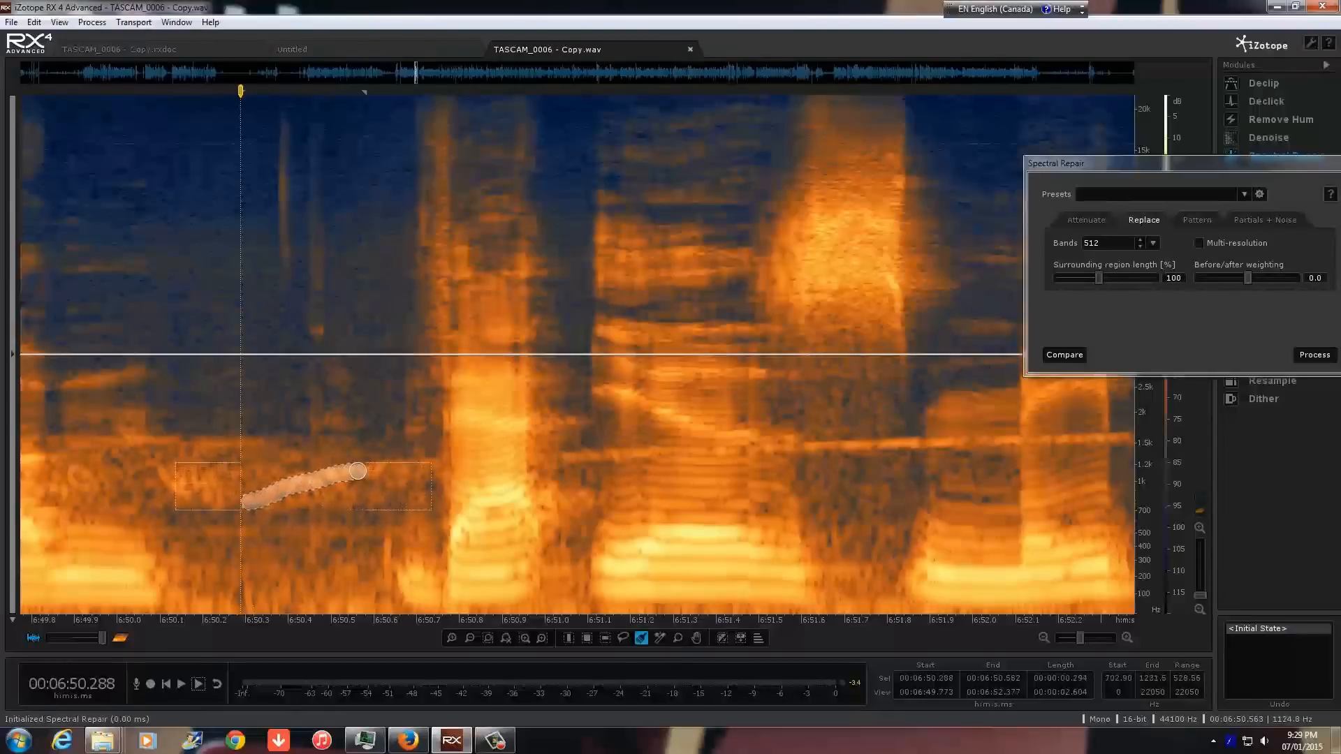
left_click_drag(357, 470, 438, 464)
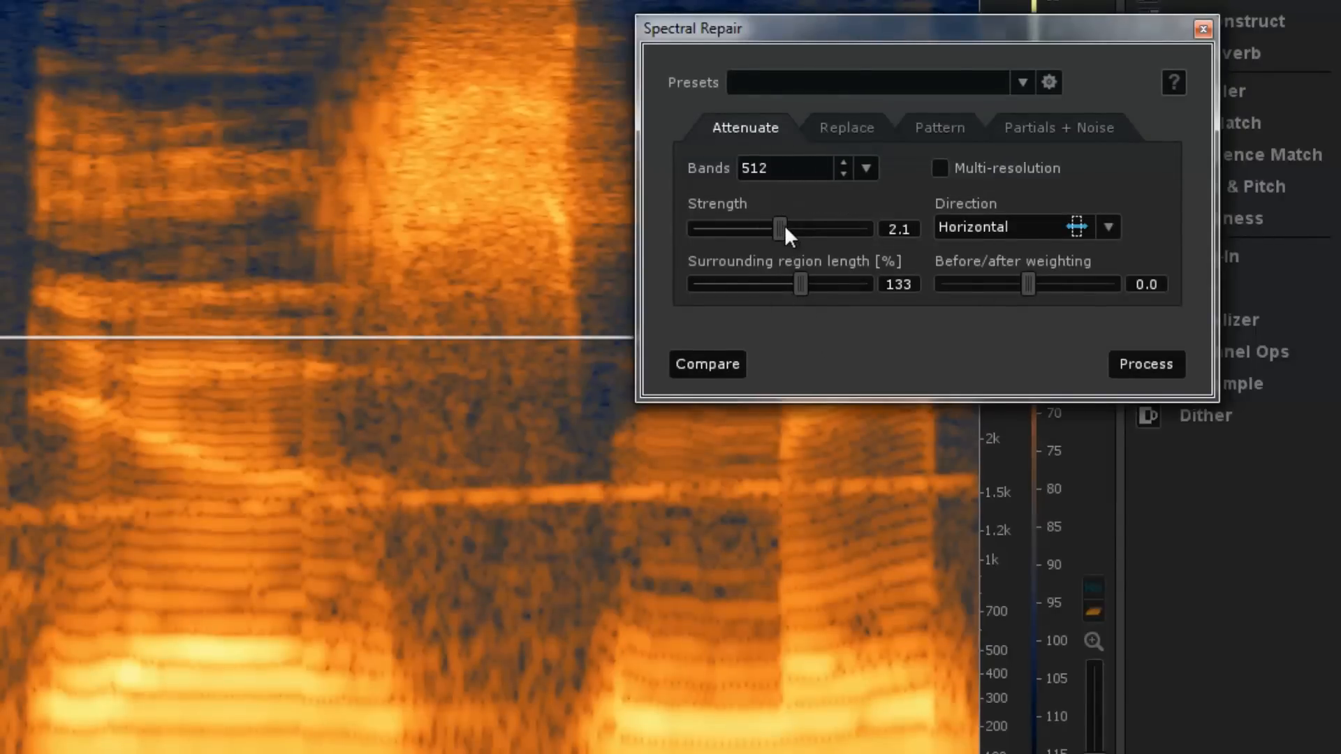
Attenuate the painted siren at strength 3.0 with vertical direction
left_click_drag(775, 229, 799, 230)
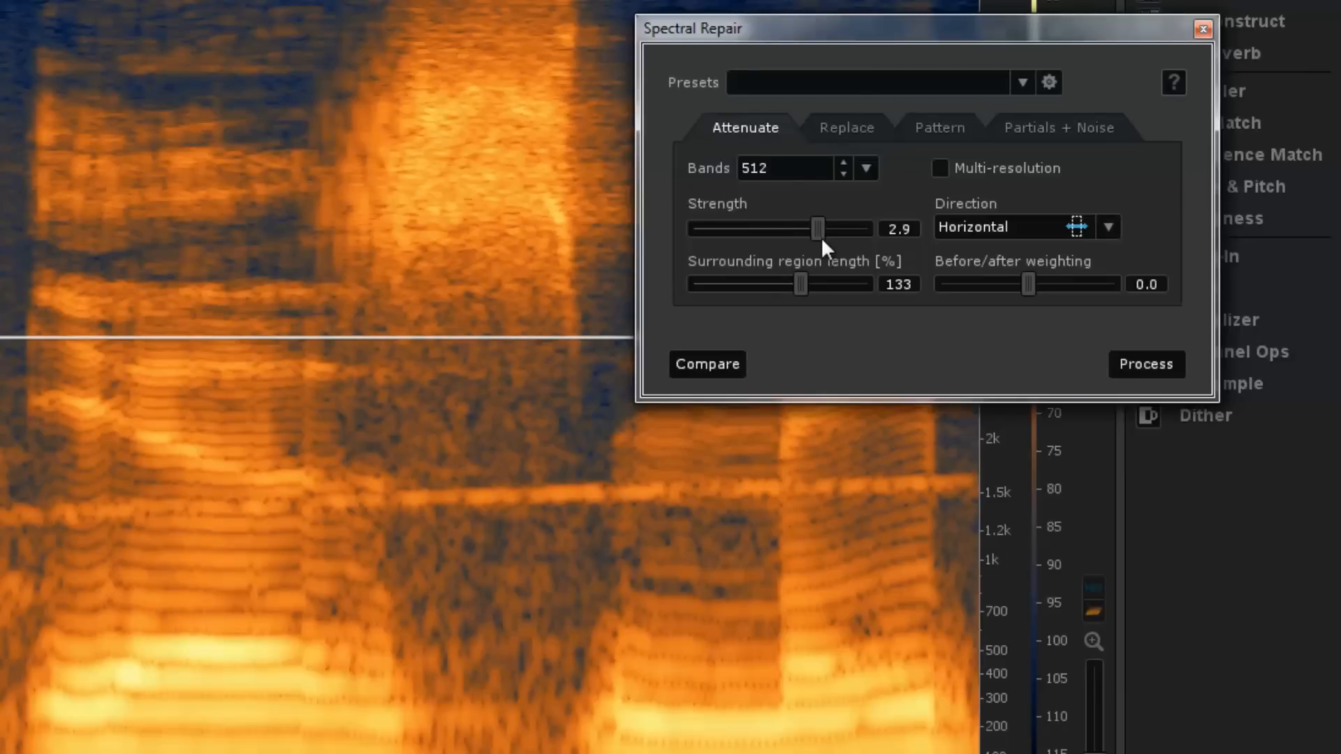
left_click_drag(800, 228, 821, 229)
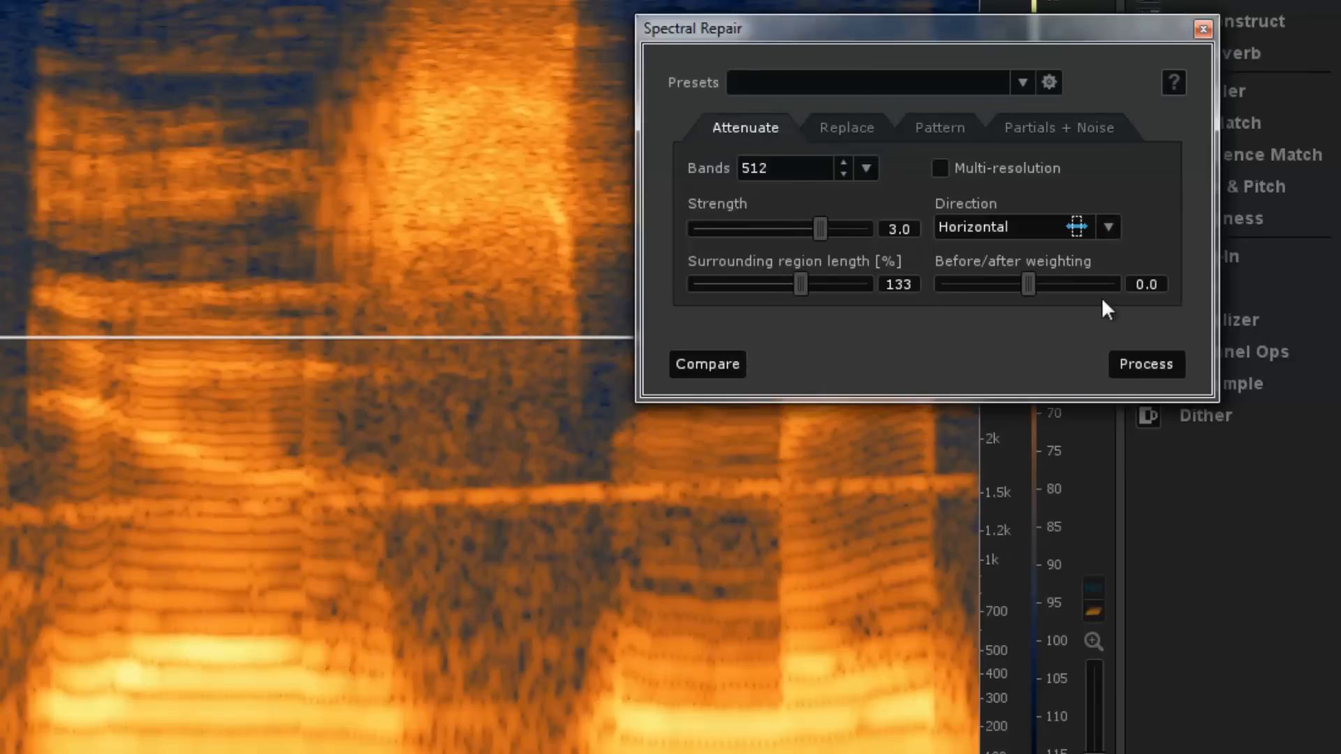
left_click(1109, 226)
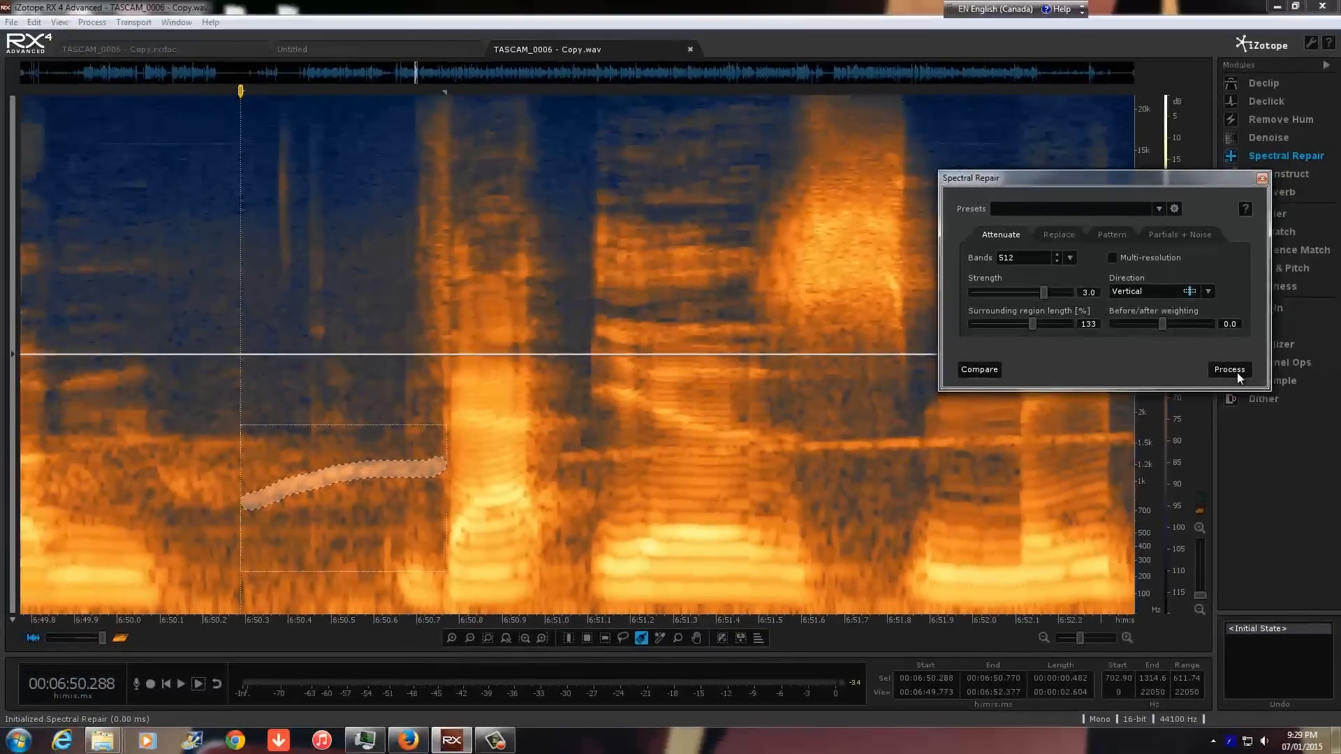
left_click(1228, 369)
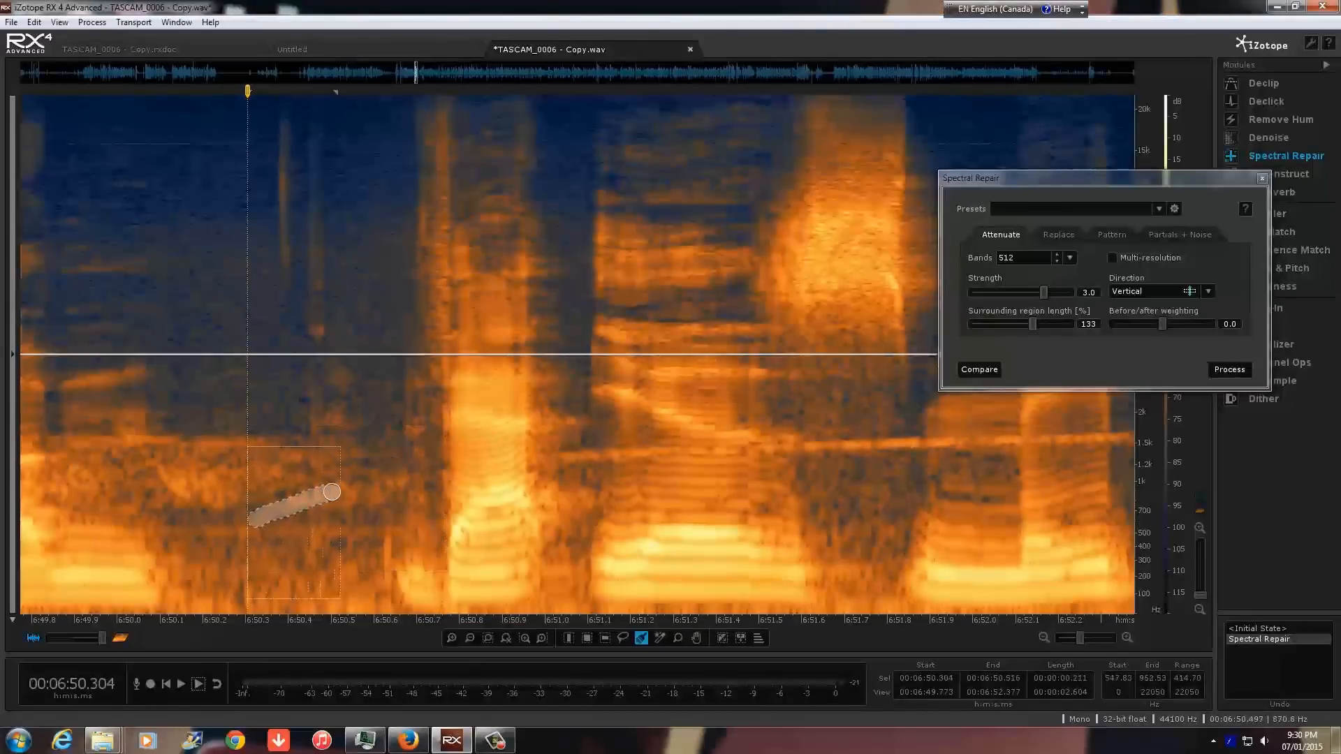
Paint the leftover siren tone up to about 6:50.8 and run a second attenuation pass
left_click_drag(332, 492, 378, 475)
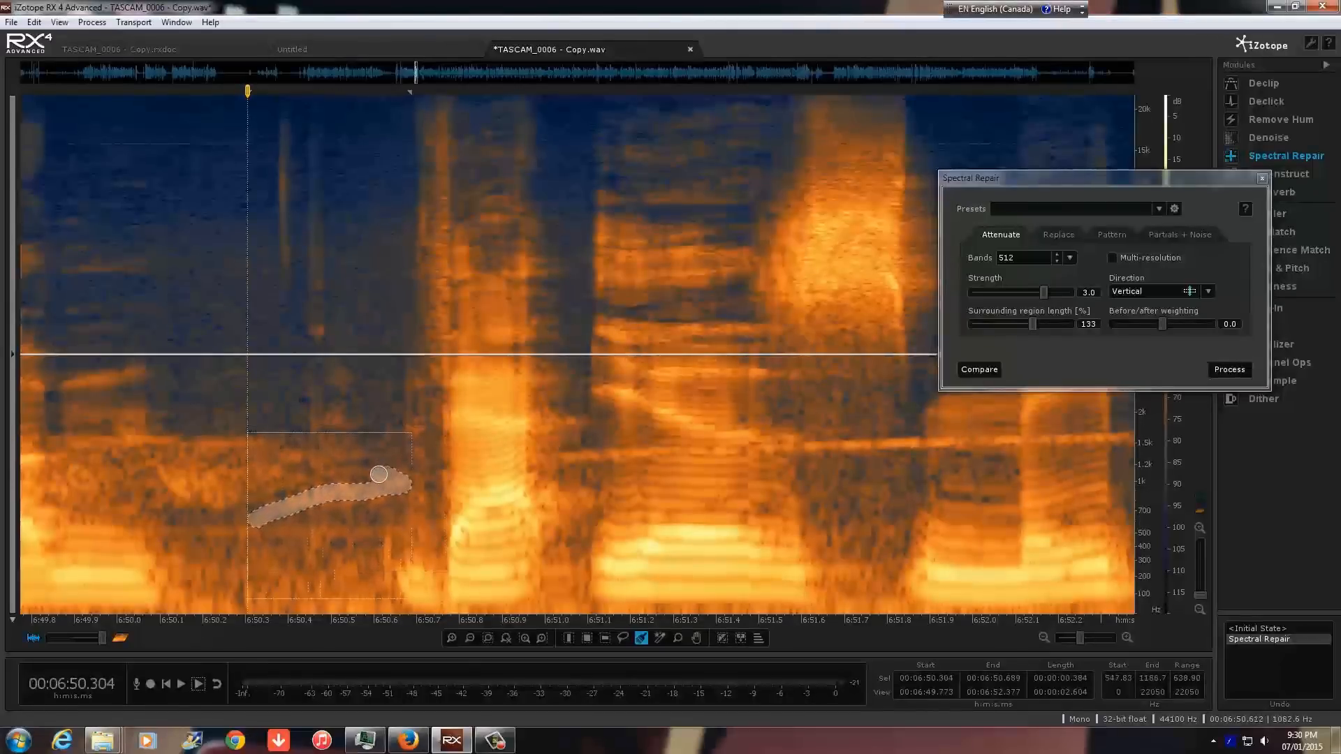
left_click_drag(379, 474, 419, 495)
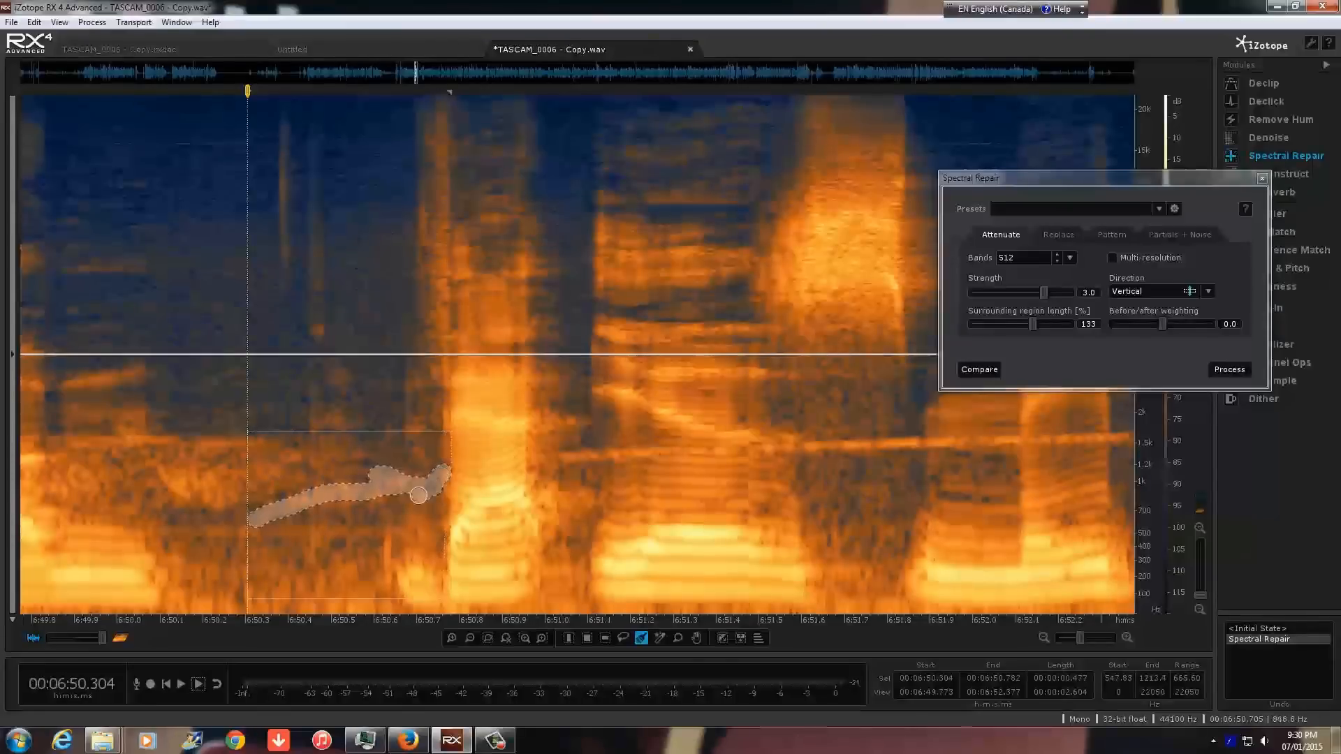
left_click_drag(419, 495, 290, 518)
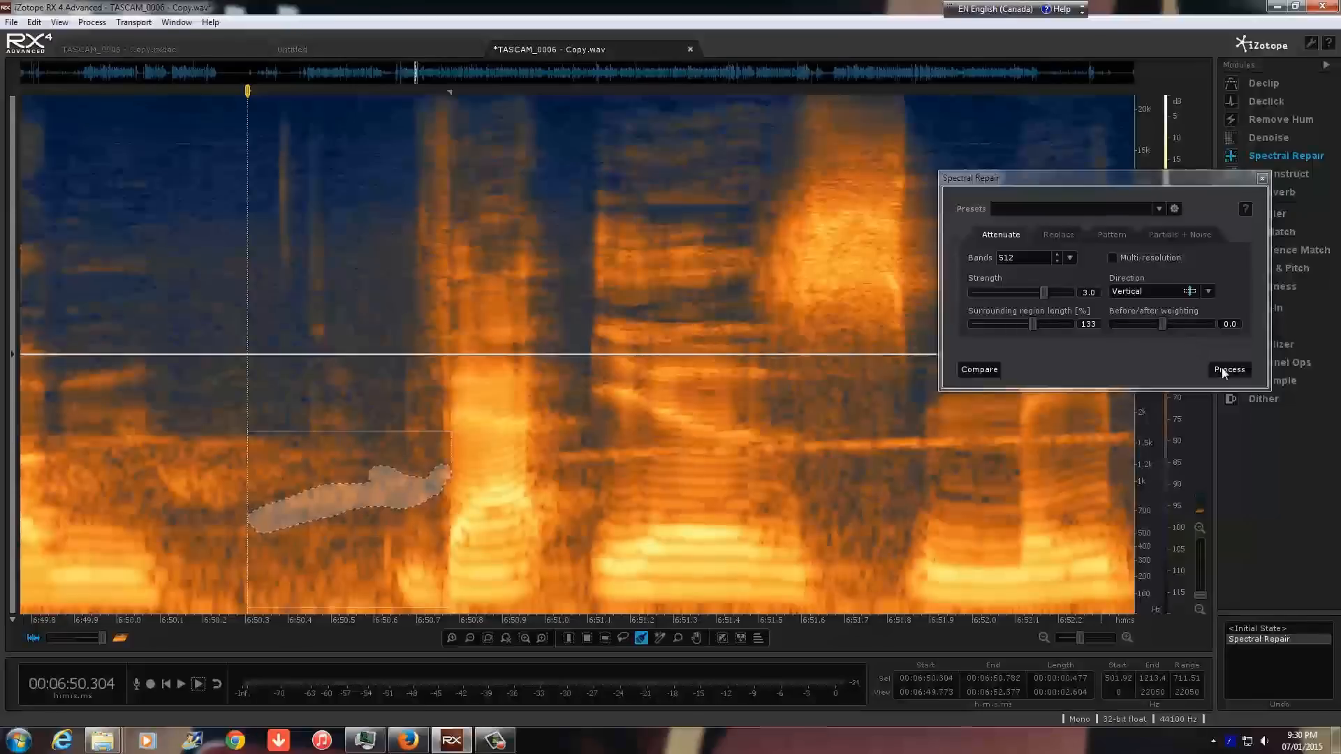
left_click(1230, 369)
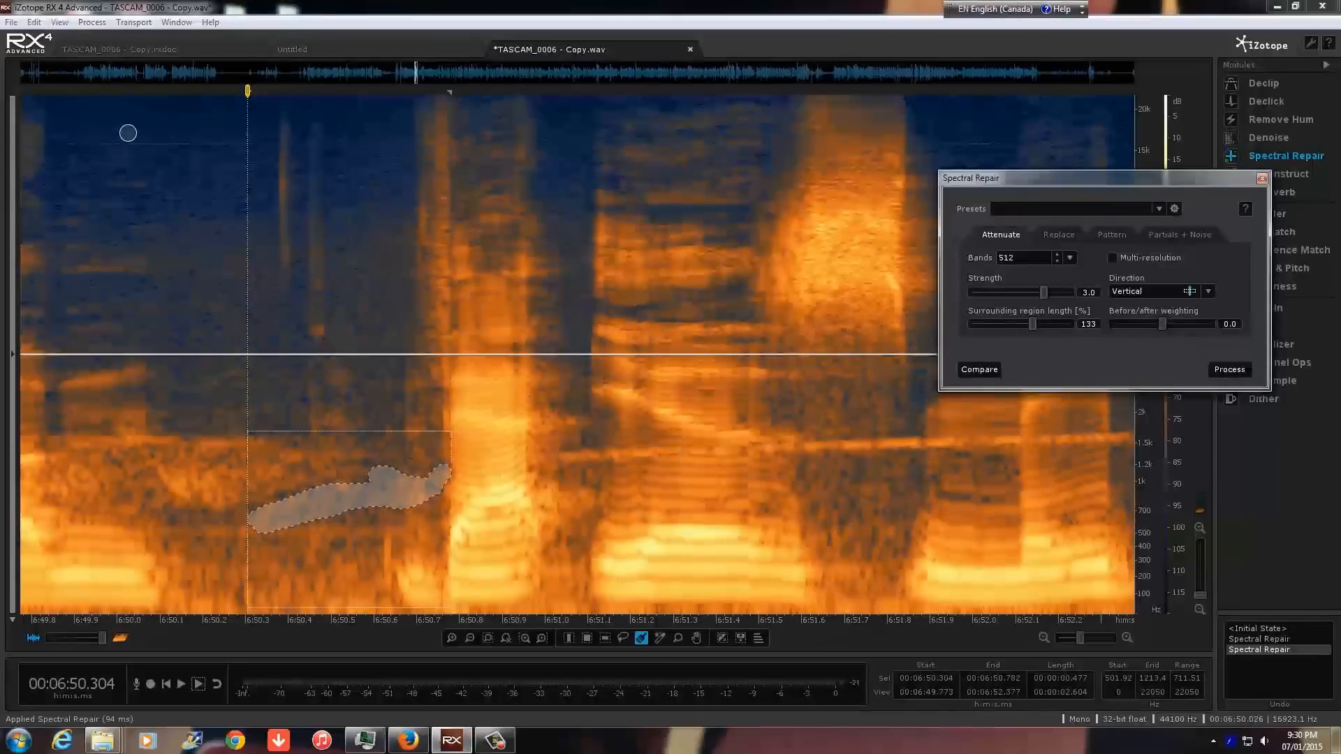
mouse_move(175, 94)
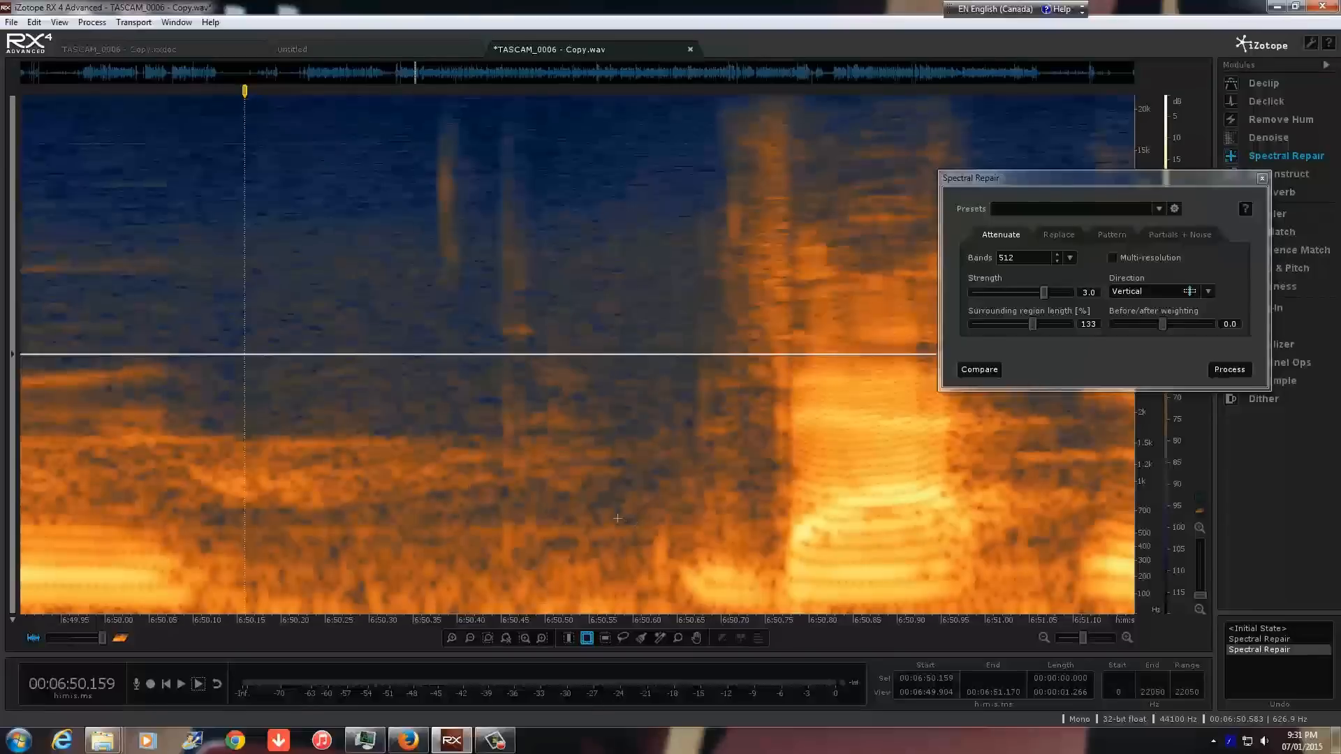
mouse_move(887, 512)
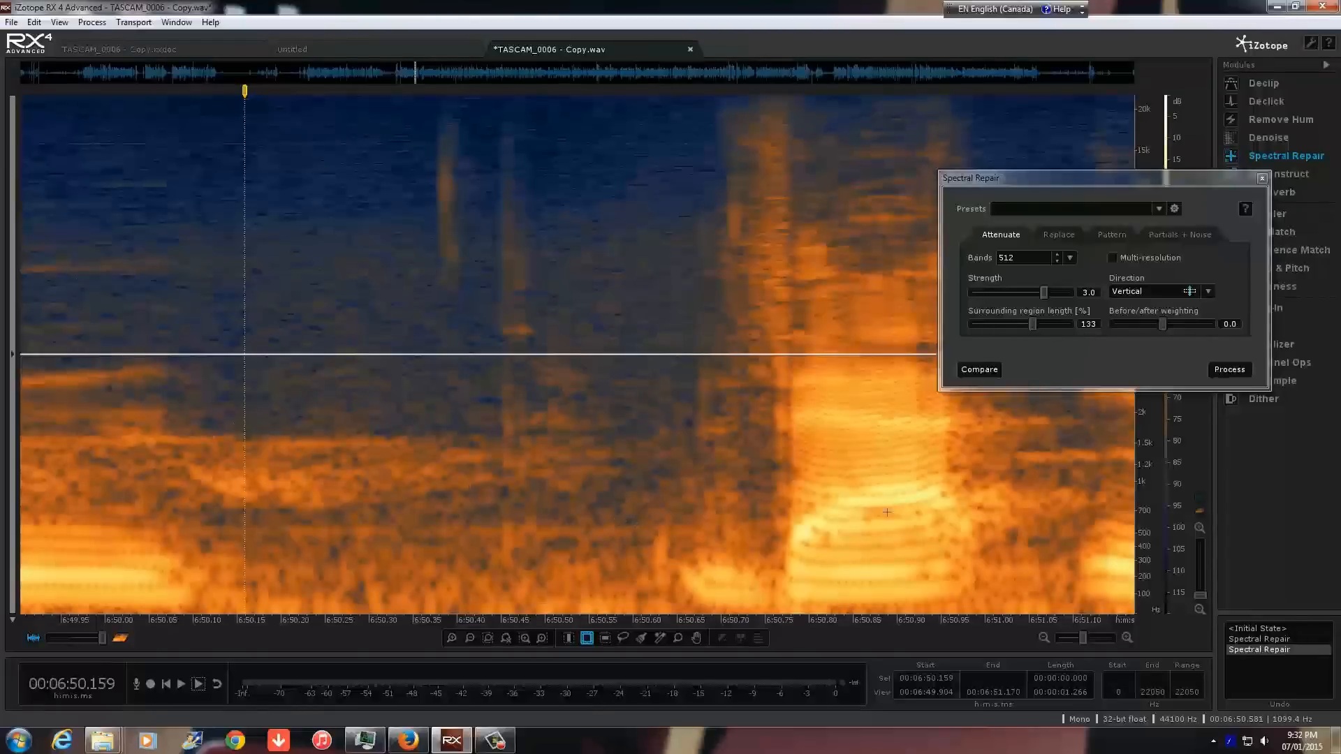
mouse_move(636, 522)
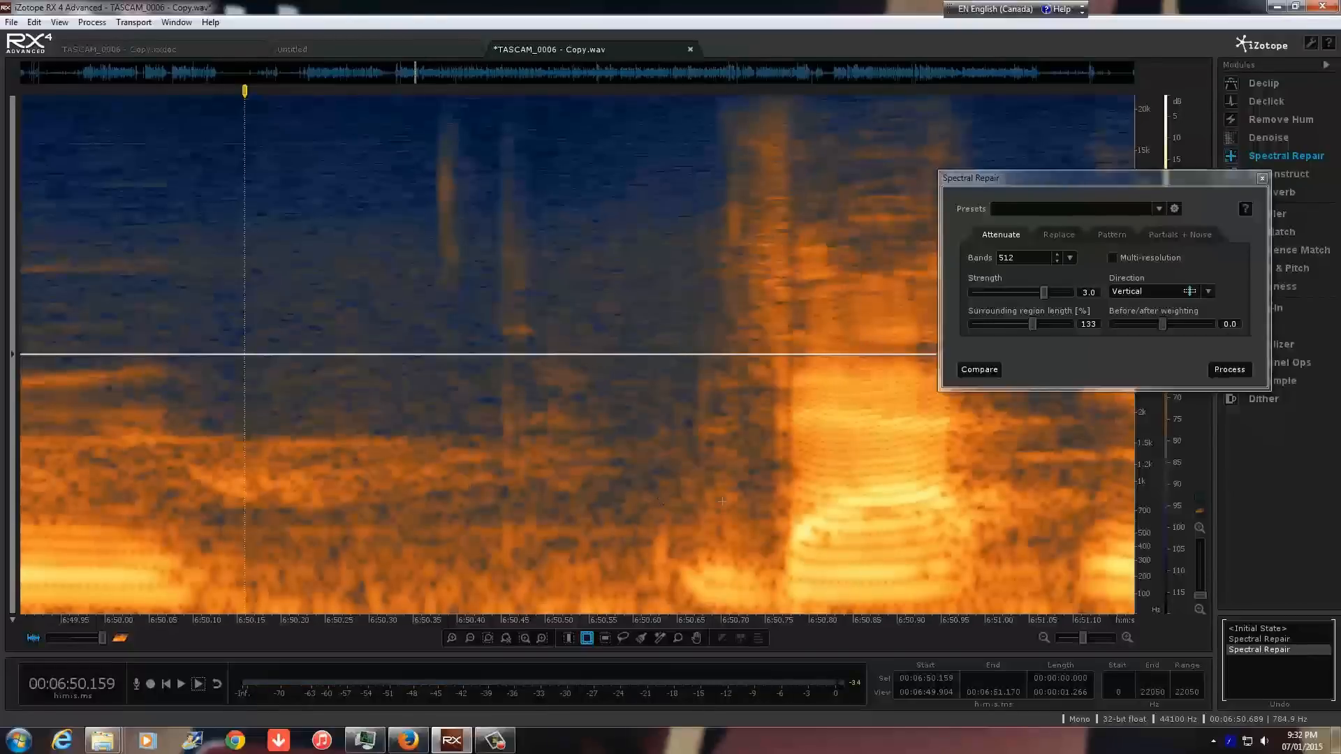
mouse_move(275, 458)
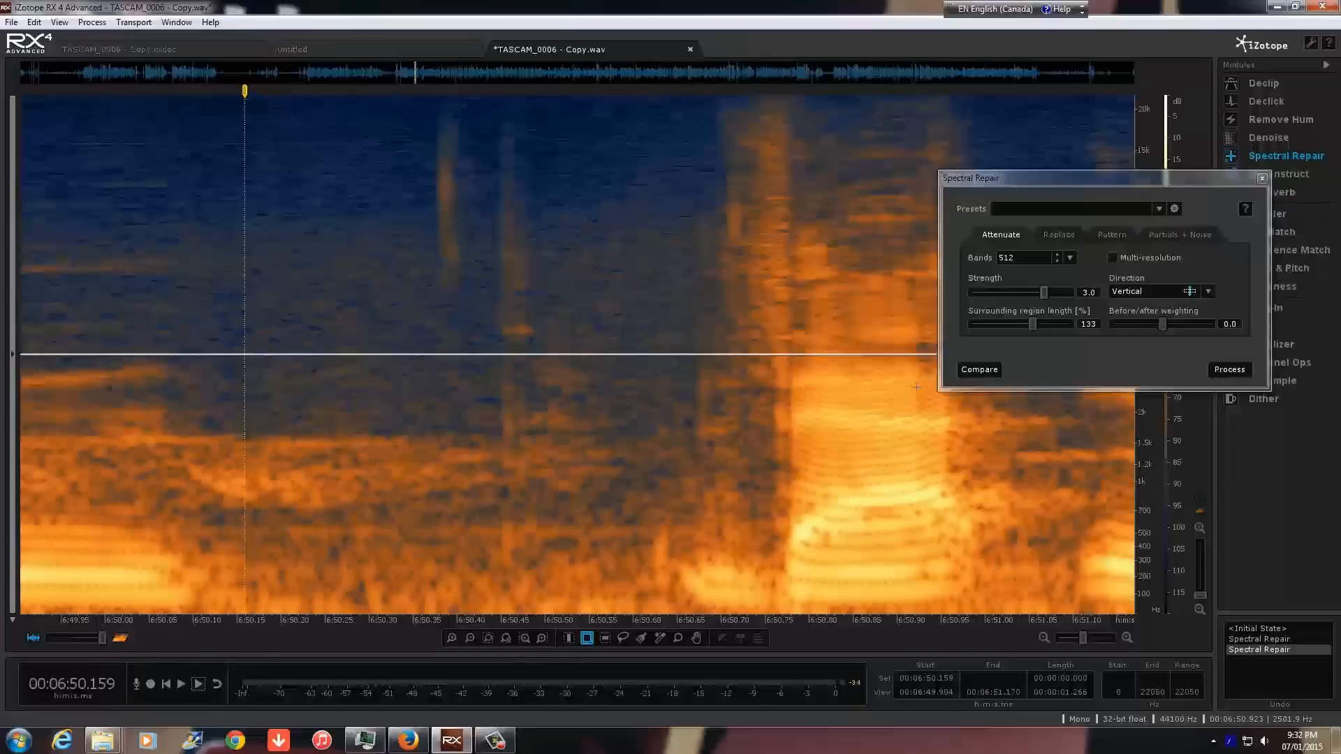
mouse_move(579, 252)
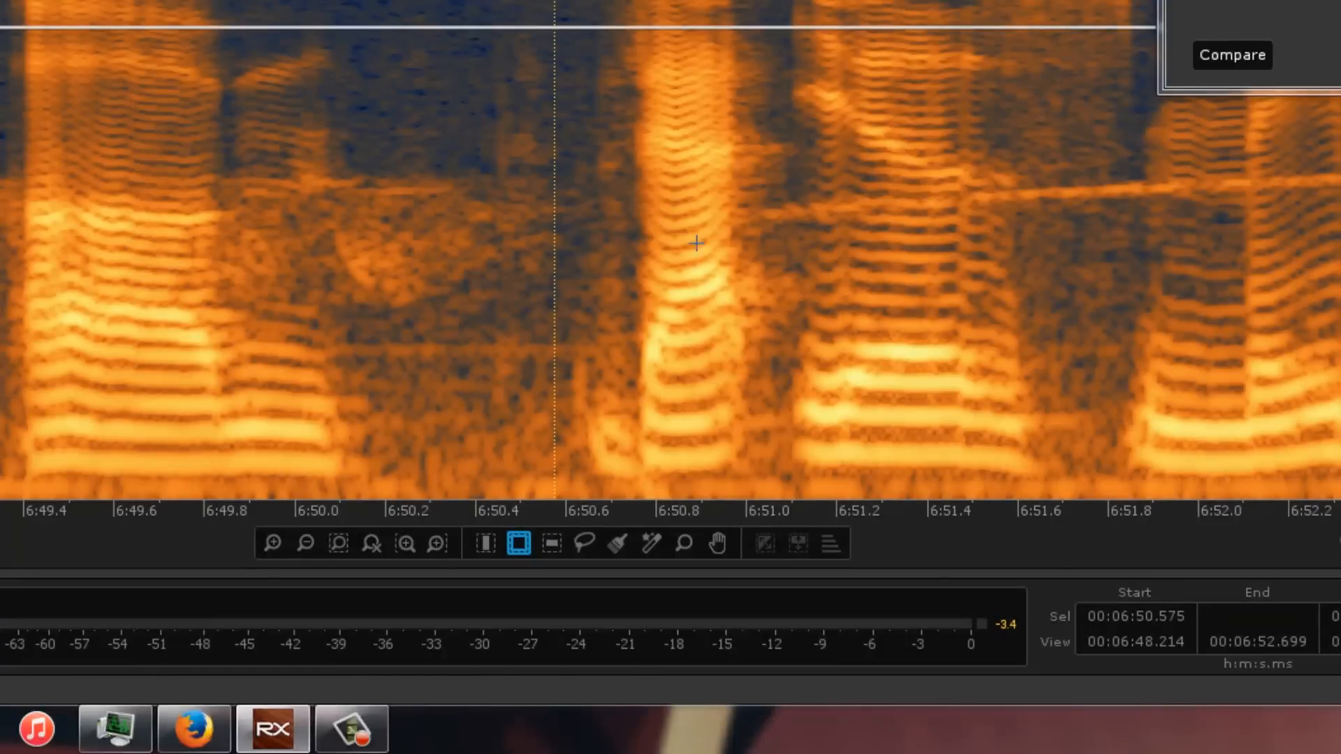
mouse_move(744, 243)
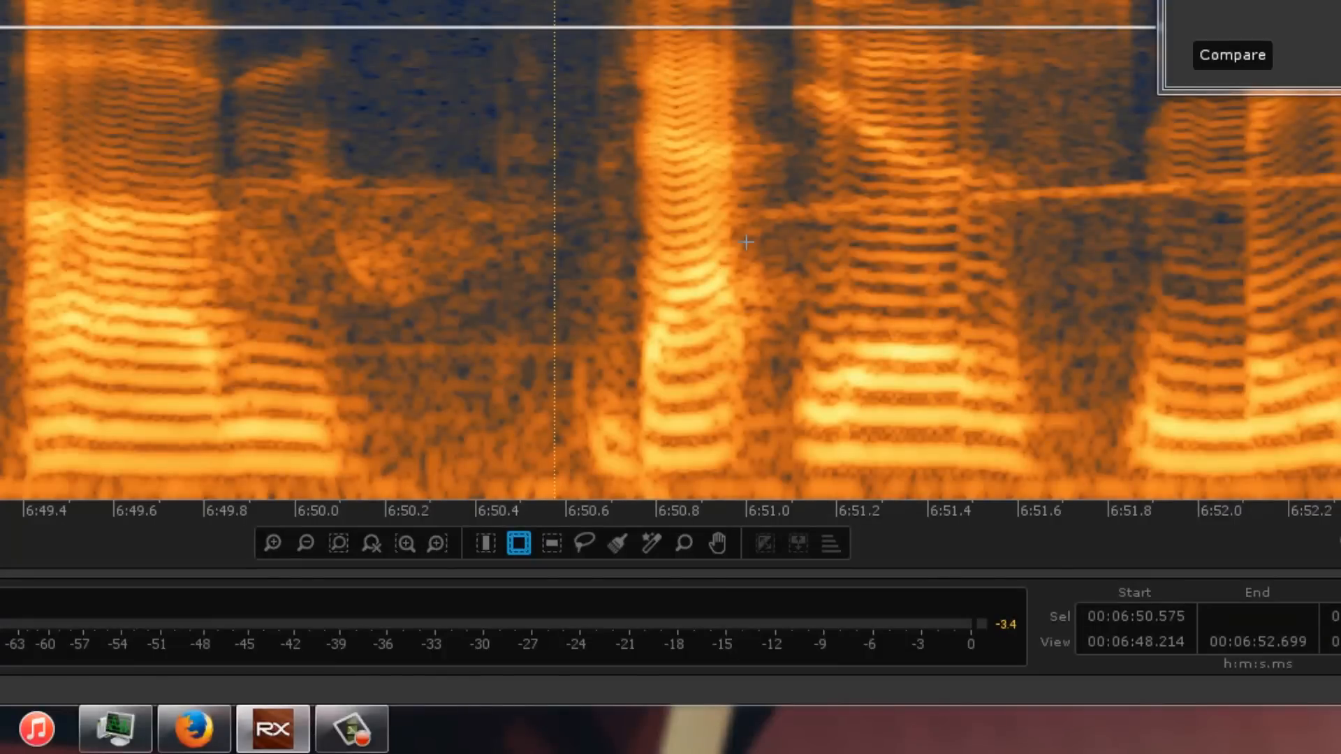
mouse_move(984, 194)
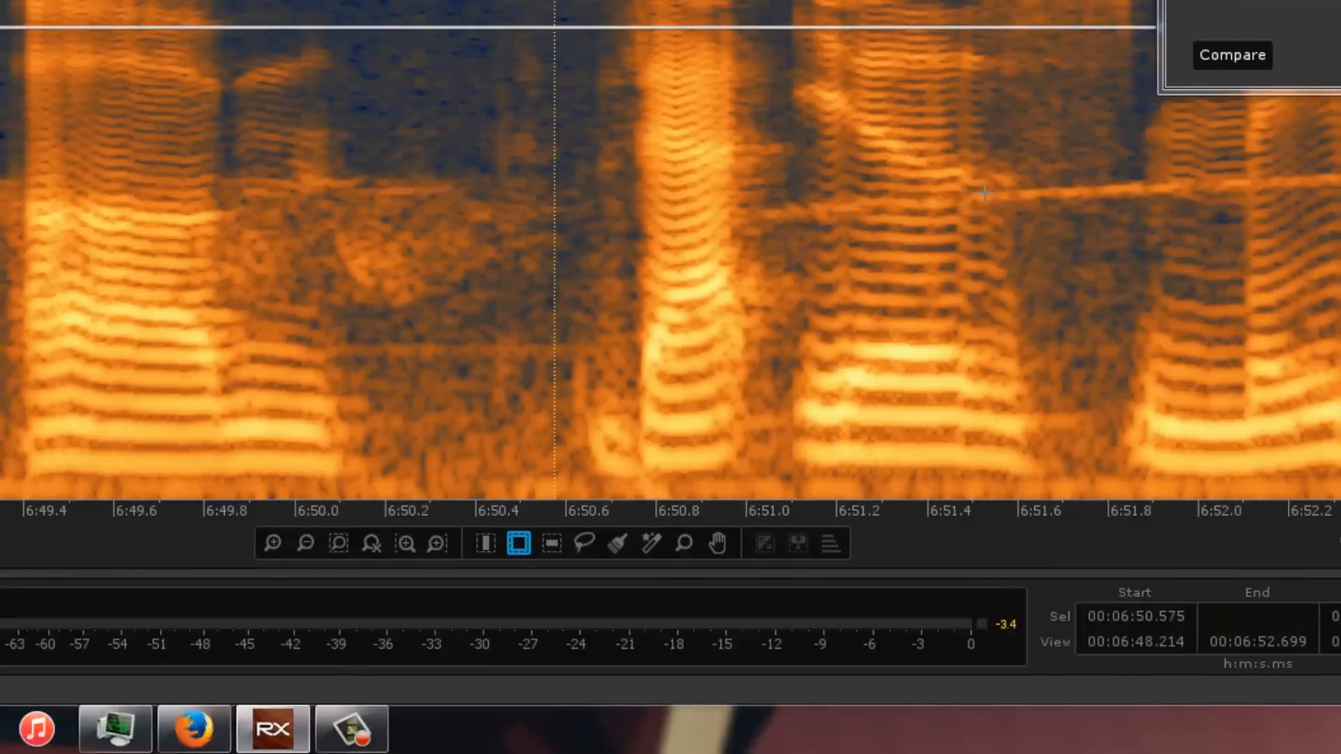
mouse_move(866, 301)
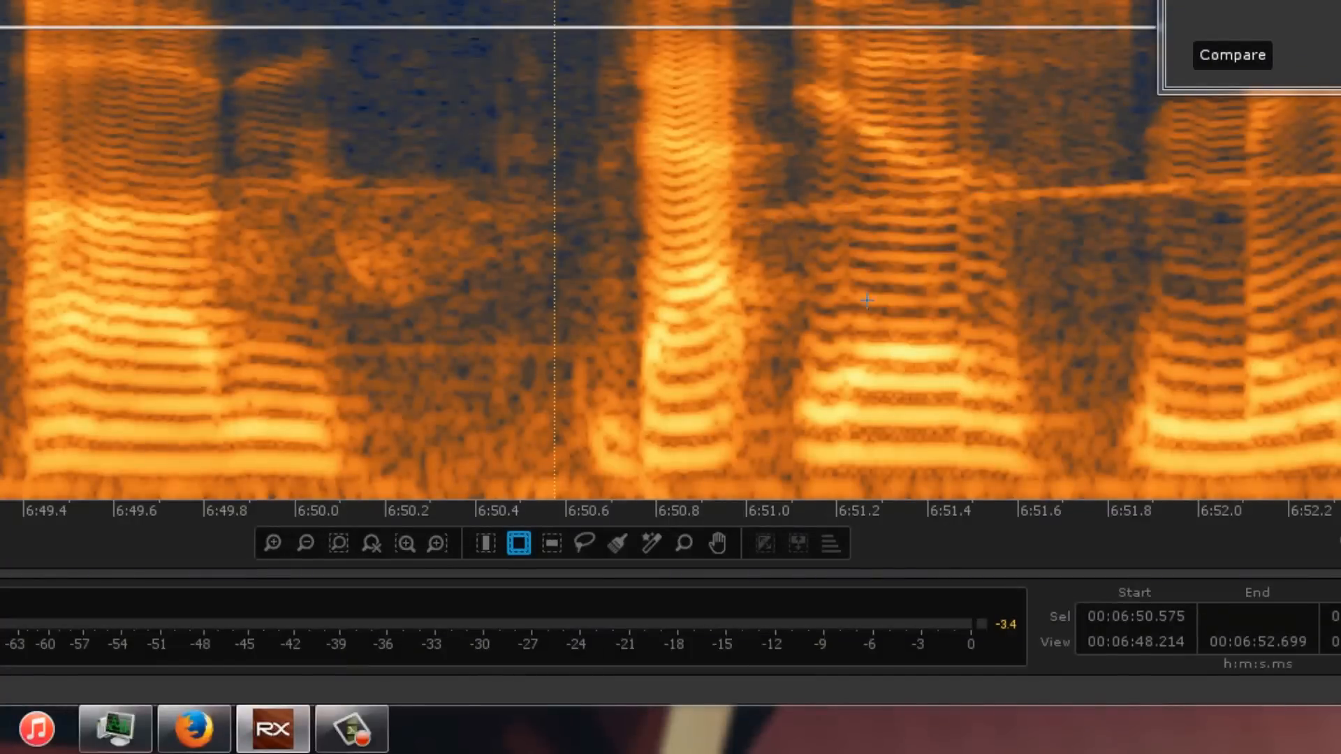
mouse_move(866, 301)
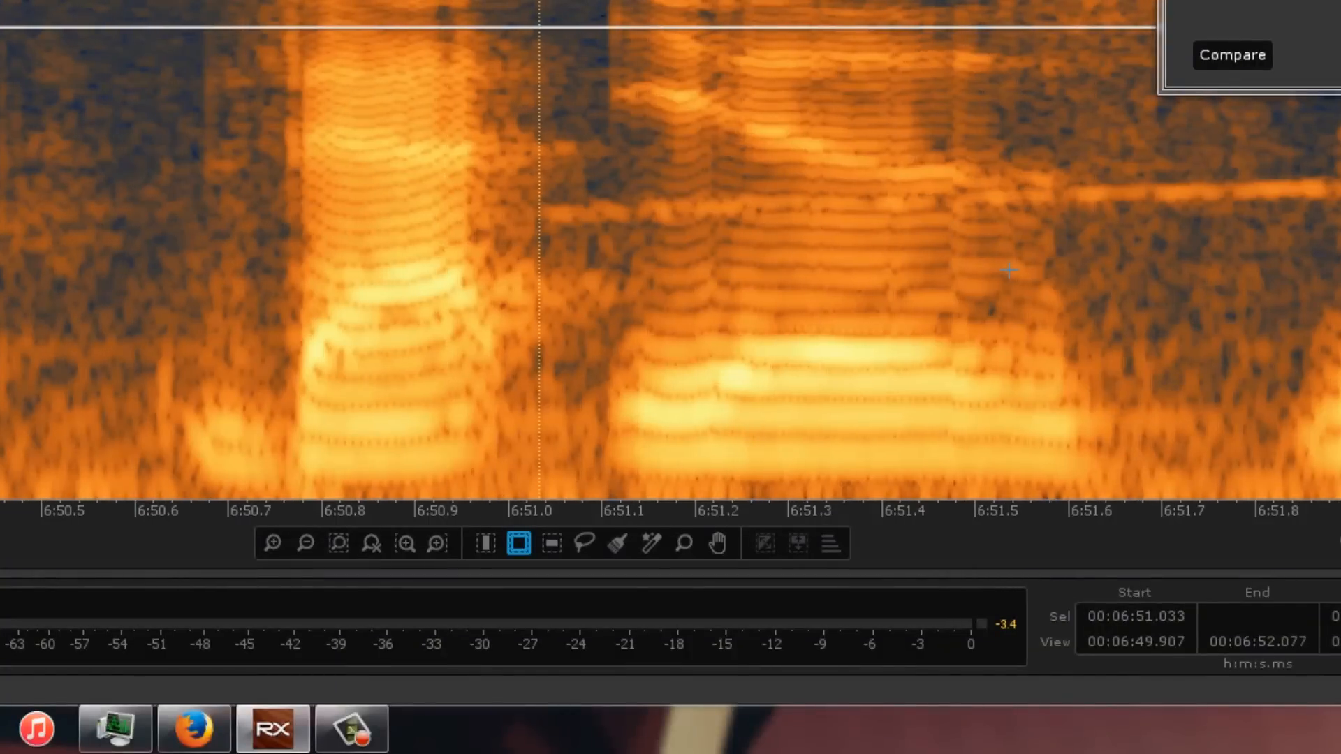
mouse_move(389, 606)
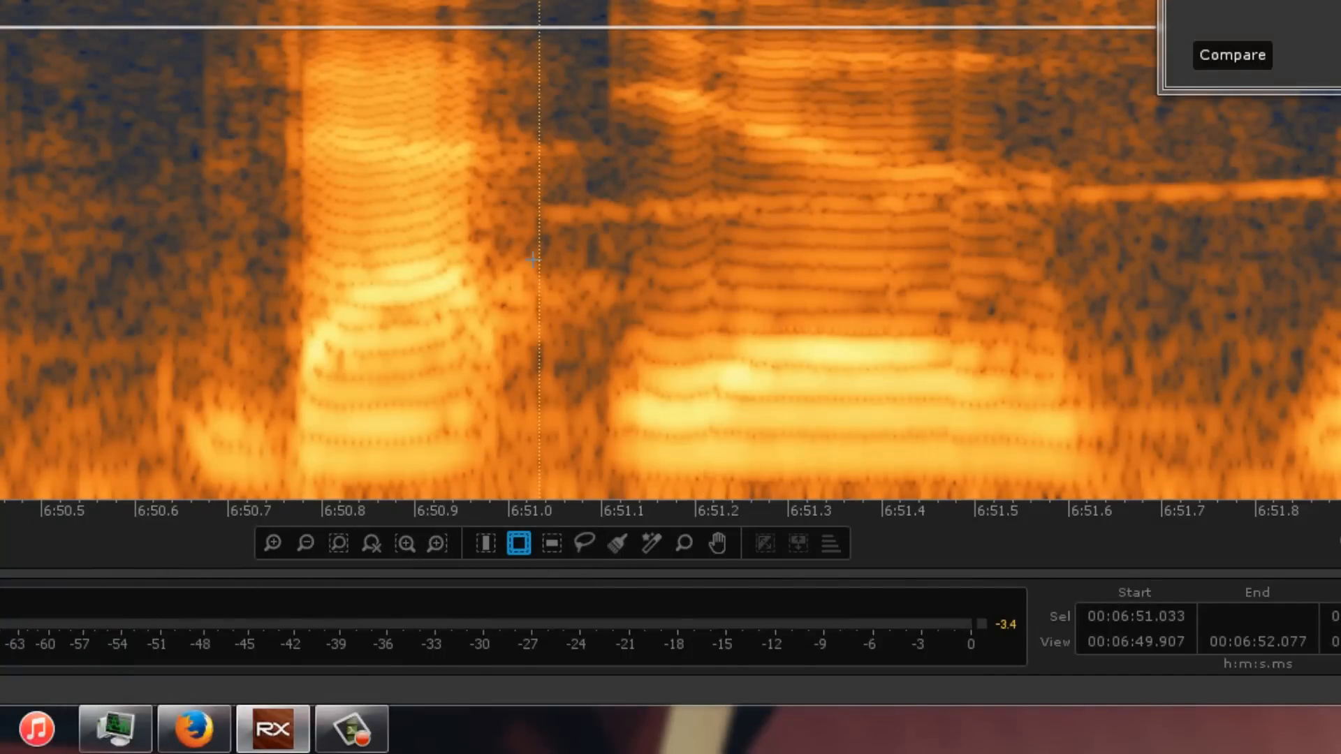
mouse_move(599, 583)
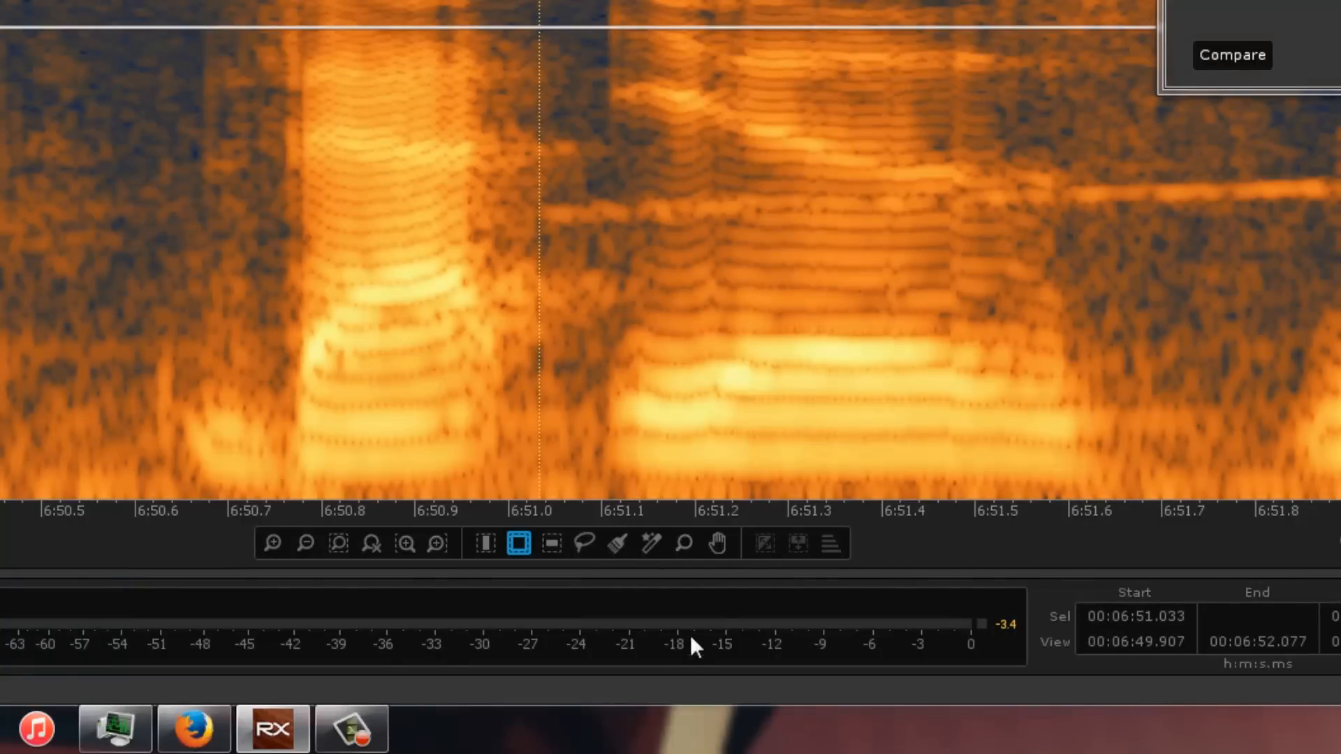
left_click(716, 544)
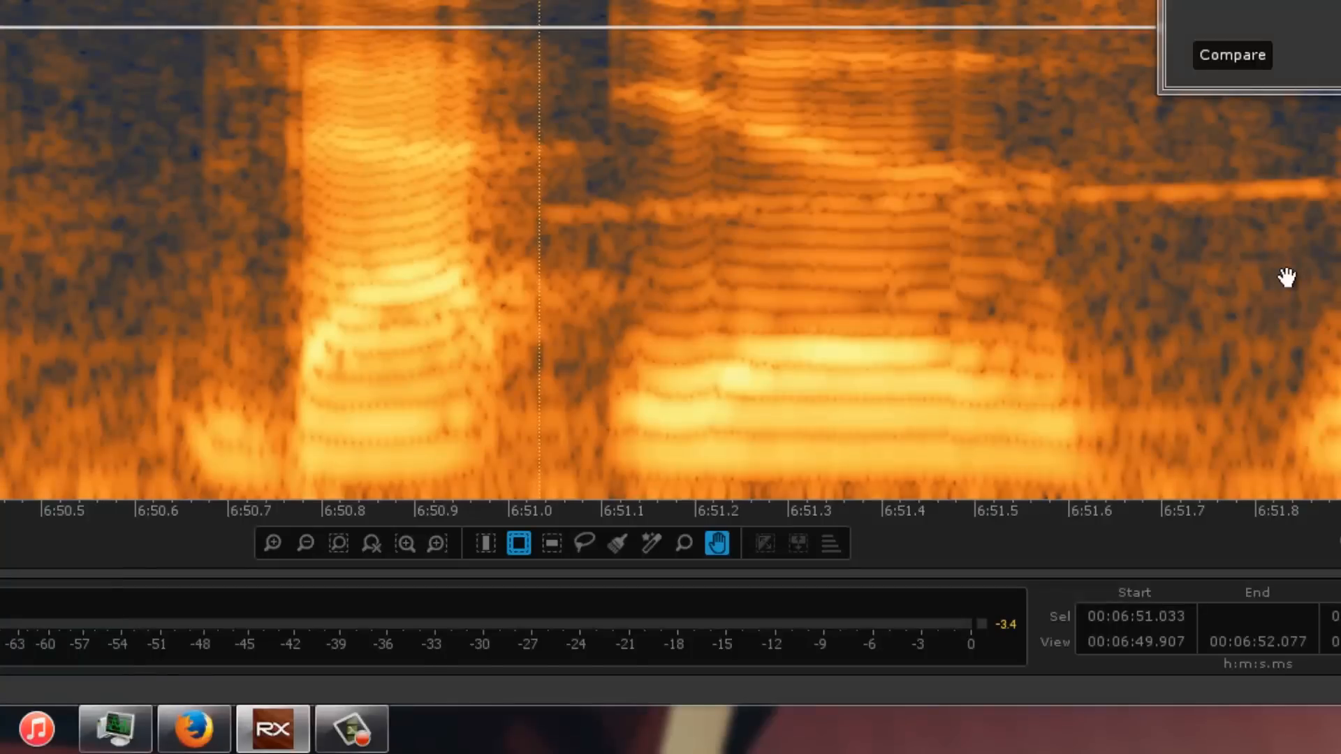
left_click_drag(1287, 277, 623, 308)
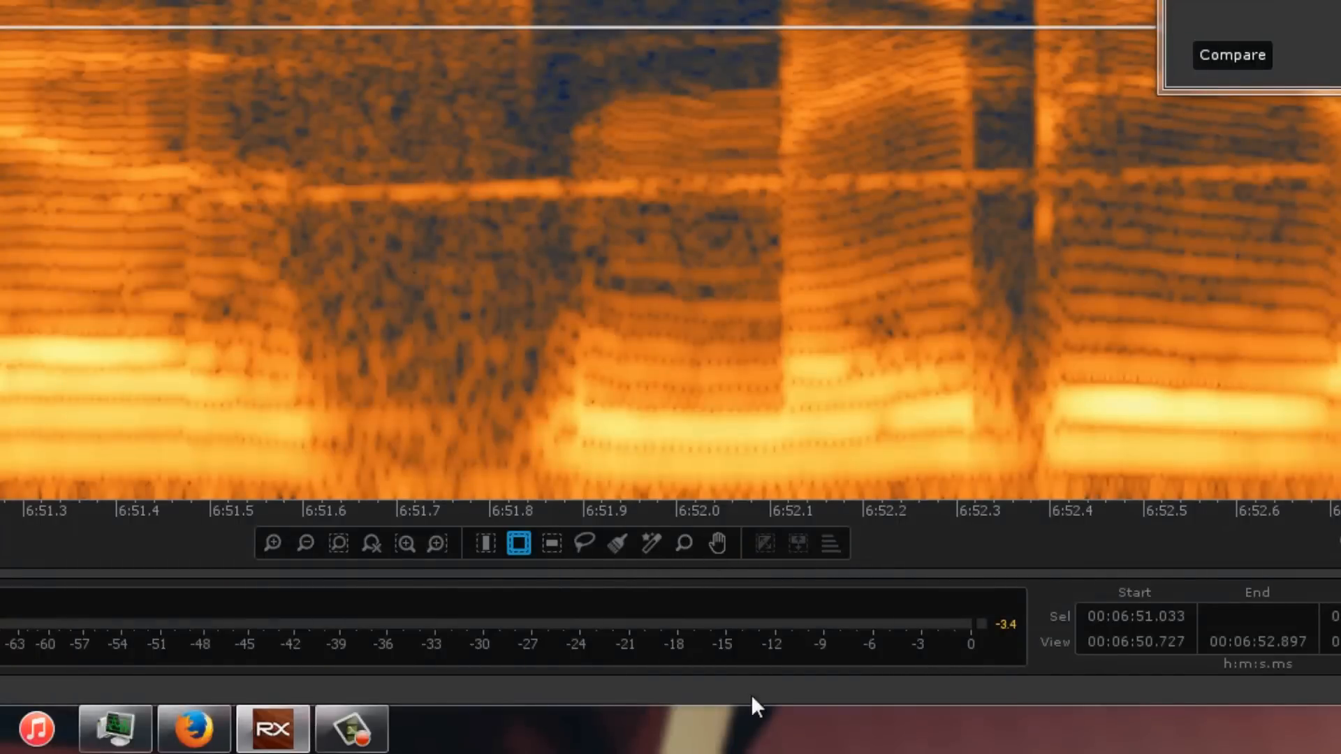
Brush along the 1.5 kHz siren line from about 6:50.9 to 6:52.1
left_click(616, 545)
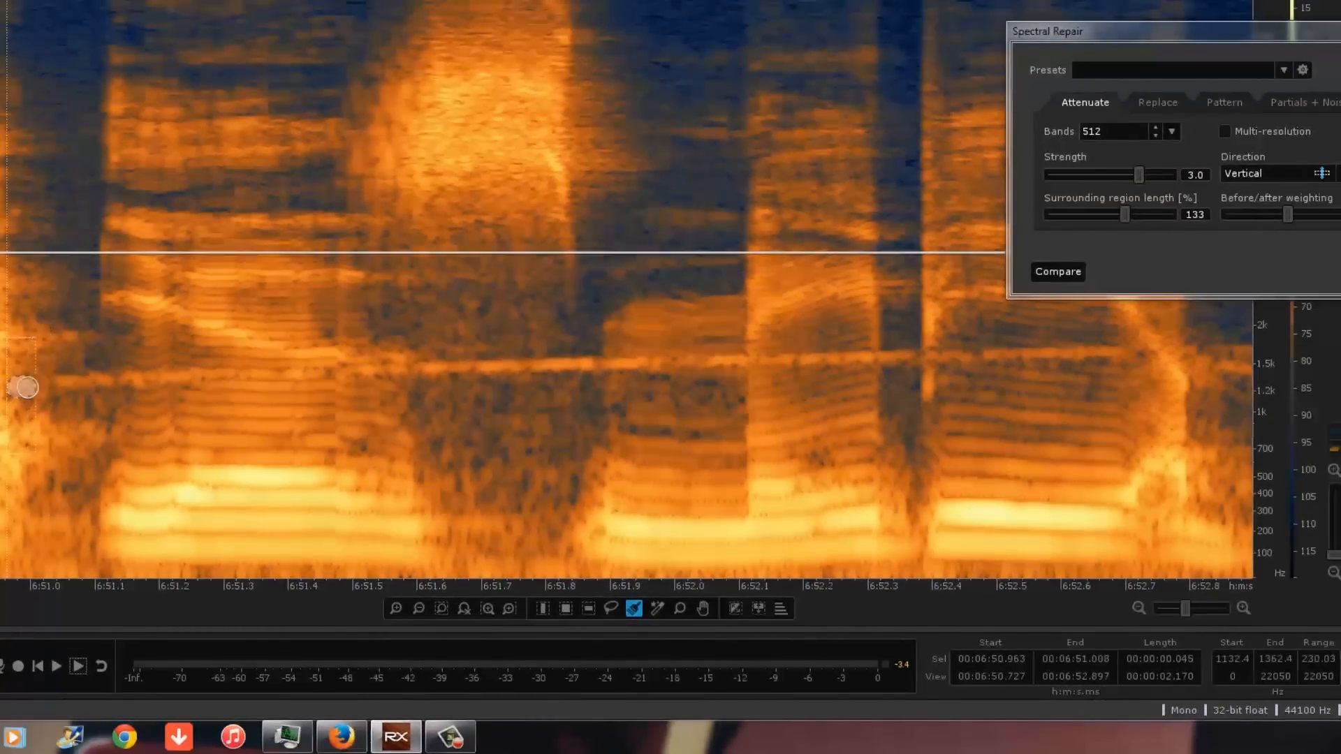
left_click_drag(24, 388, 122, 378)
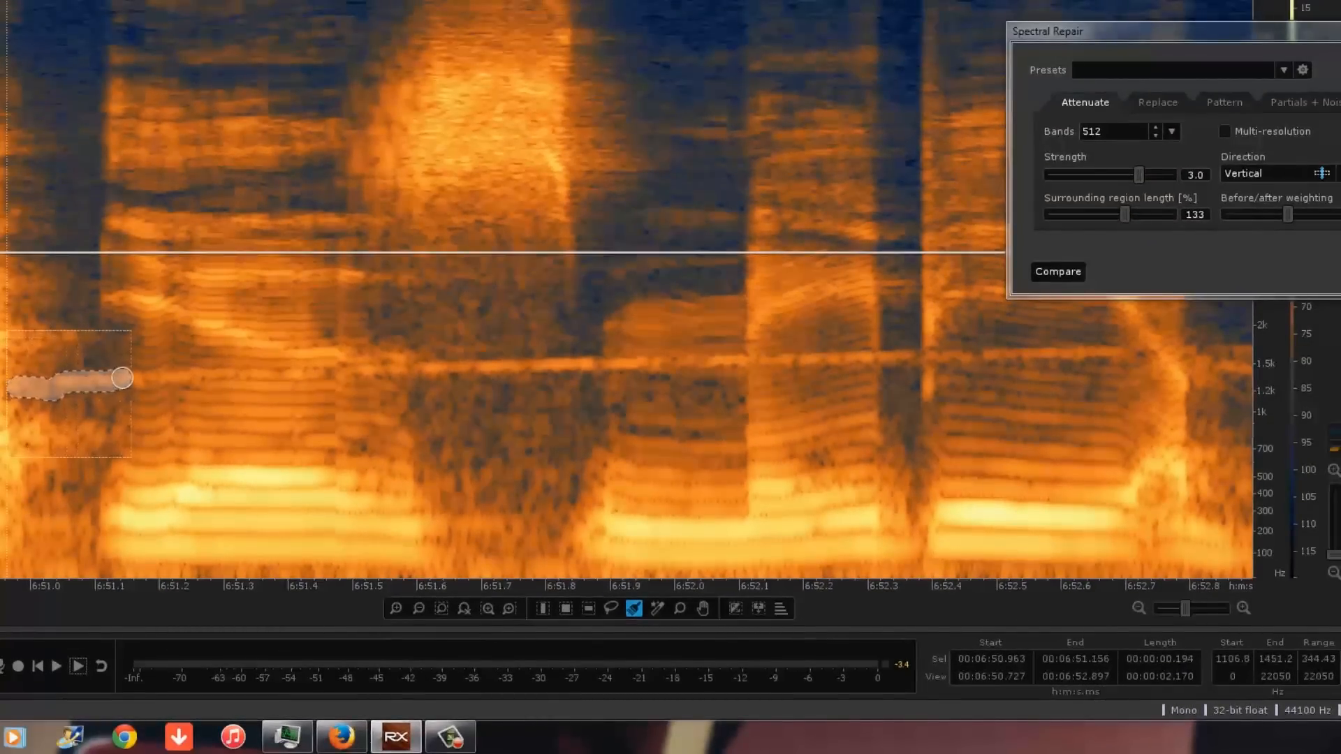
left_click_drag(122, 378, 228, 372)
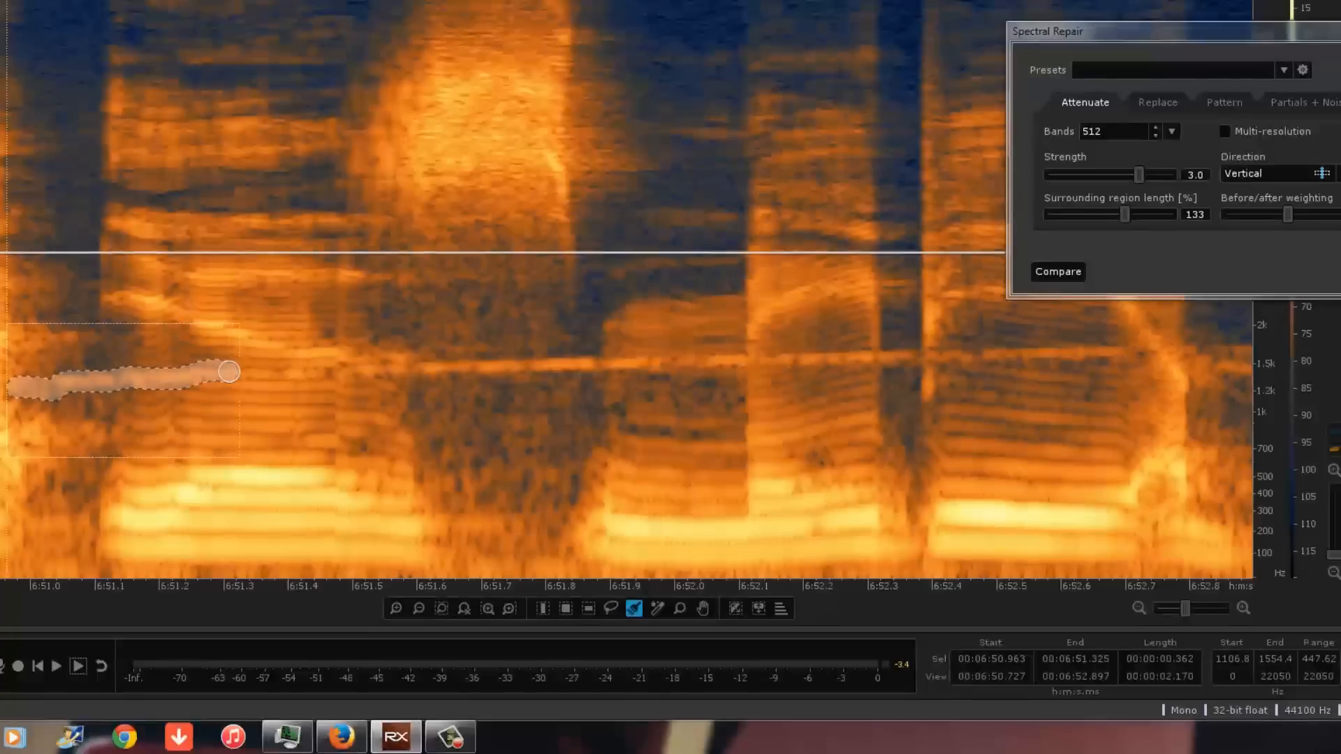
left_click_drag(228, 371, 378, 370)
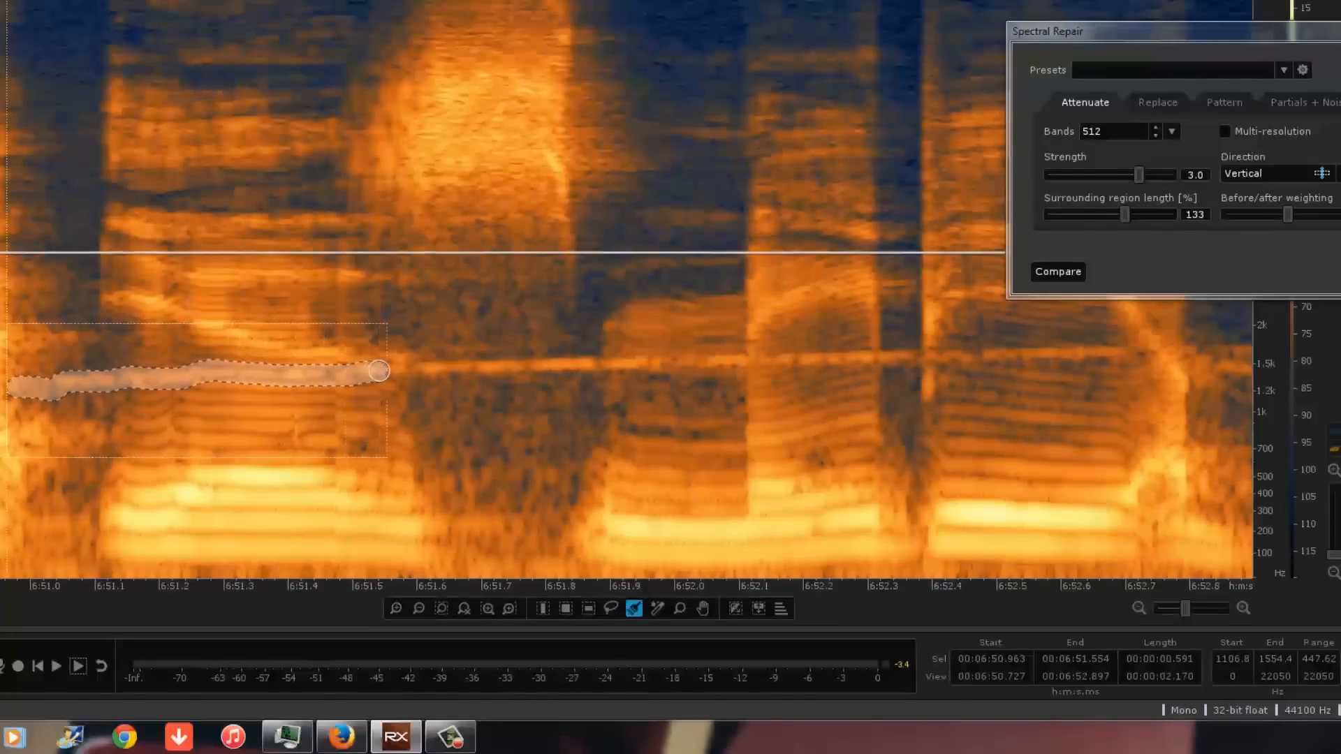
left_click_drag(379, 370, 518, 366)
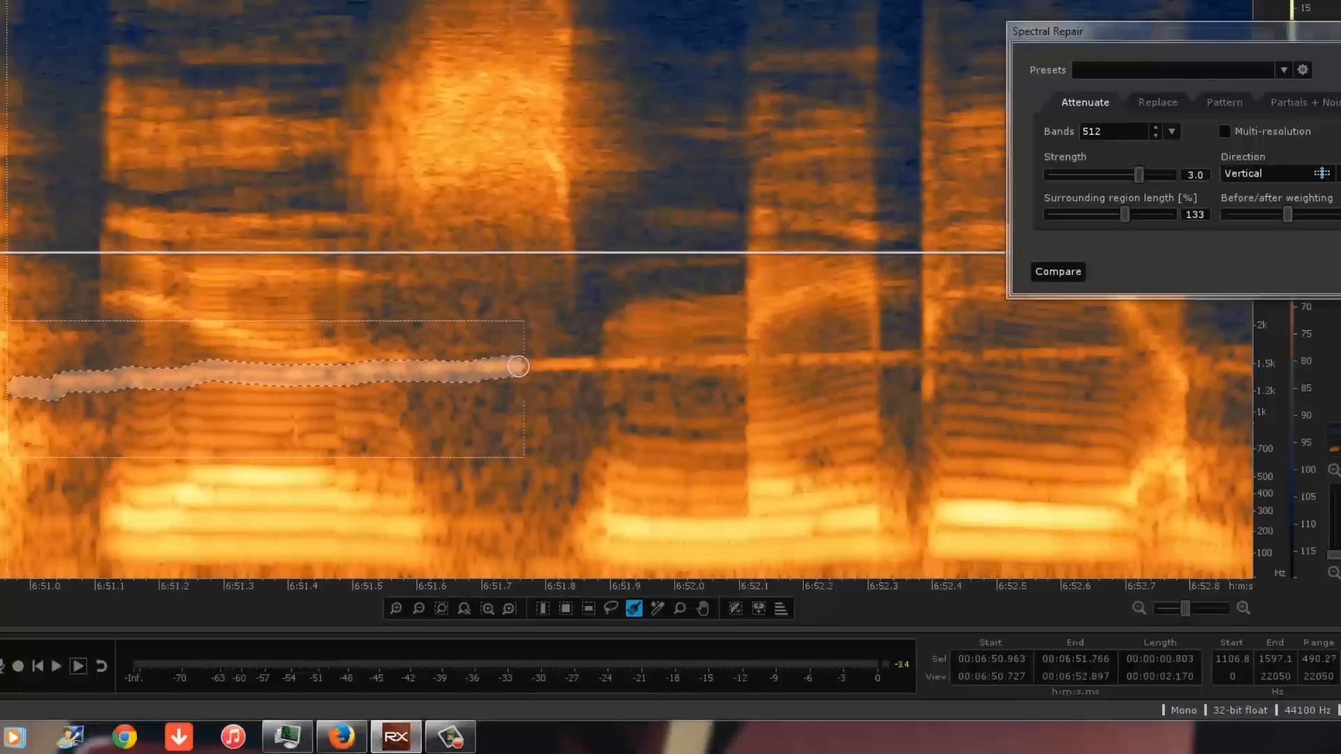
left_click_drag(518, 367, 676, 367)
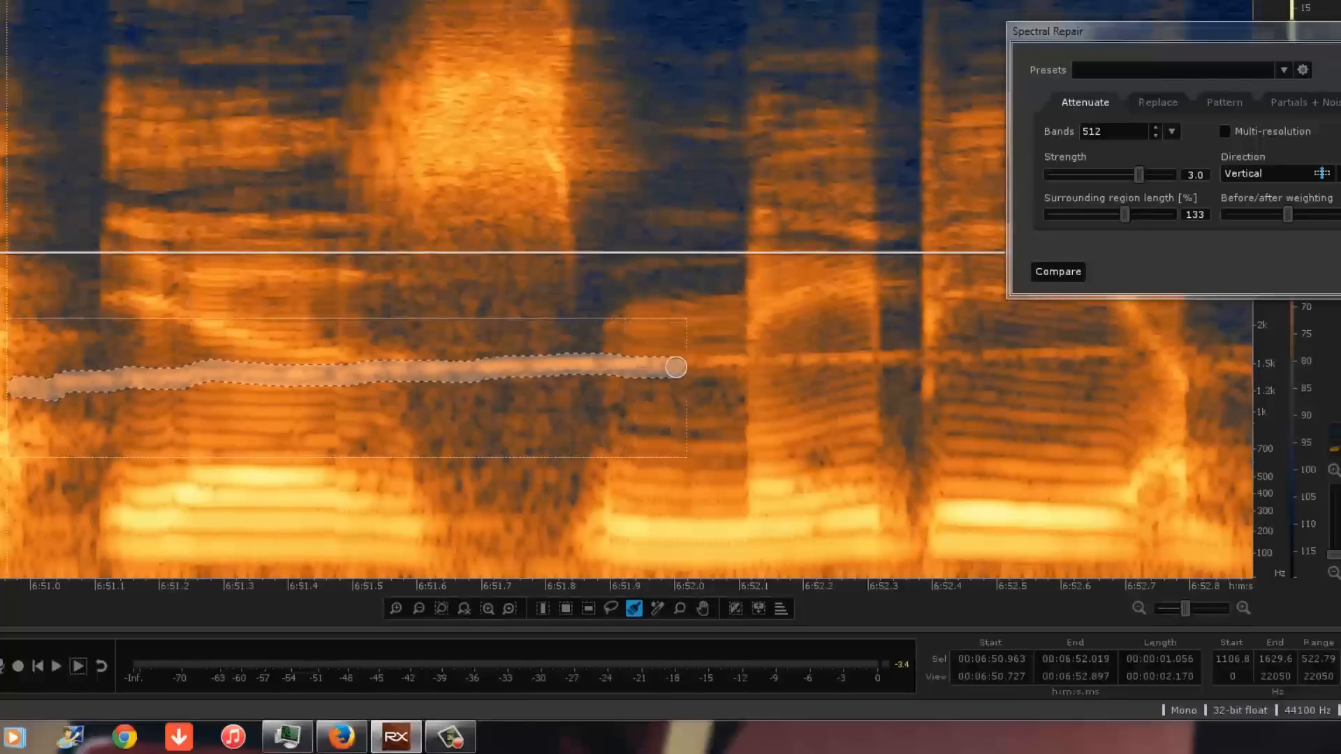
left_click_drag(675, 366, 748, 353)
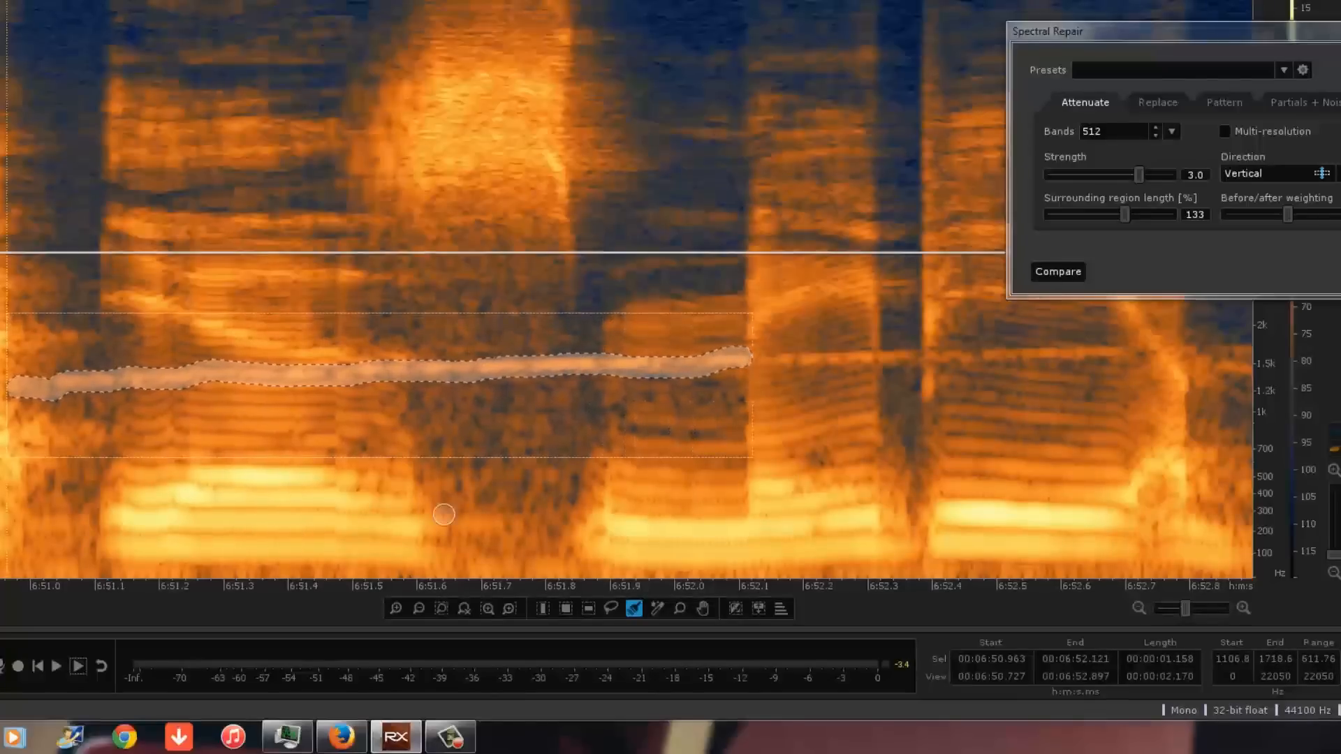
mouse_move(712, 459)
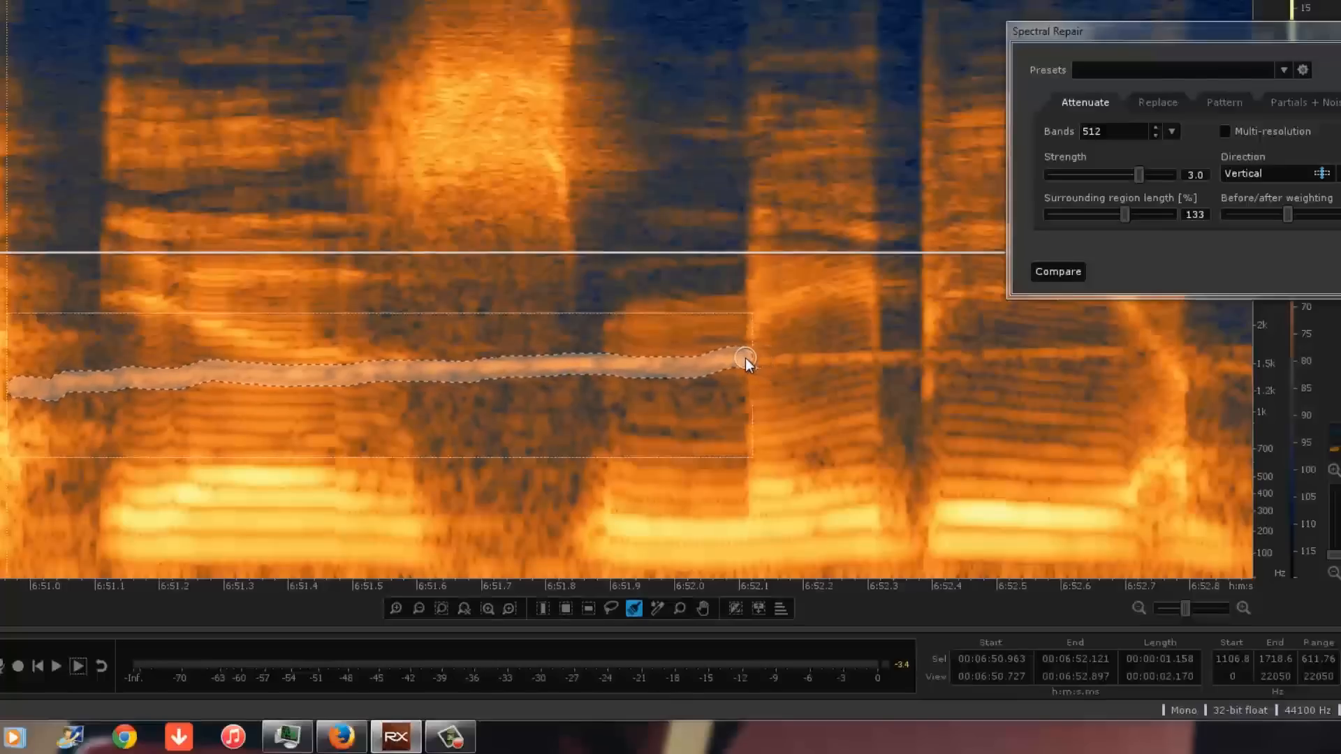
Extend the siren line selection from 6:52.1 to about 6:52.5
left_click_drag(743, 357, 778, 359)
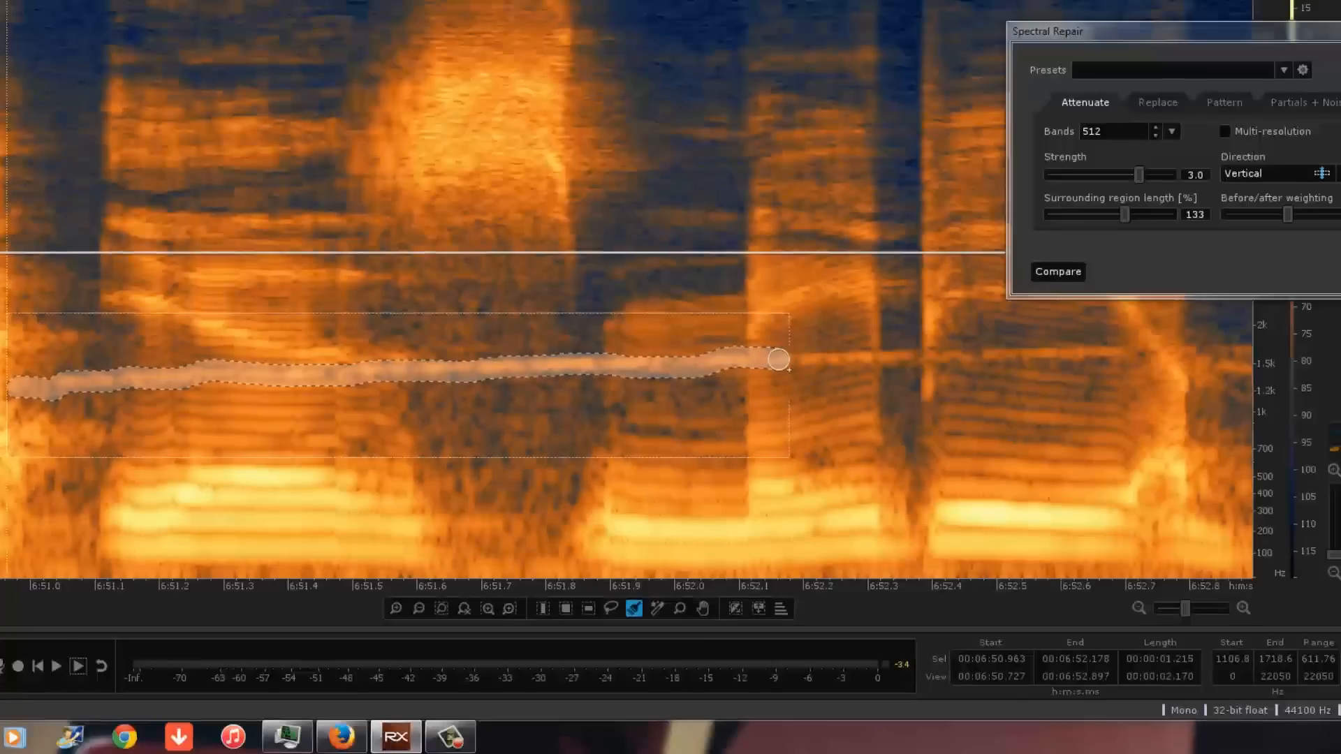
left_click_drag(778, 359, 880, 356)
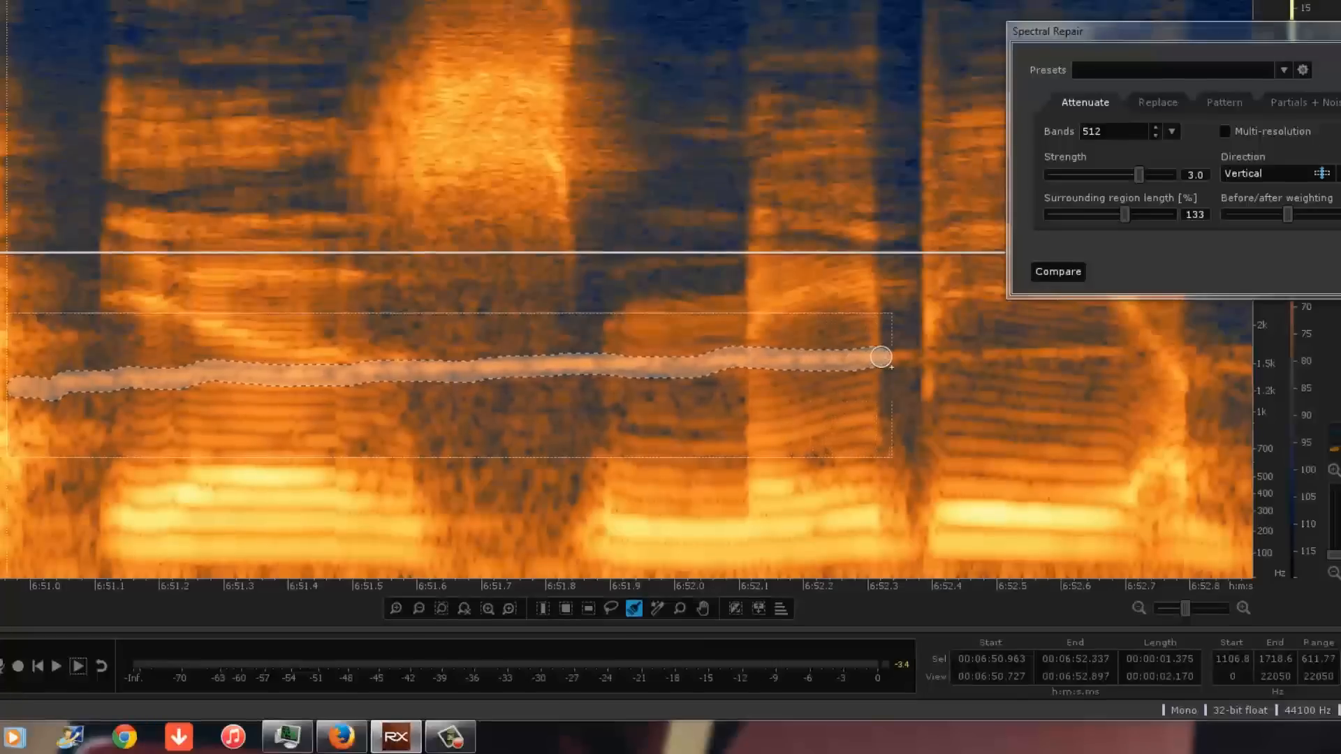
left_click_drag(880, 357, 1009, 355)
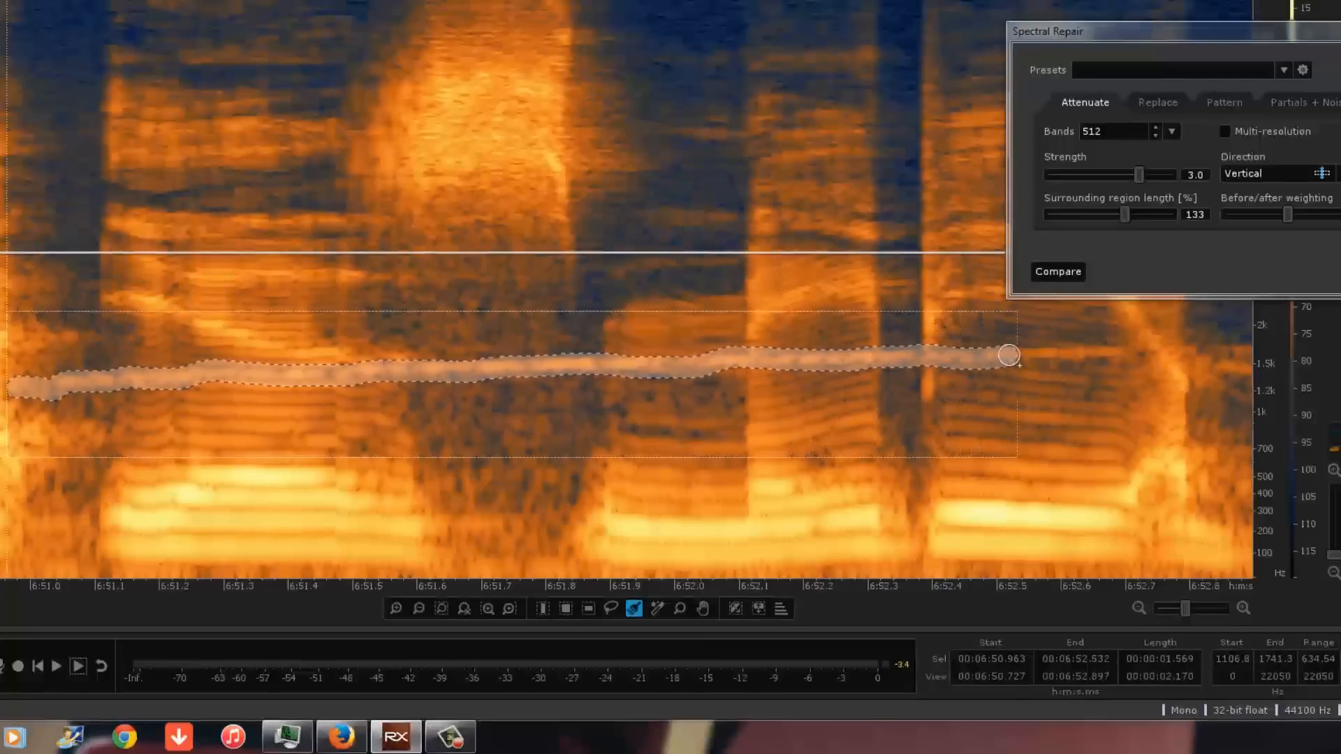
left_click_drag(1009, 355, 1127, 354)
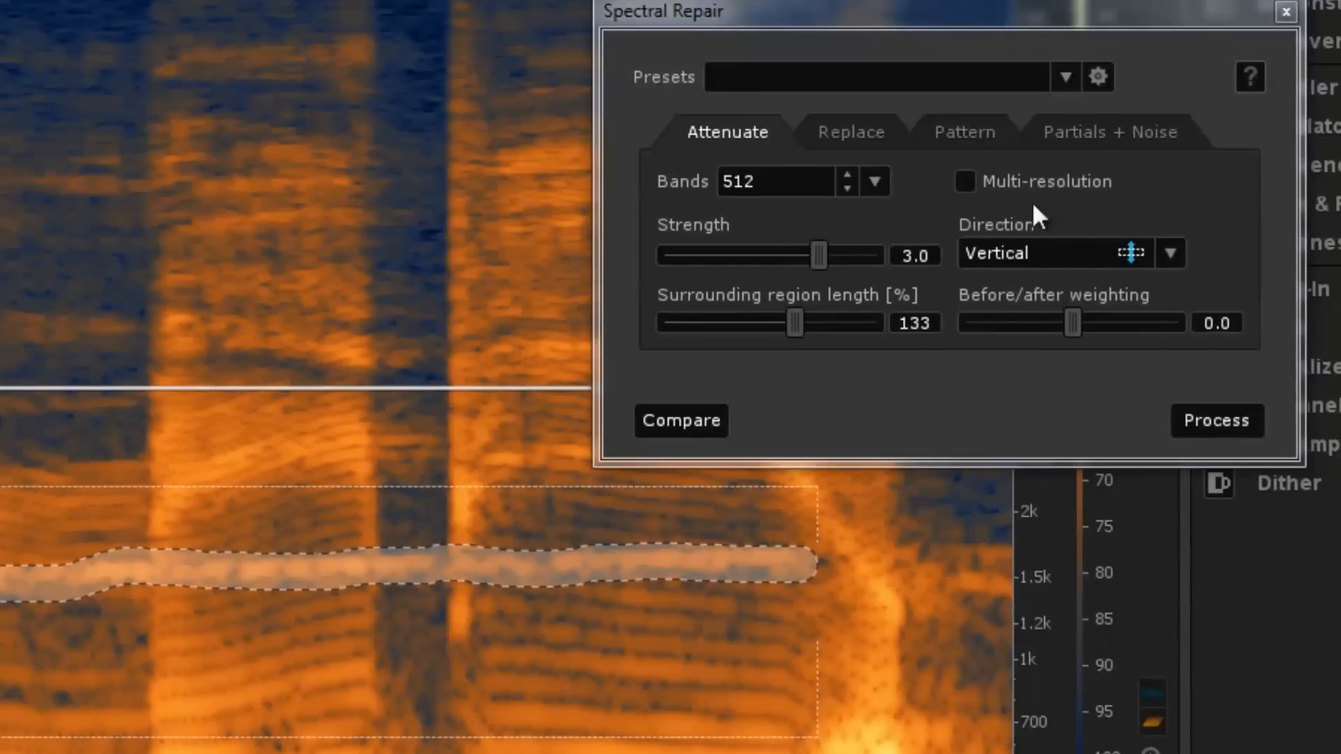
Extend the tone selection to 6:52.7 and apply a third attenuation pass
left_click_drag(664, 12, 776, 72)
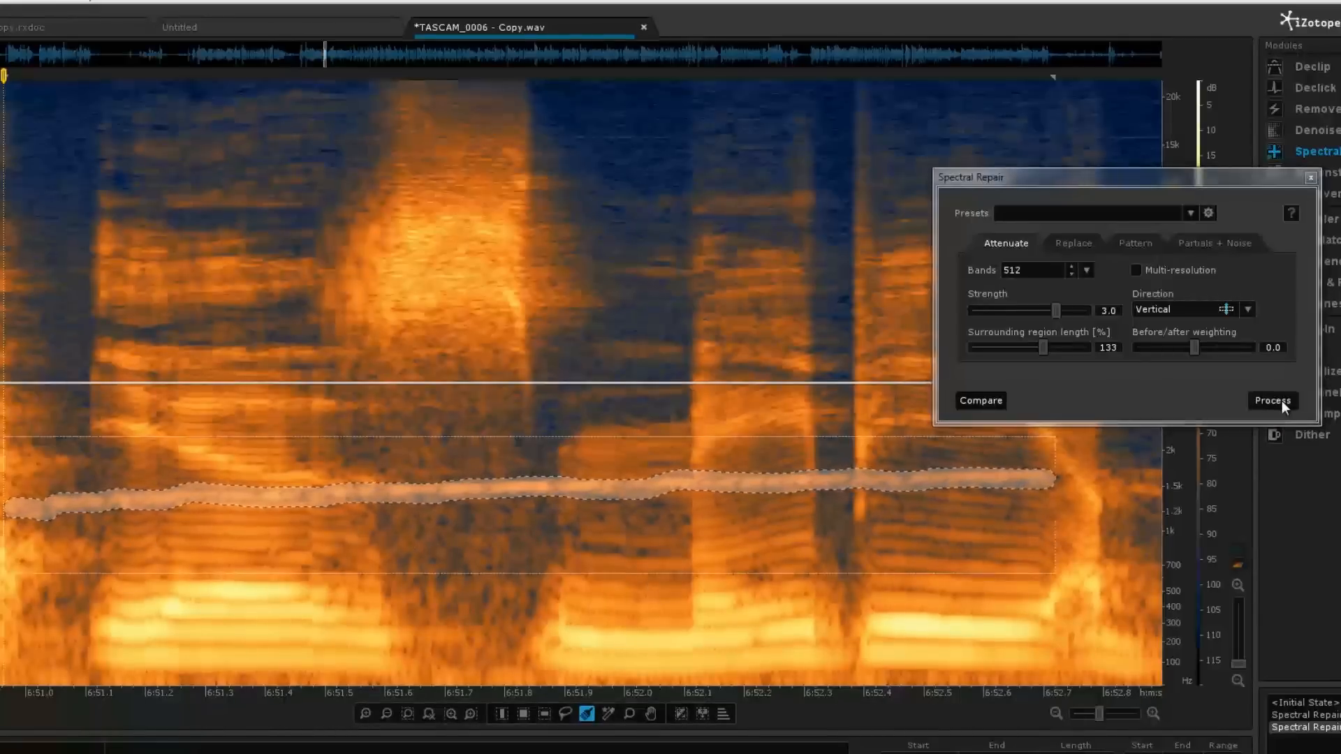
left_click(1271, 400)
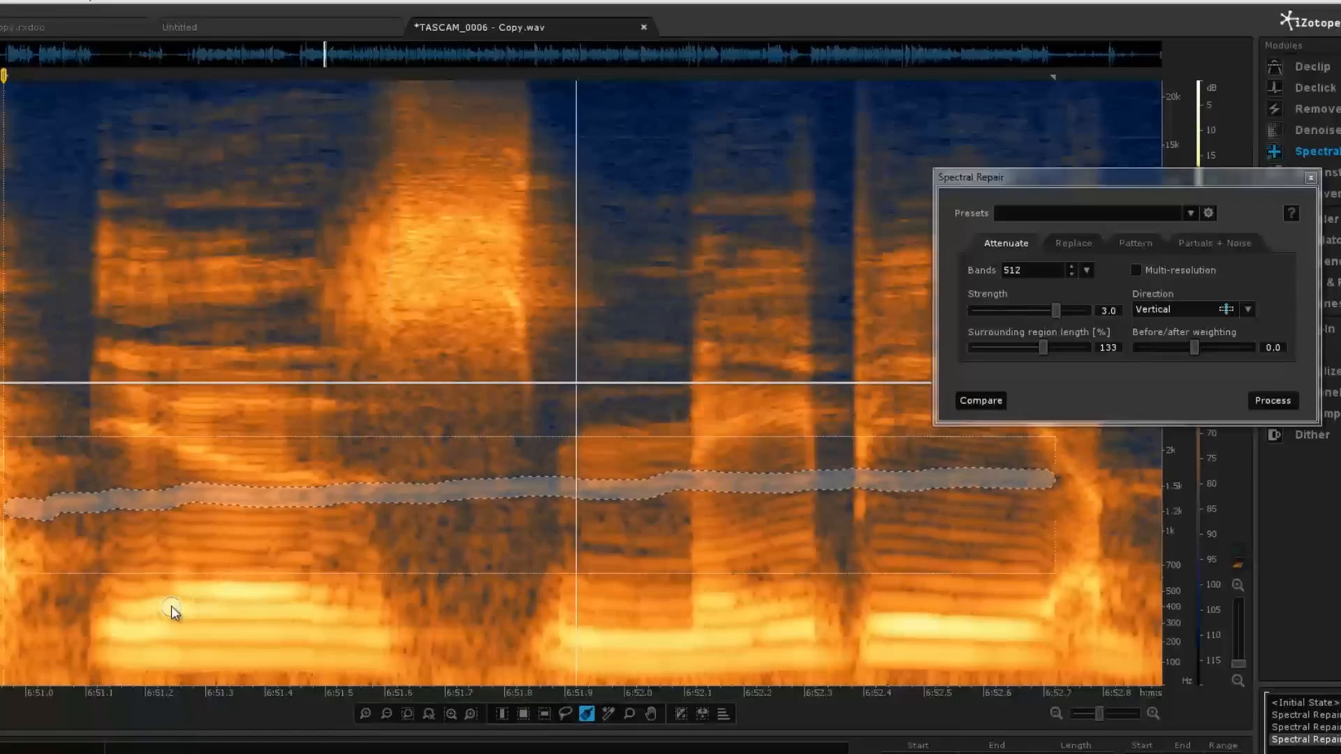
mouse_move(735, 544)
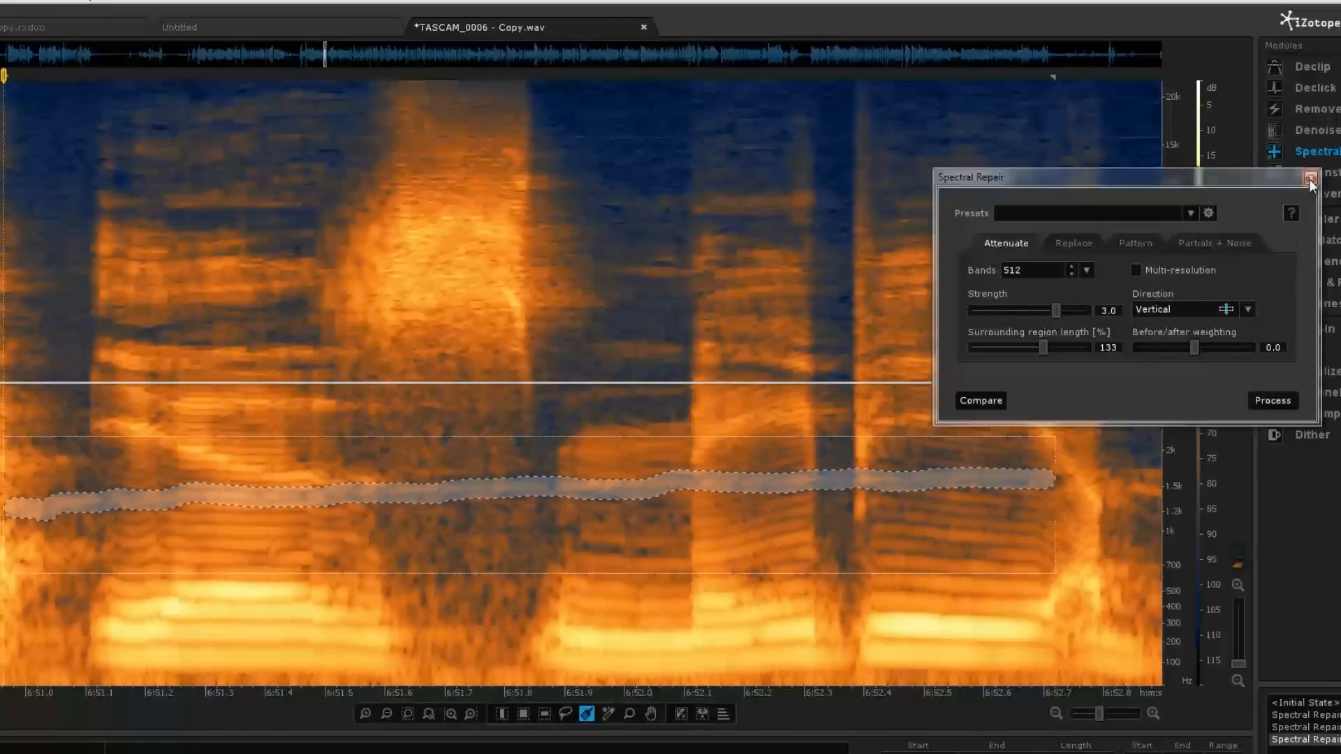
Close Spectral Repair and change selection mode to drop the siren selection
left_click(1307, 176)
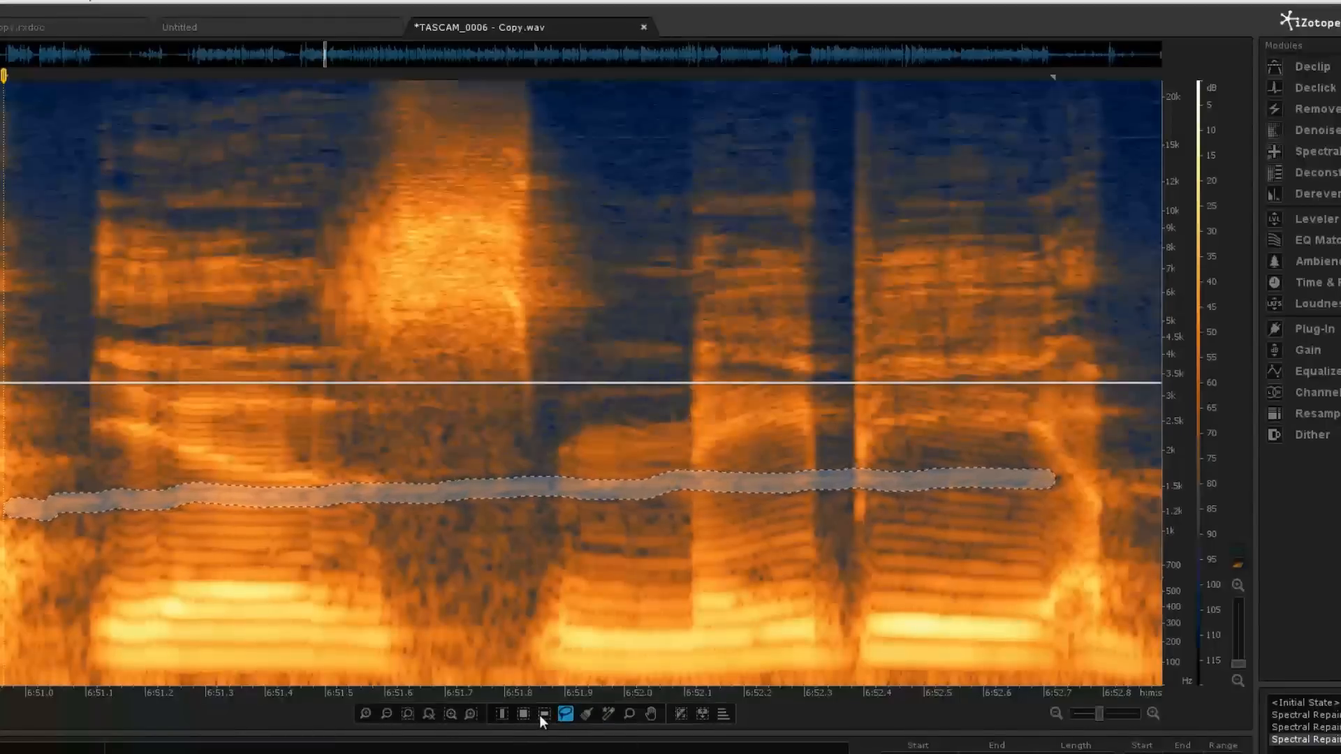
left_click(523, 713)
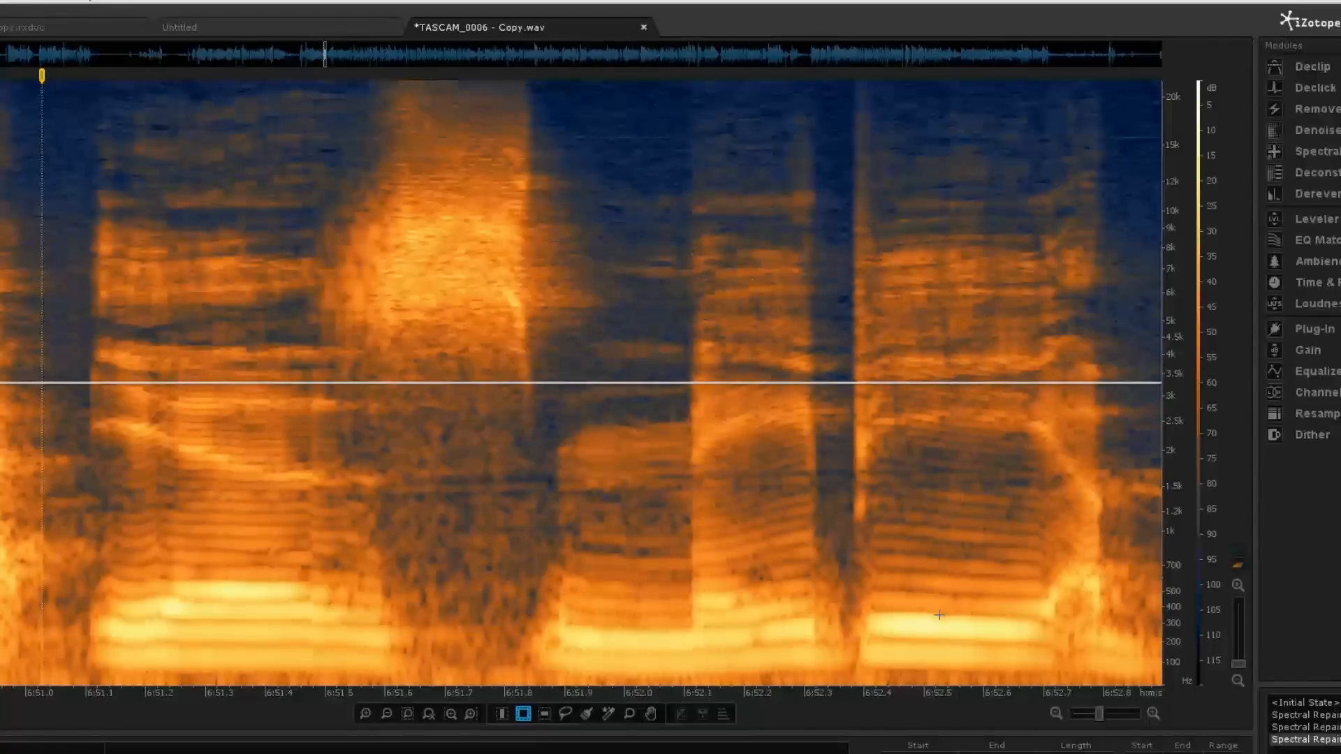
mouse_move(674, 739)
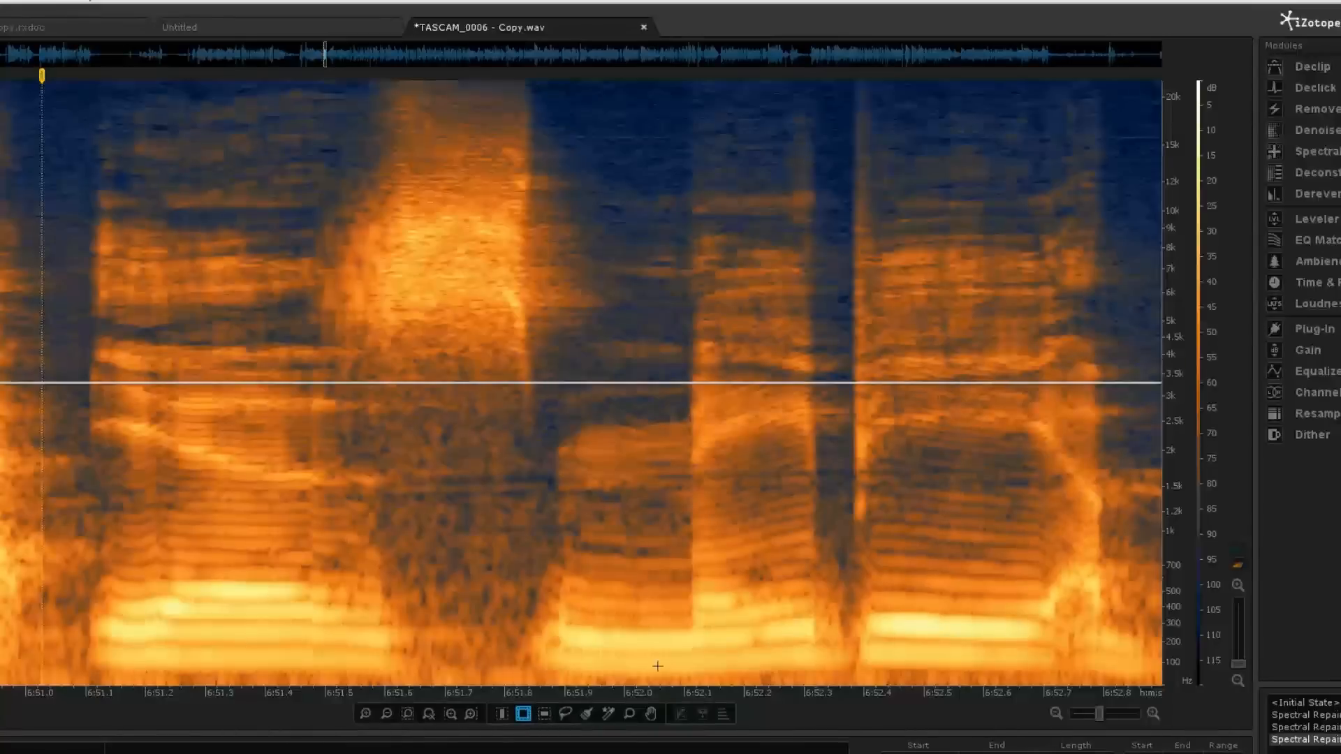
mouse_move(745, 530)
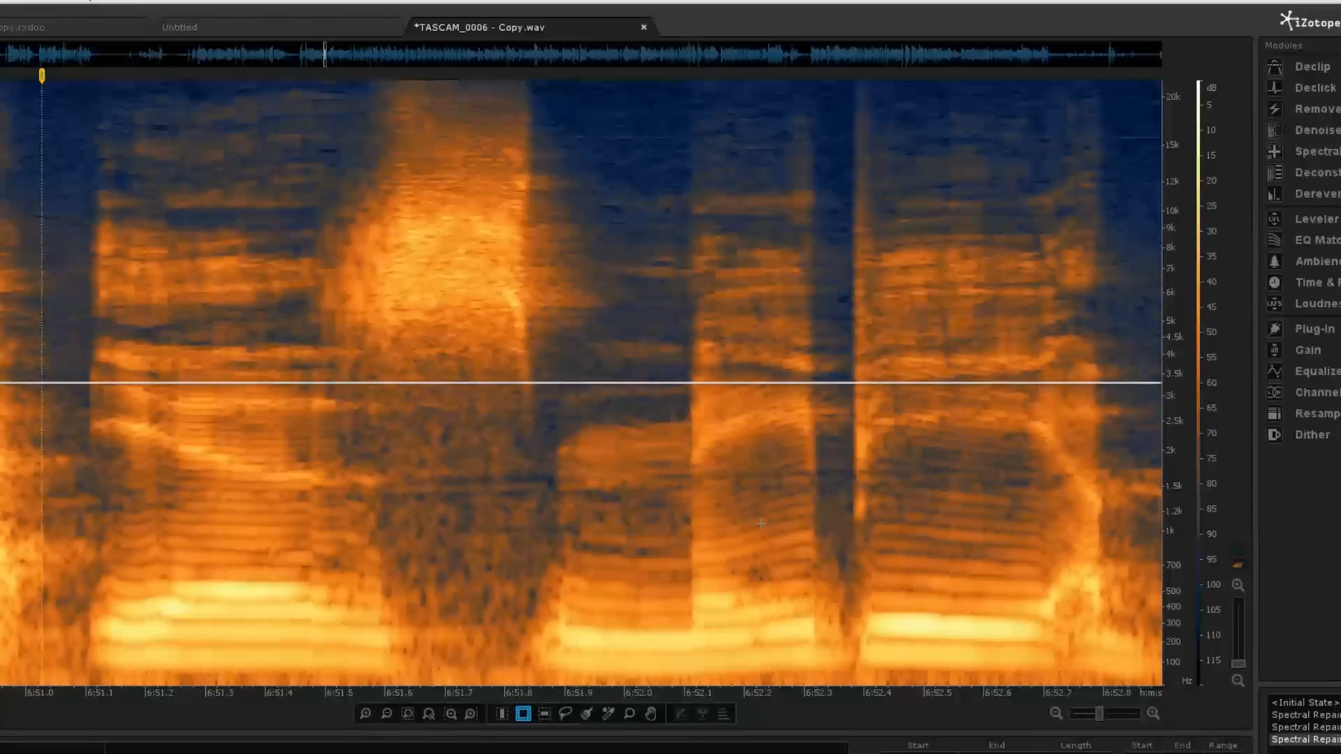
mouse_move(991, 500)
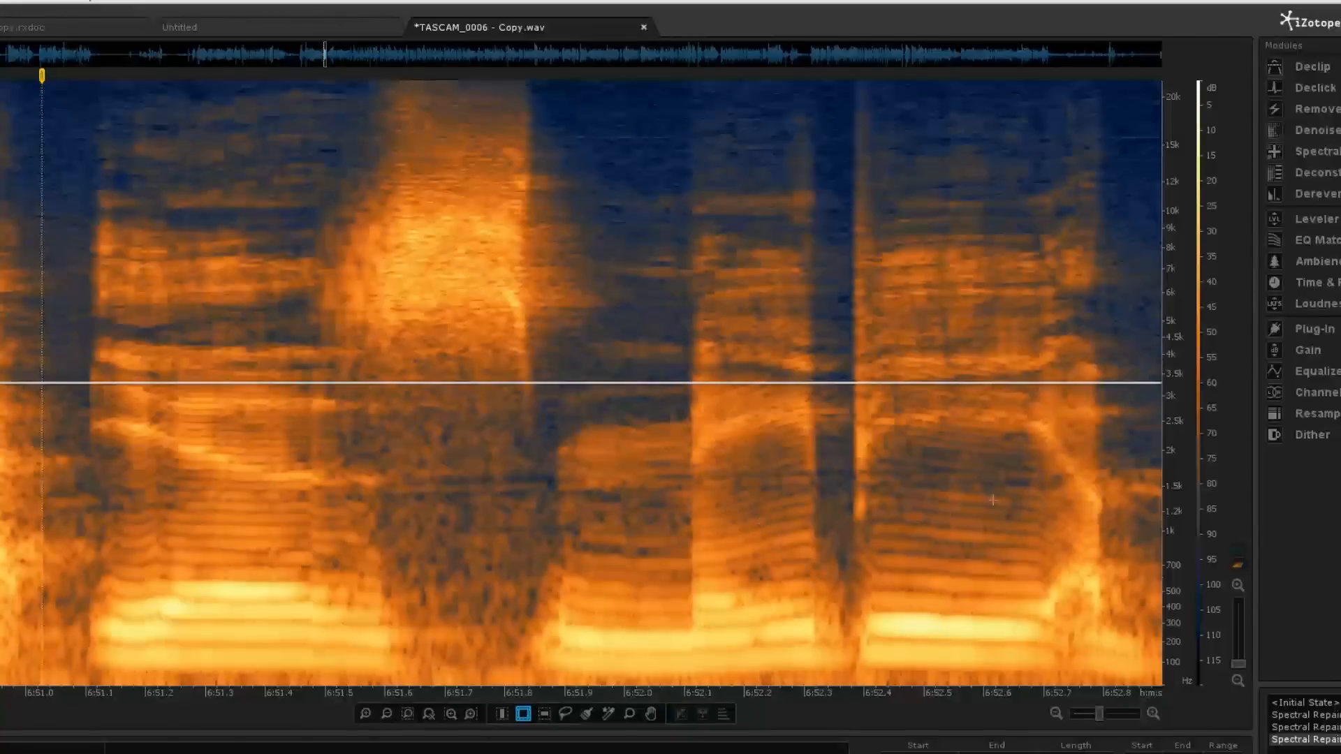
mouse_move(418, 525)
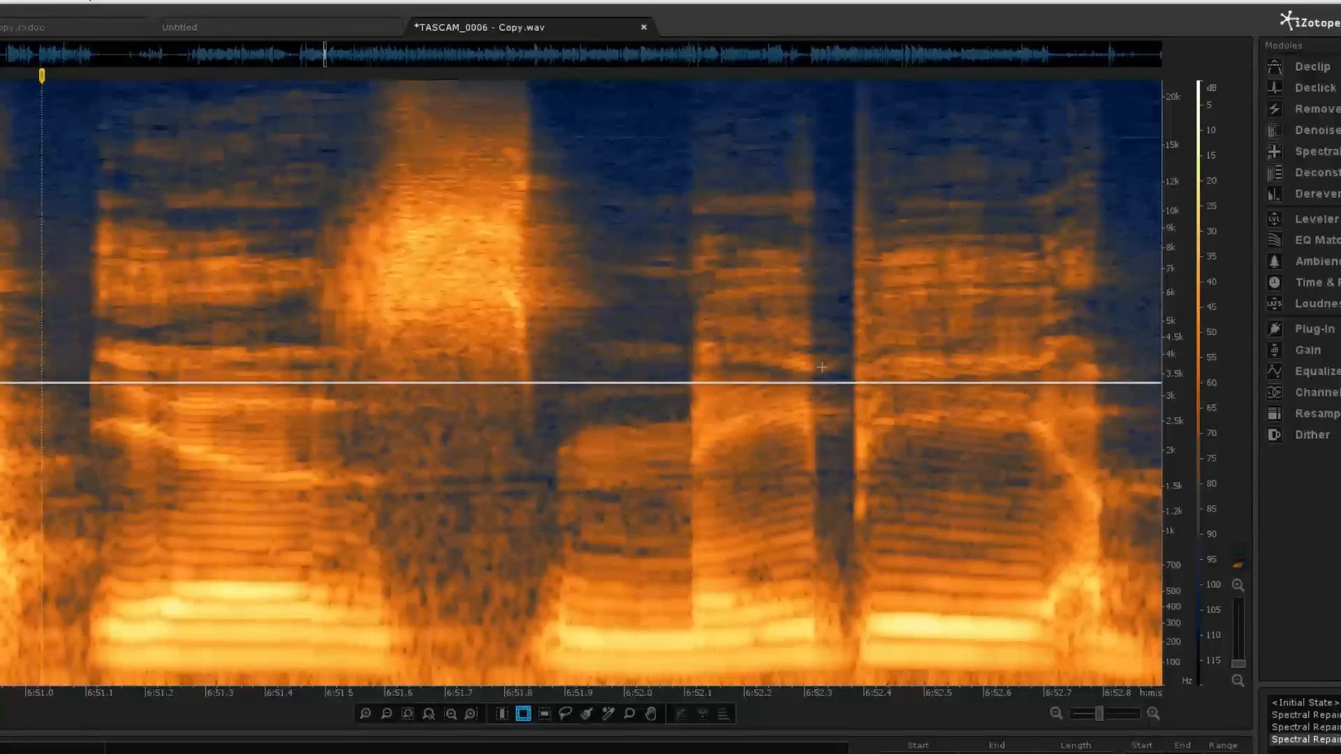
mouse_move(826, 443)
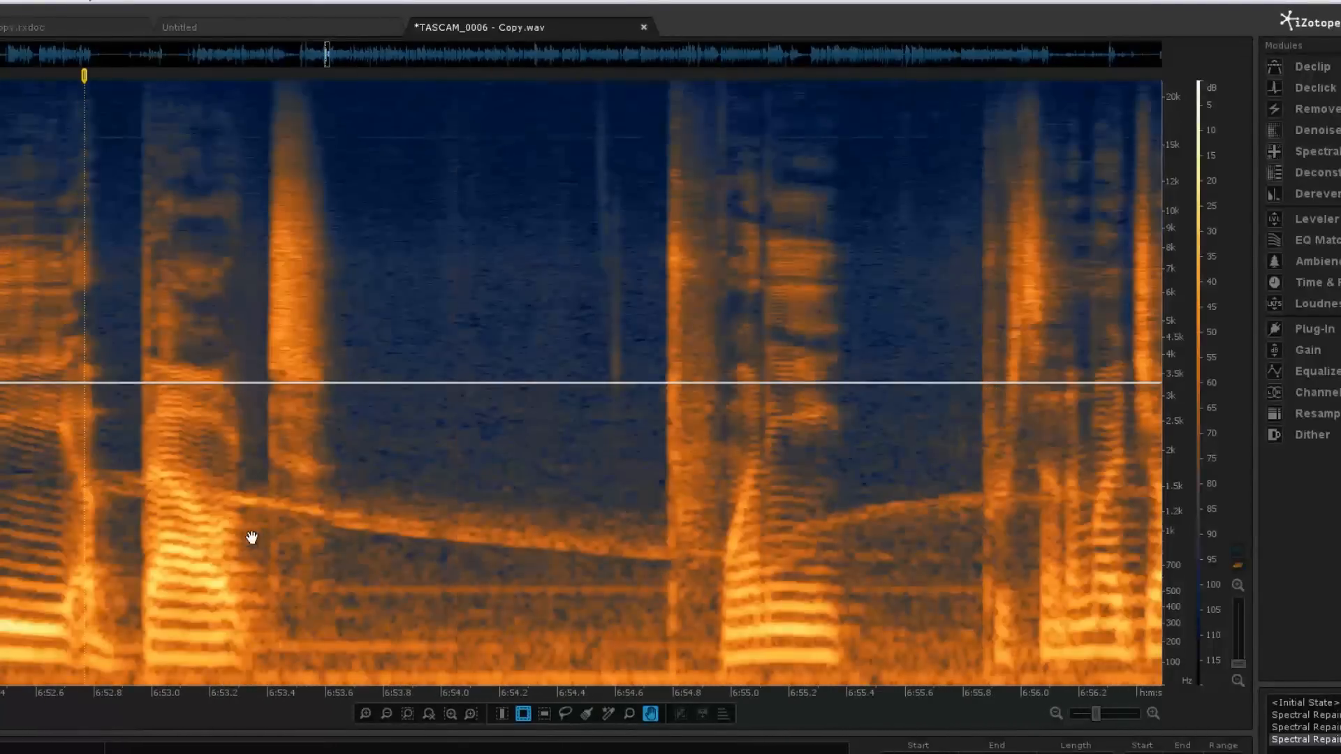
mouse_move(13, 83)
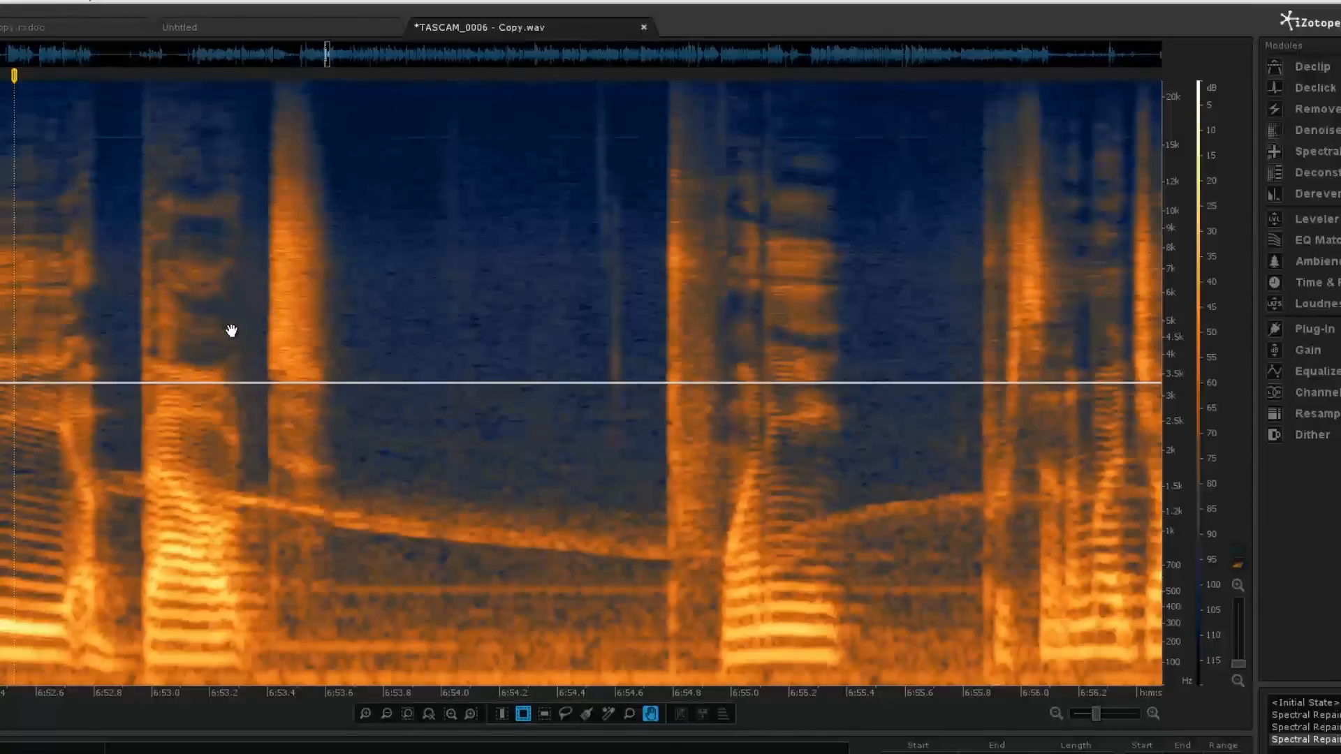
Brush the siren patch near 6:52.8 and apply a fourth Attenuate pass
left_click(99, 343)
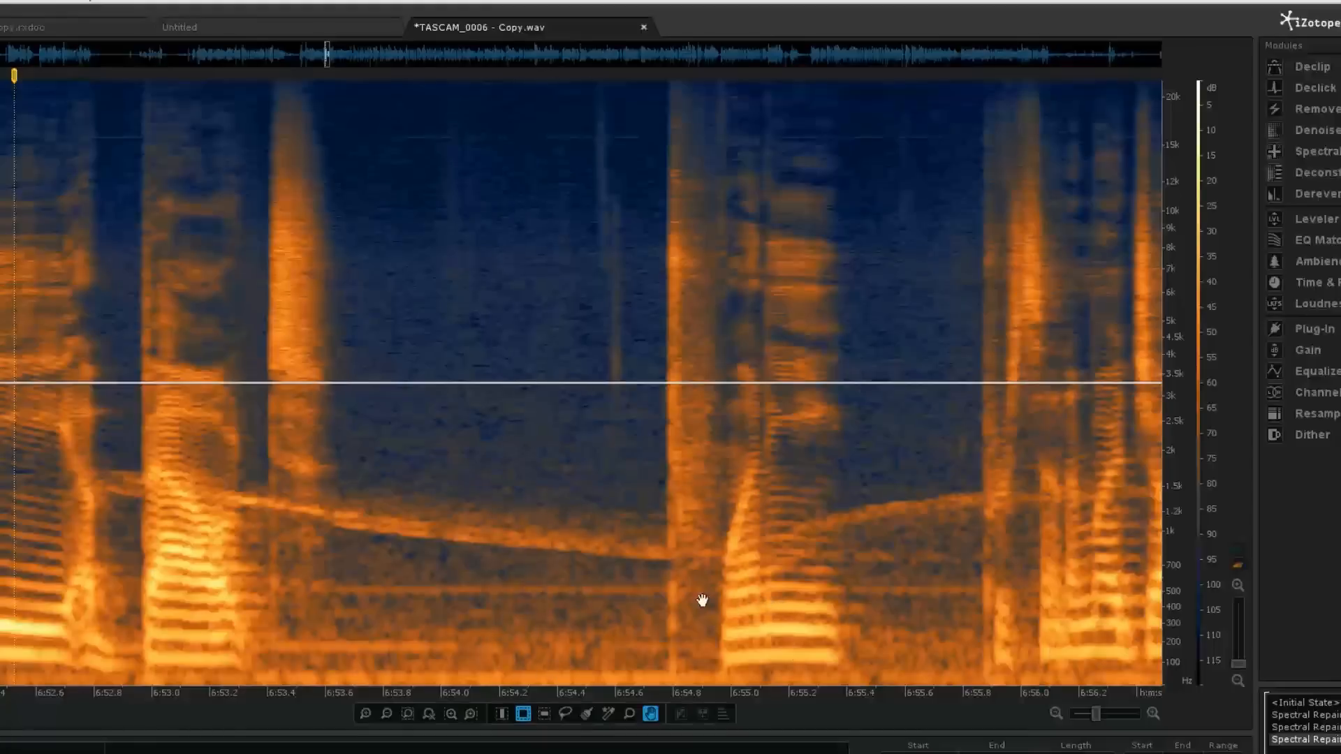
mouse_move(54, 365)
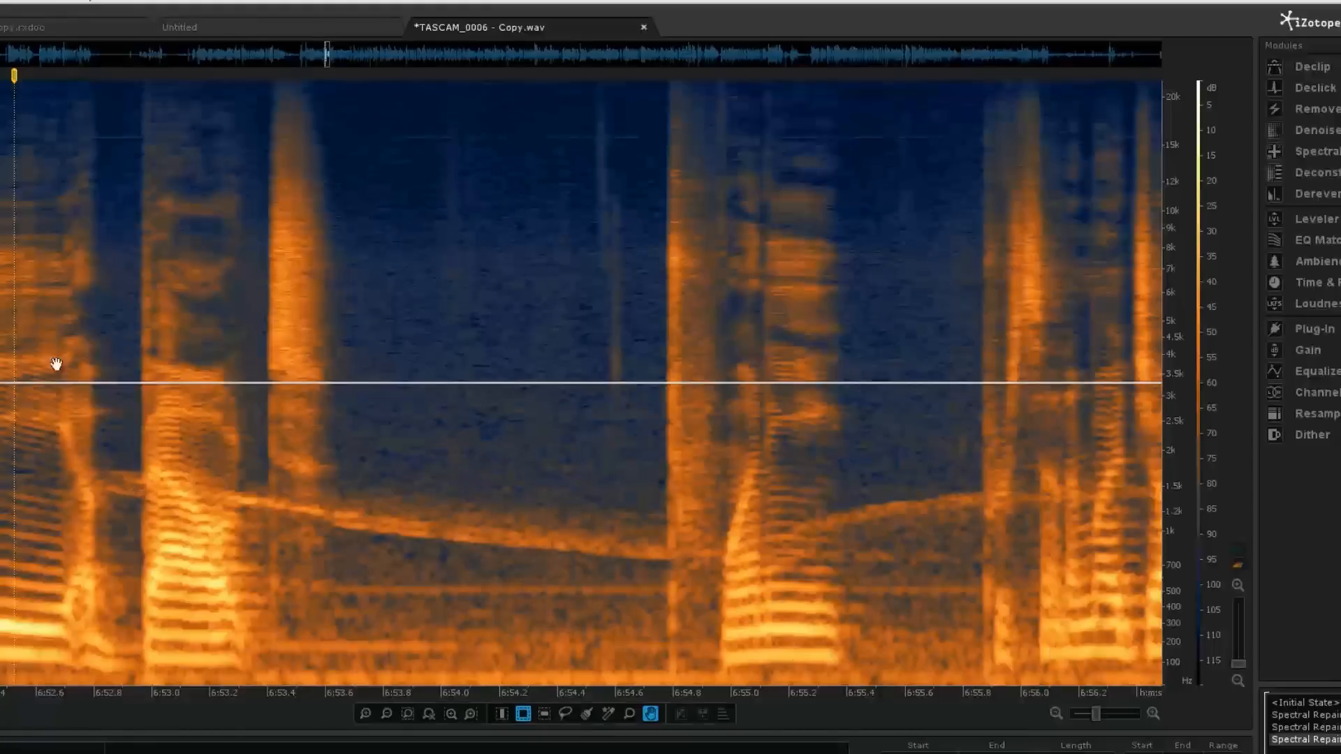
mouse_move(84, 87)
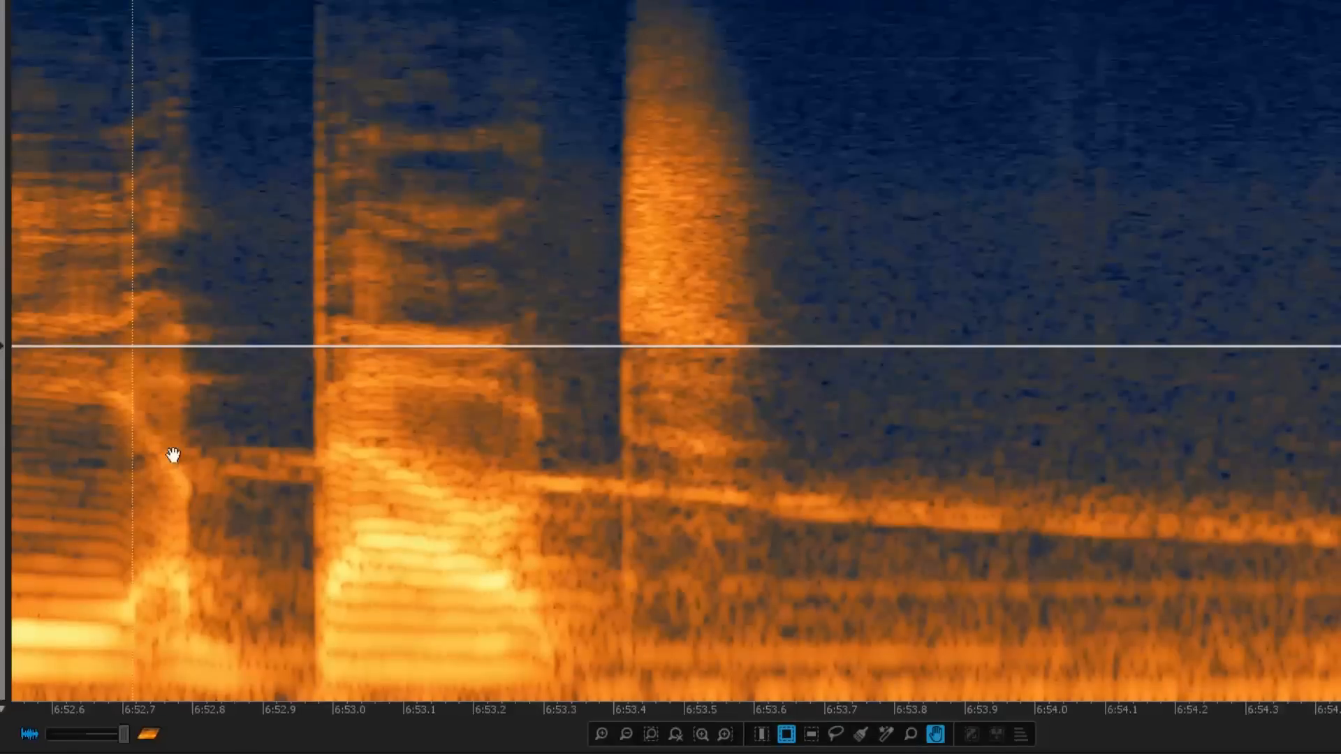
mouse_move(190, 468)
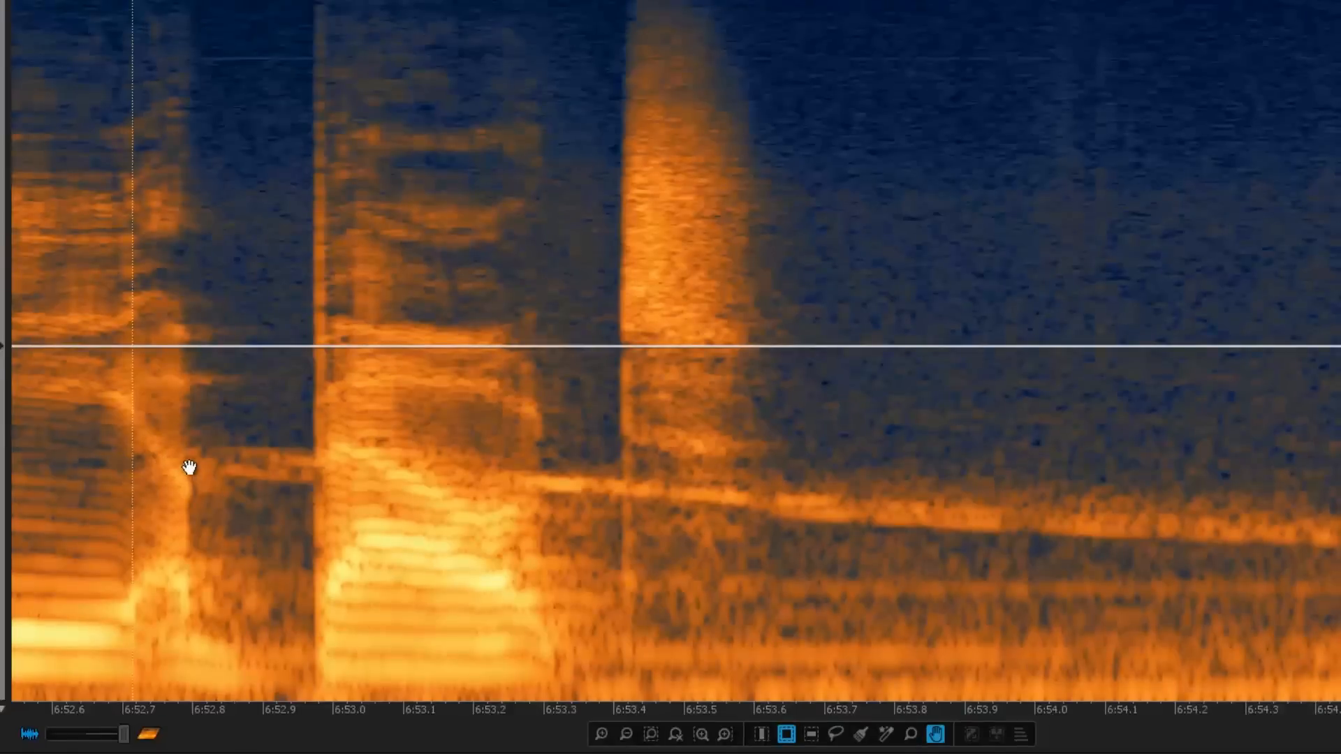
mouse_move(217, 468)
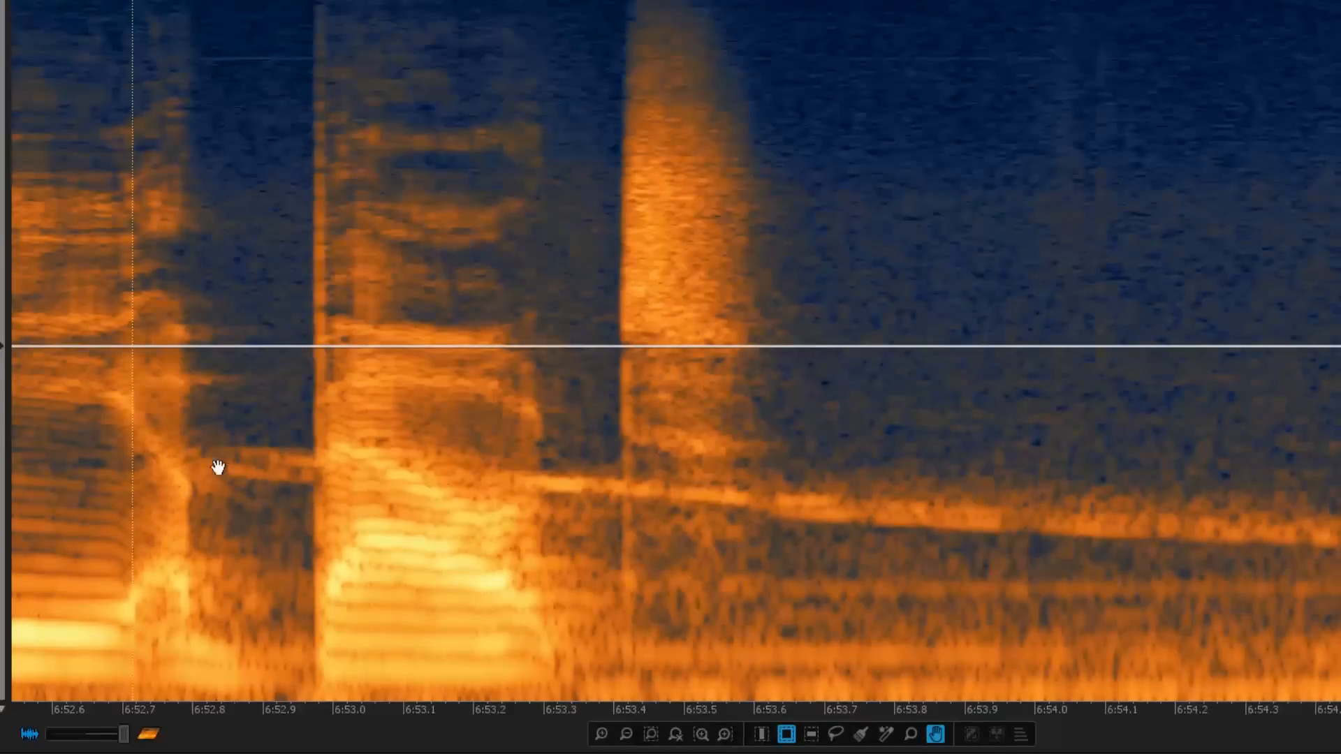
mouse_move(389, 472)
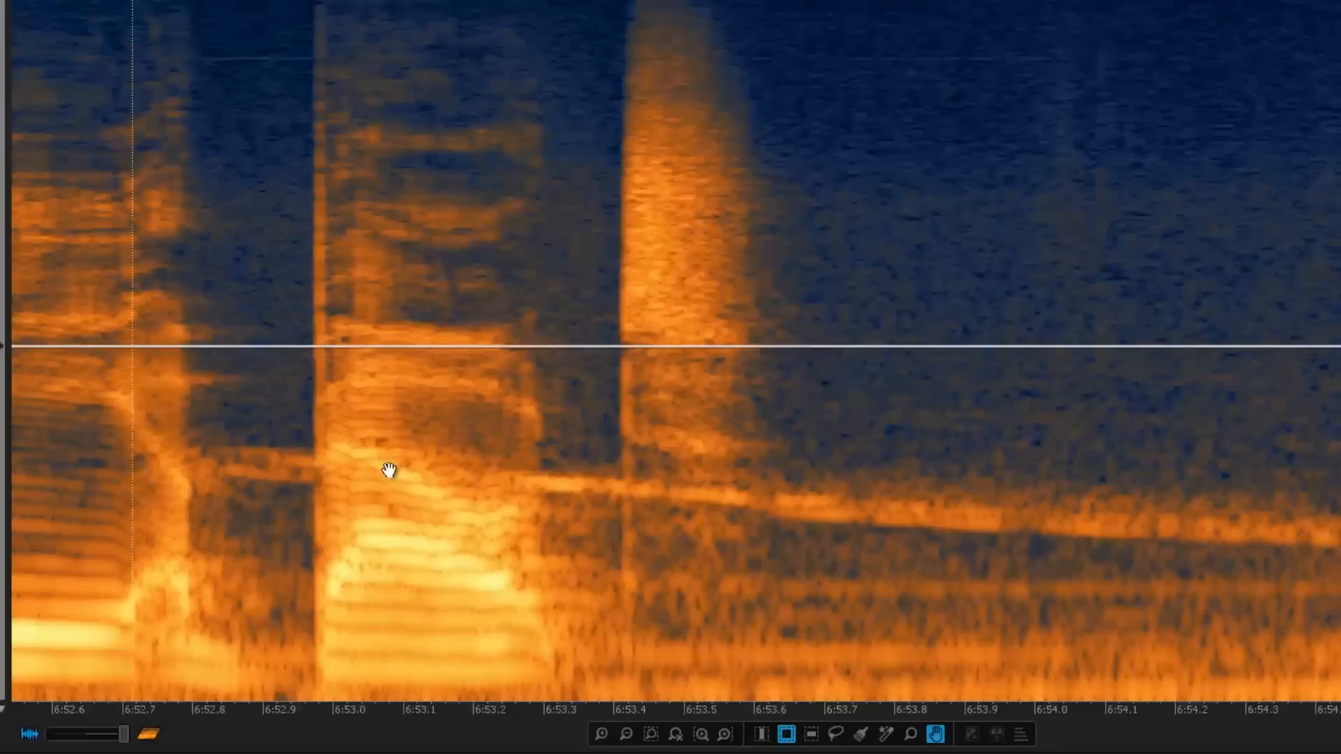
mouse_move(548, 475)
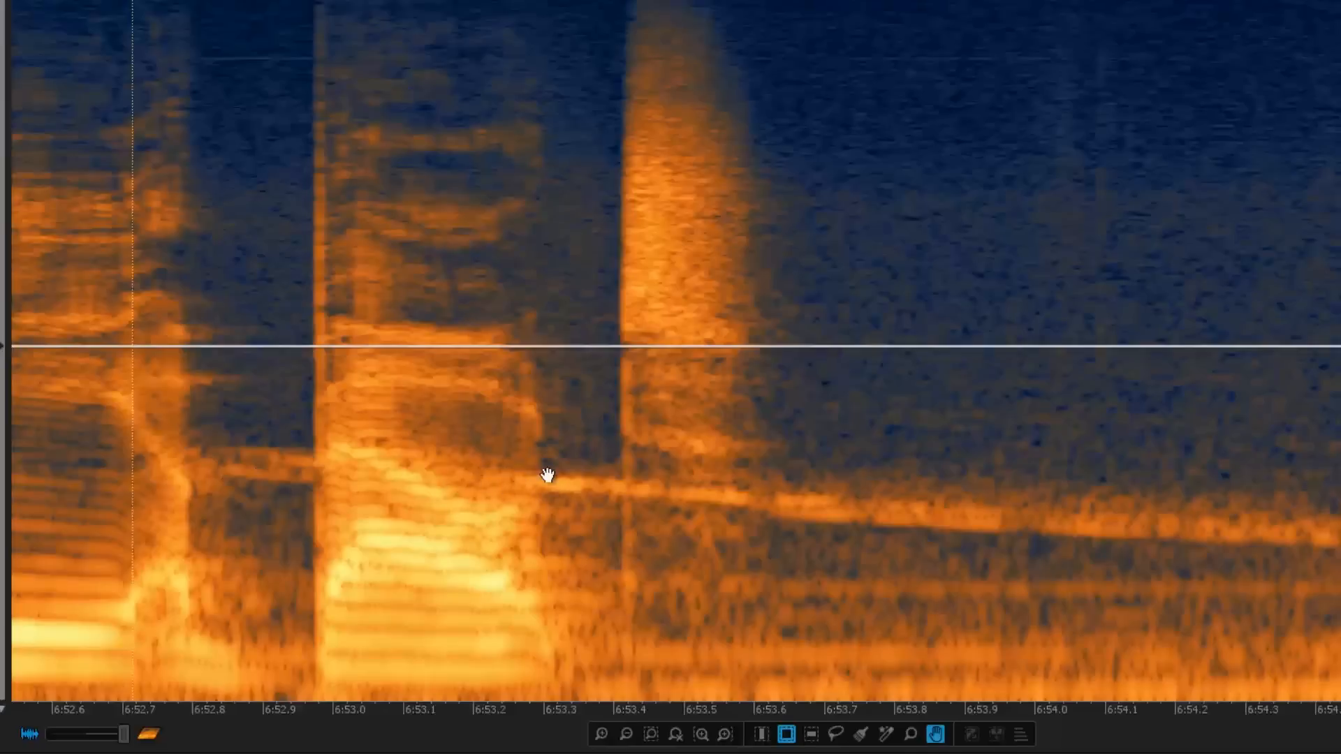
mouse_move(289, 494)
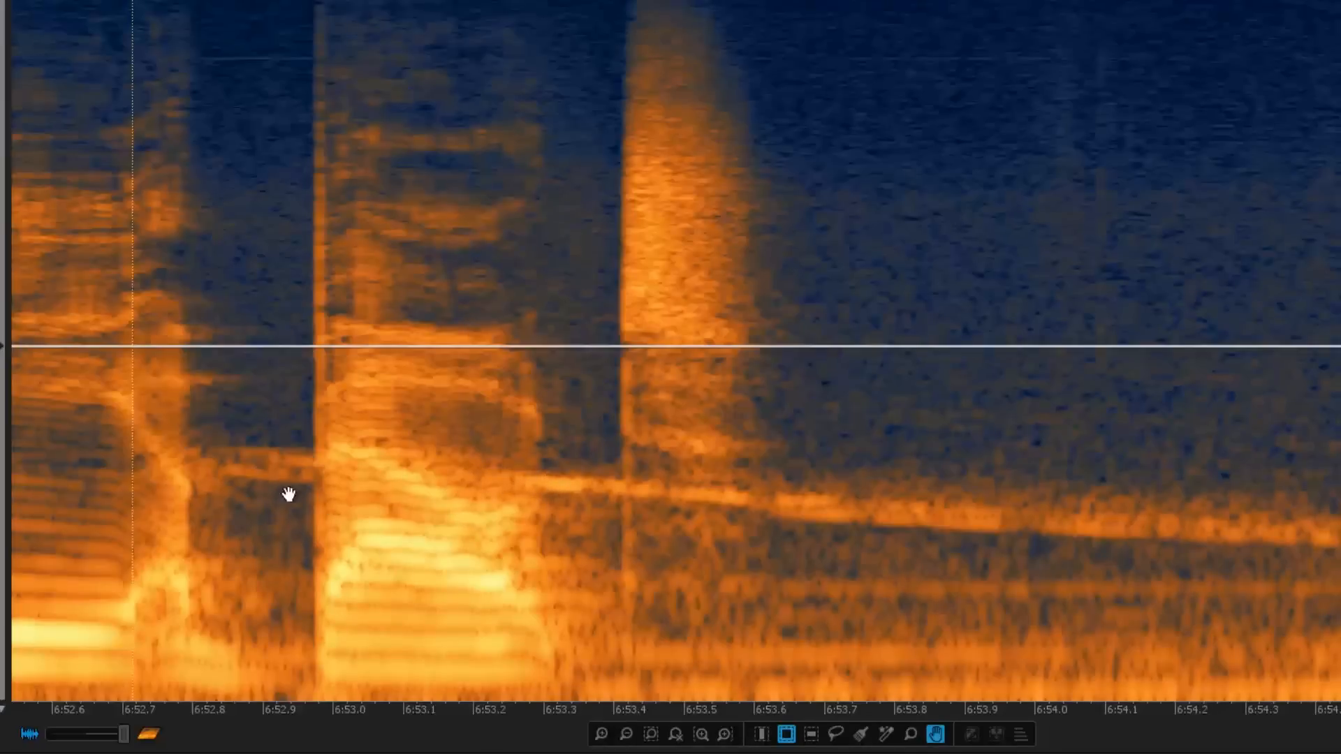
mouse_move(855, 751)
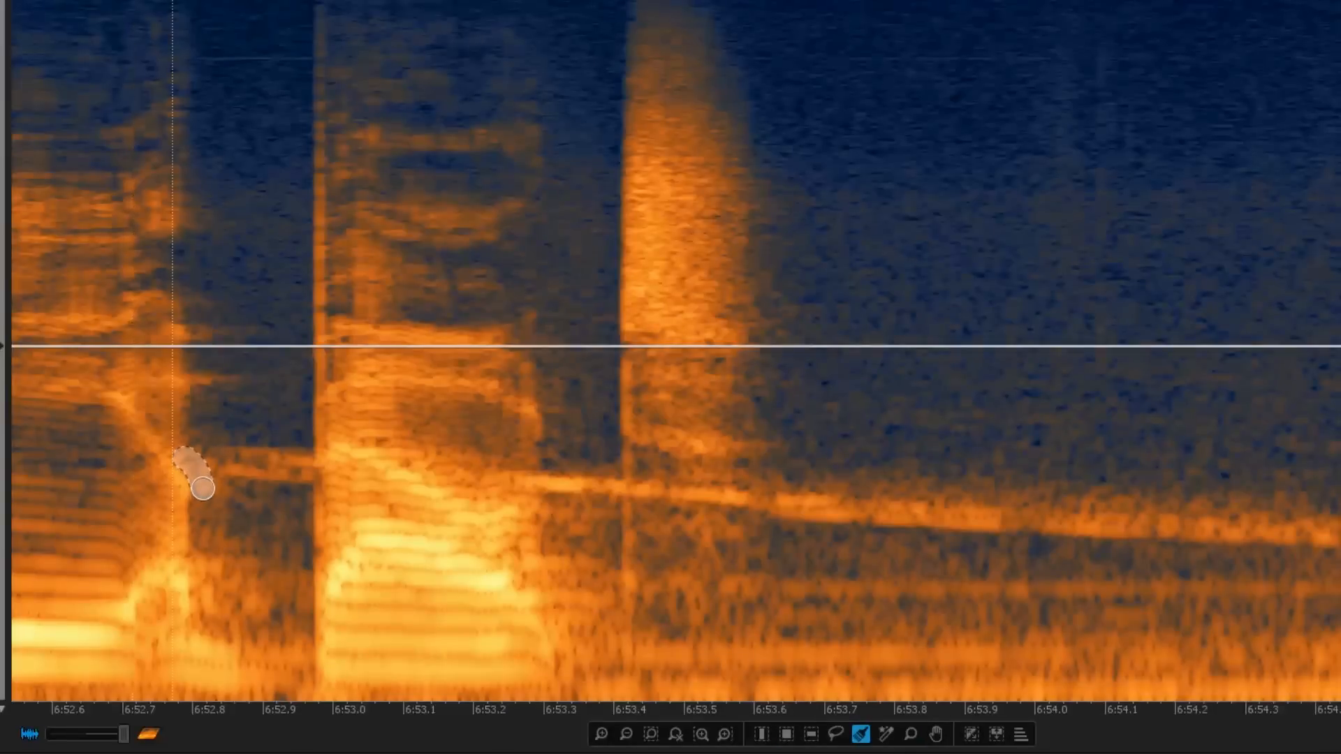
left_click_drag(203, 487, 294, 457)
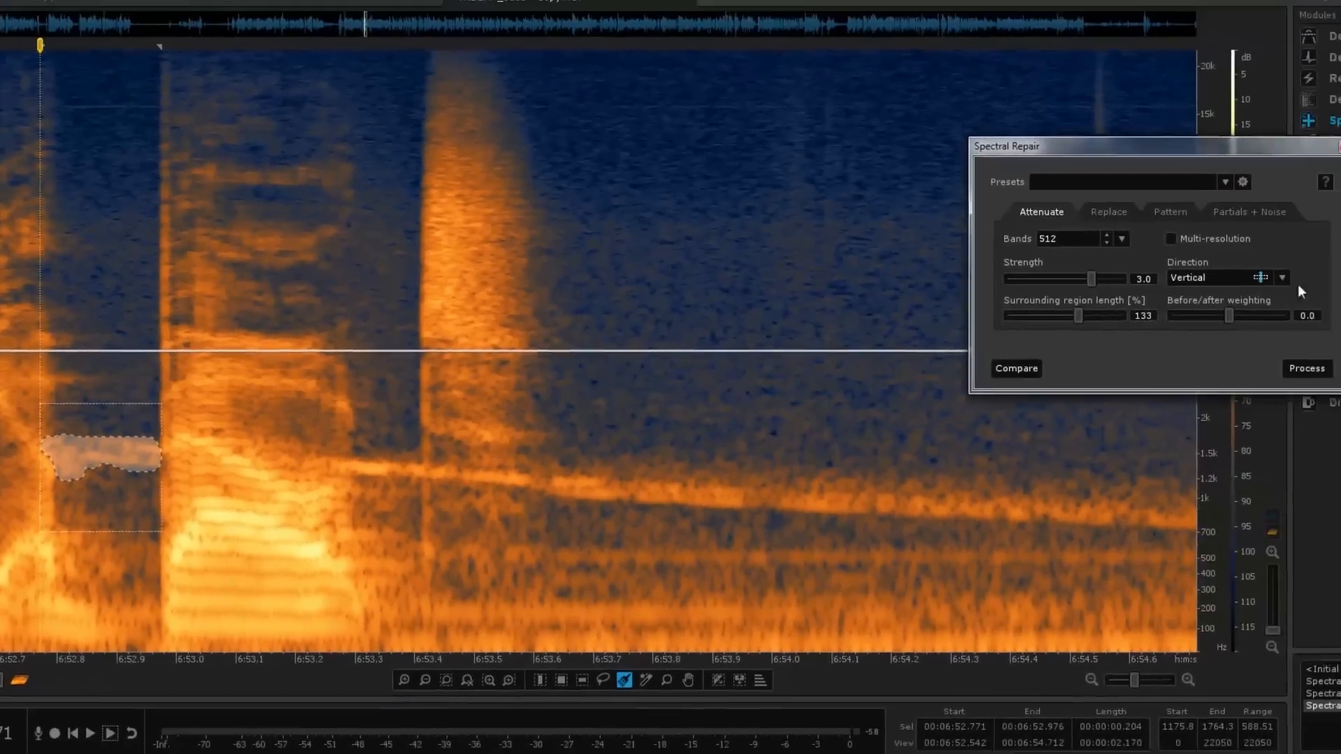
left_click(1305, 368)
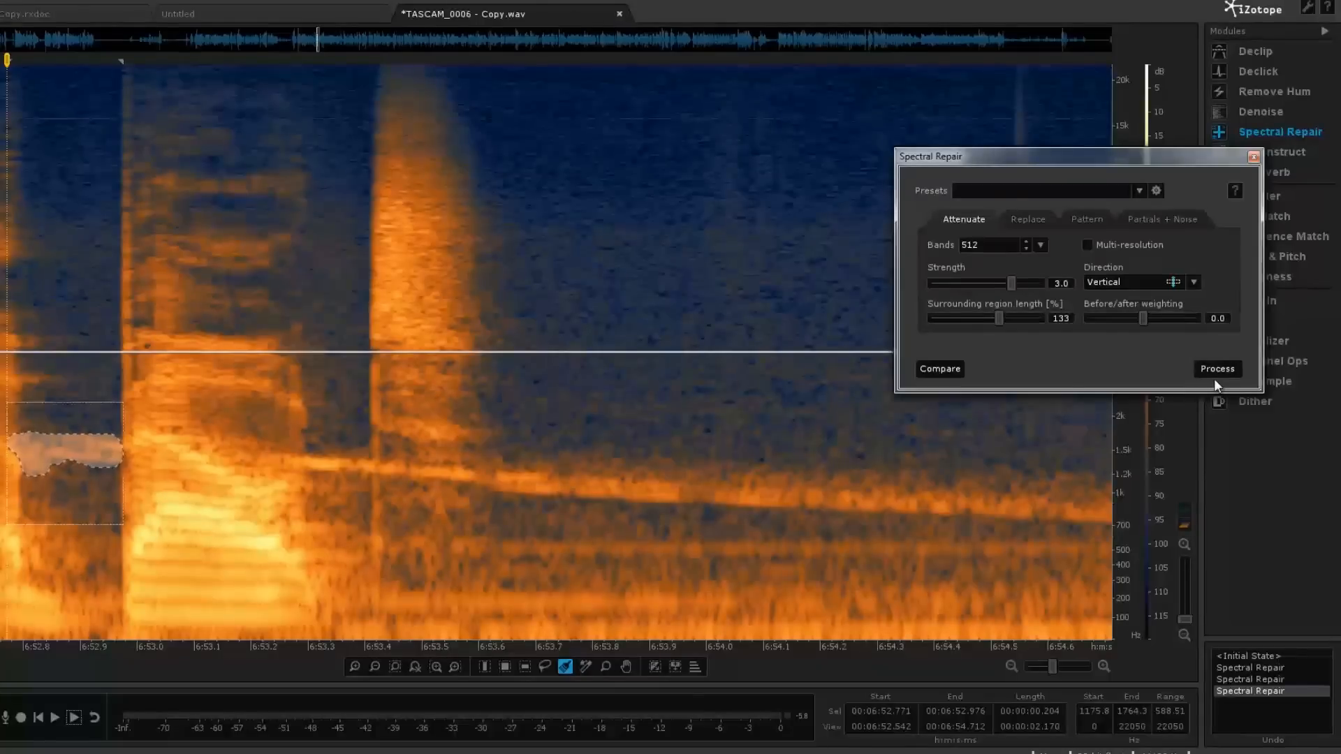
mouse_move(255, 469)
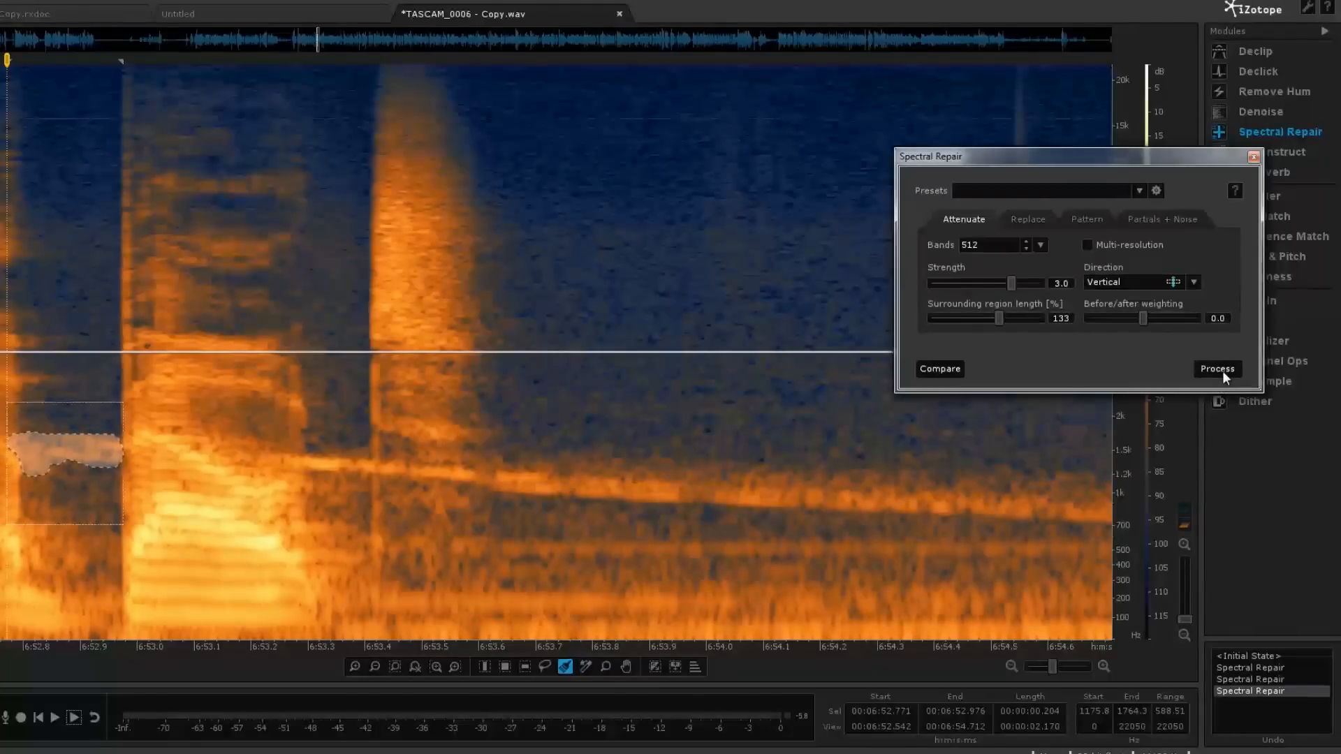
left_click(1215, 369)
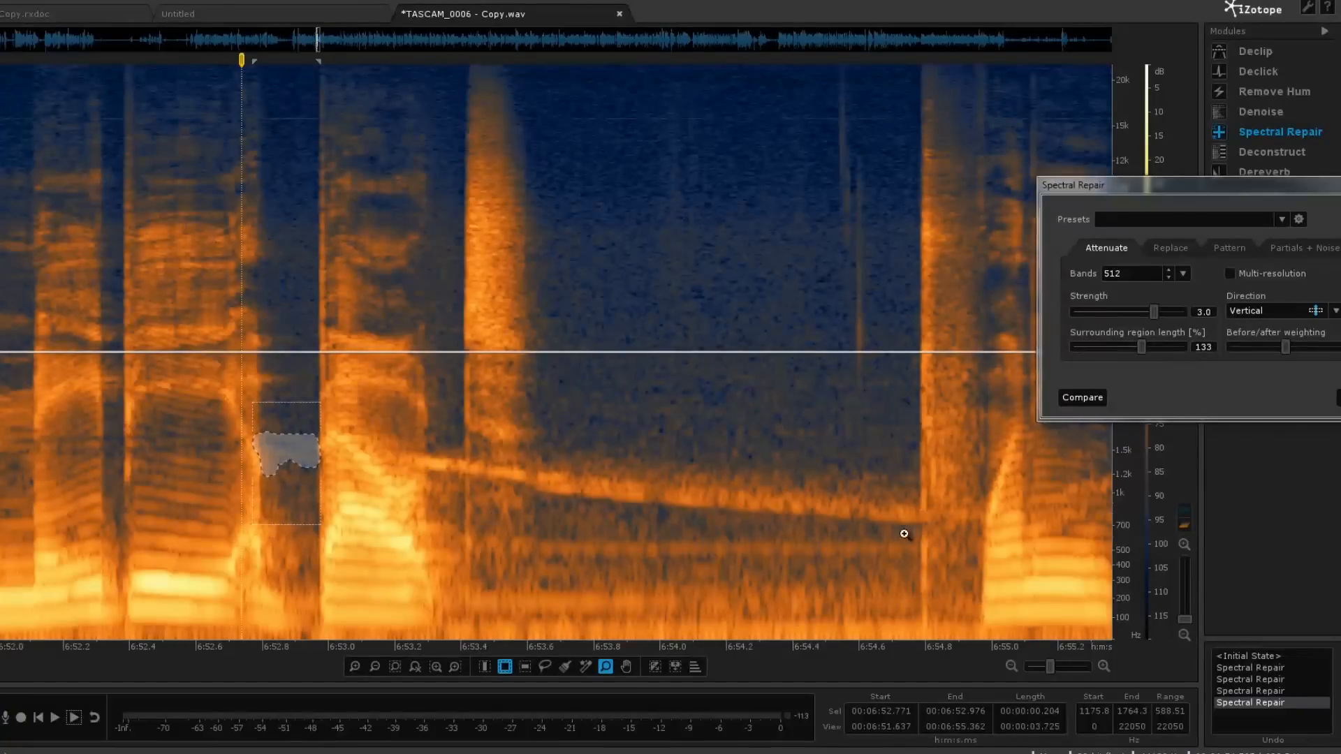
mouse_move(405, 463)
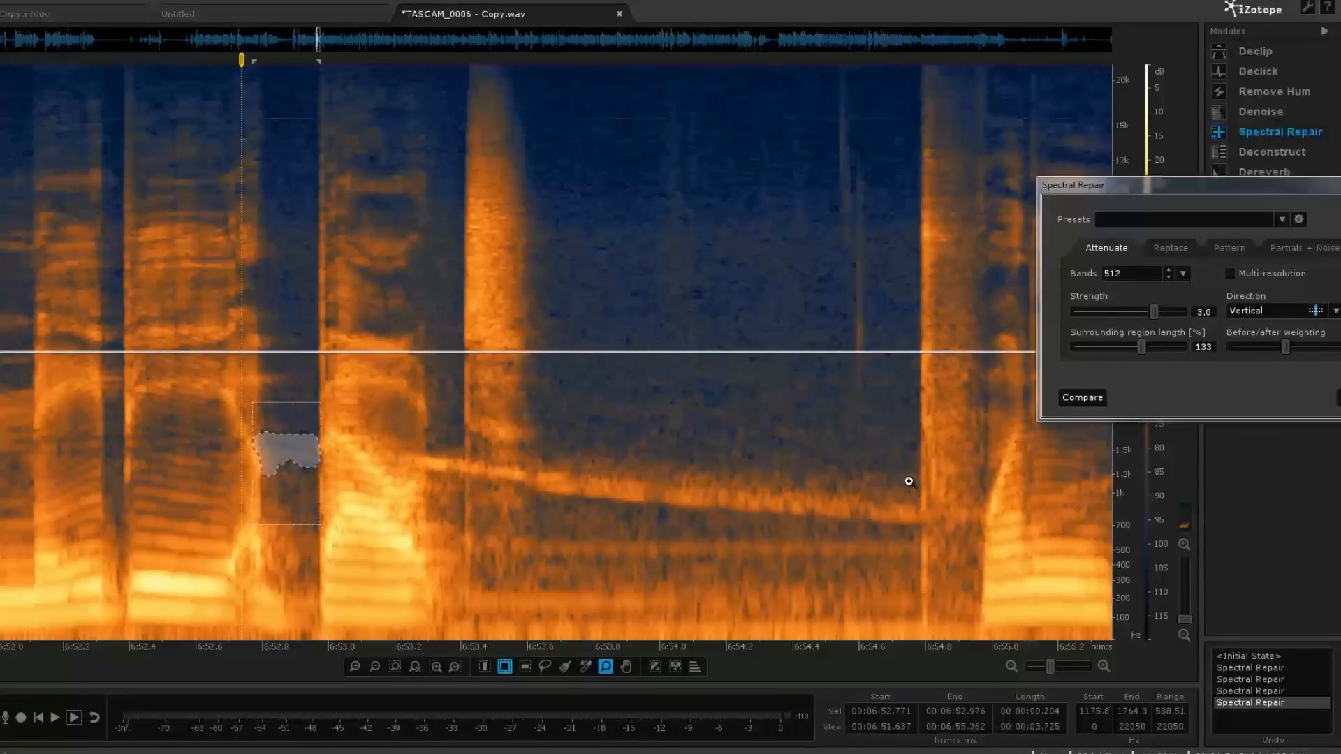
mouse_move(876, 484)
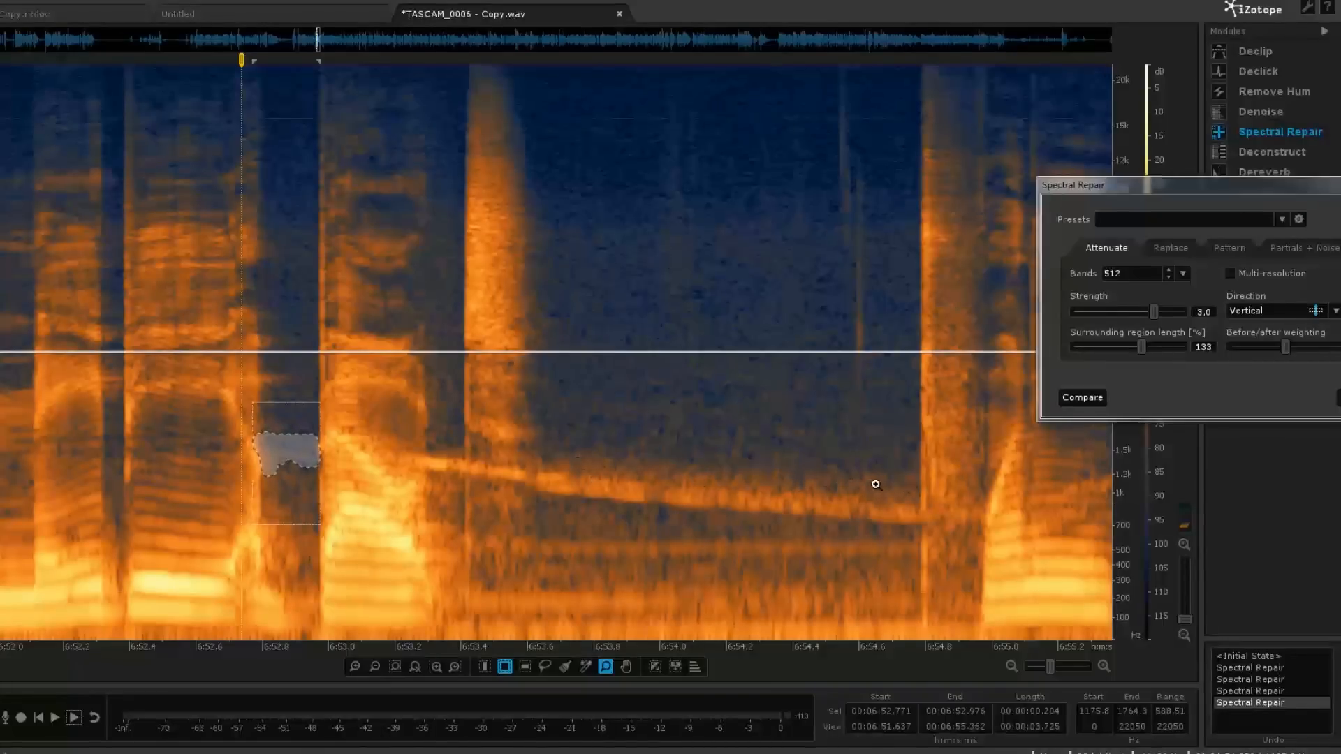
mouse_move(684, 488)
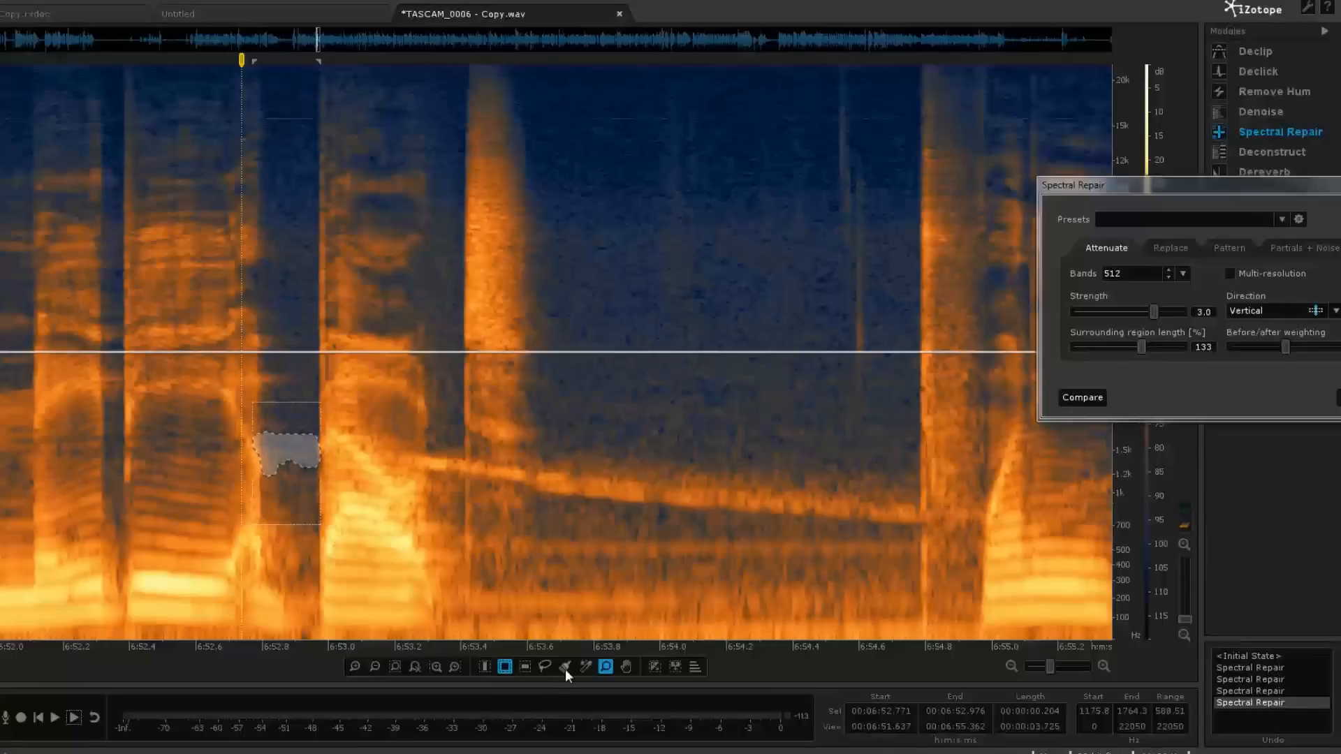
left_click(563, 666)
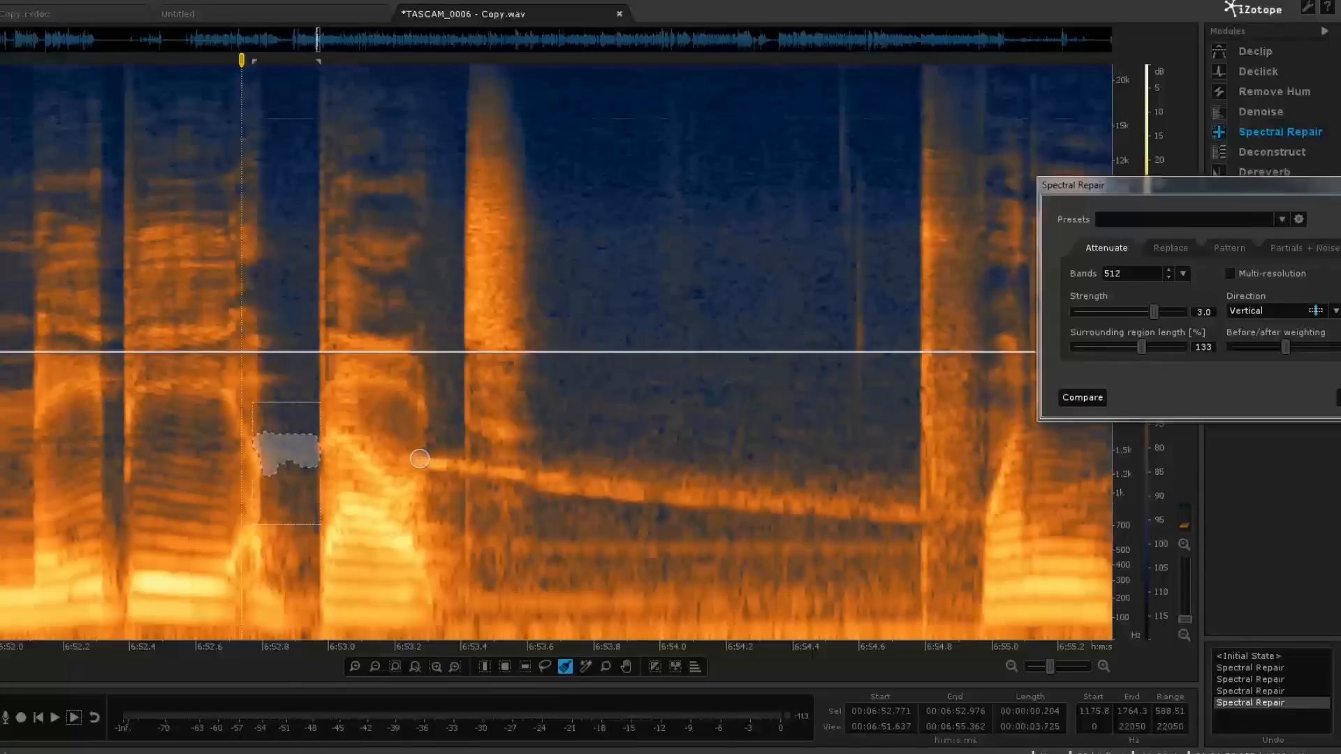
mouse_move(411, 460)
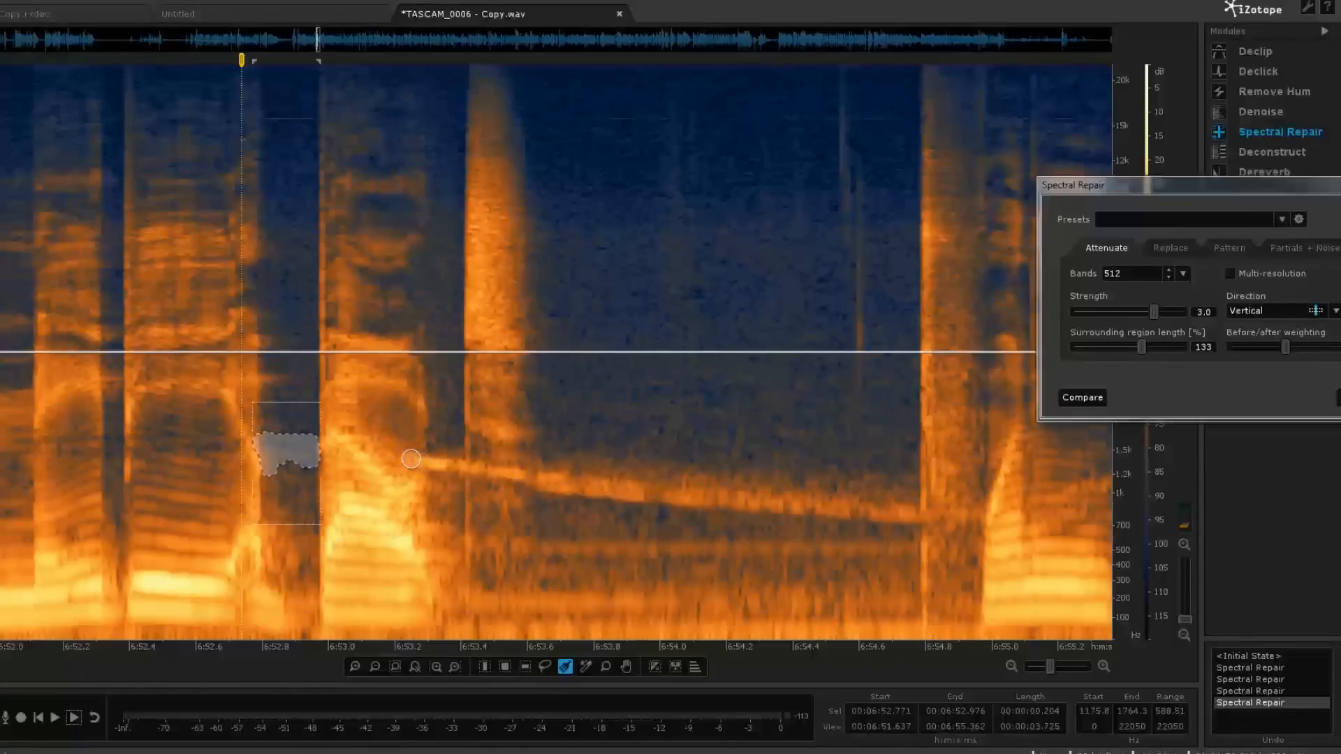
Paint the falling siren streak from 6:53.2 to 6:55.0, thickening to its full width
left_click_drag(411, 460, 534, 477)
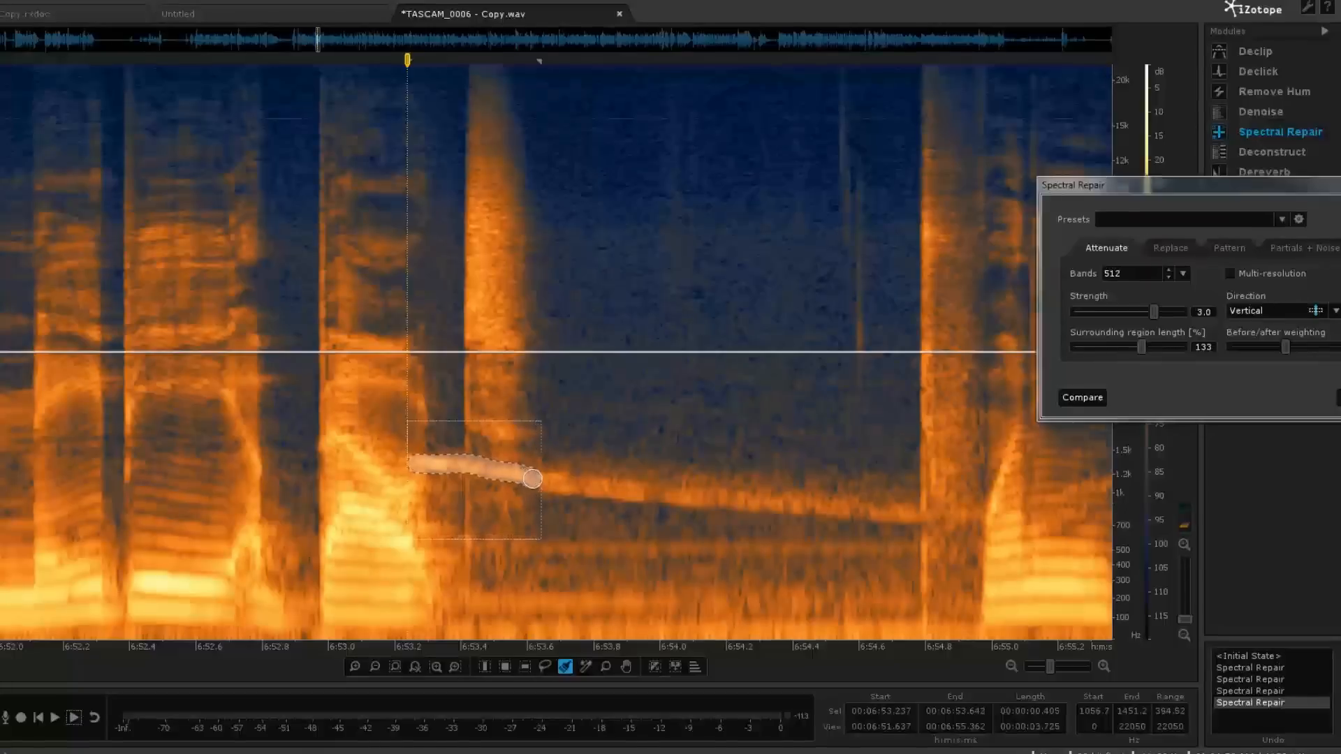
left_click_drag(534, 479, 627, 496)
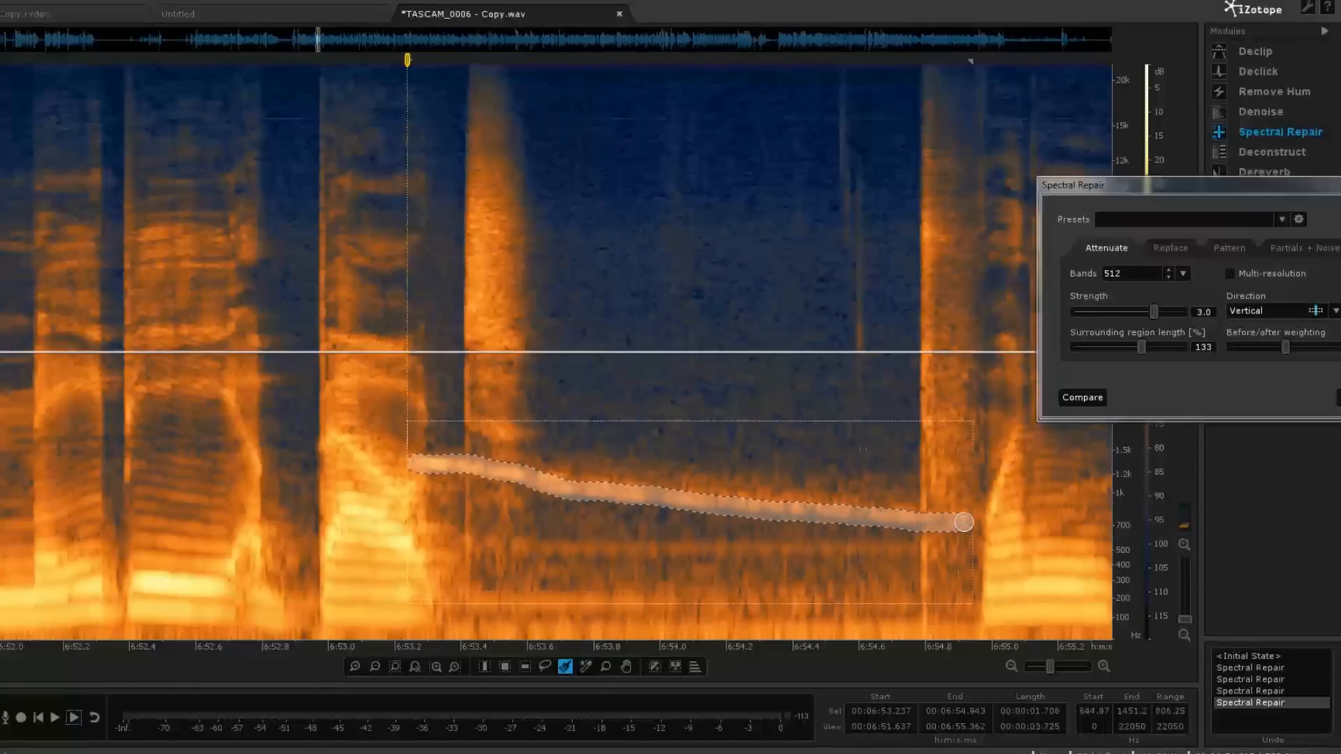
left_click_drag(964, 522, 977, 506)
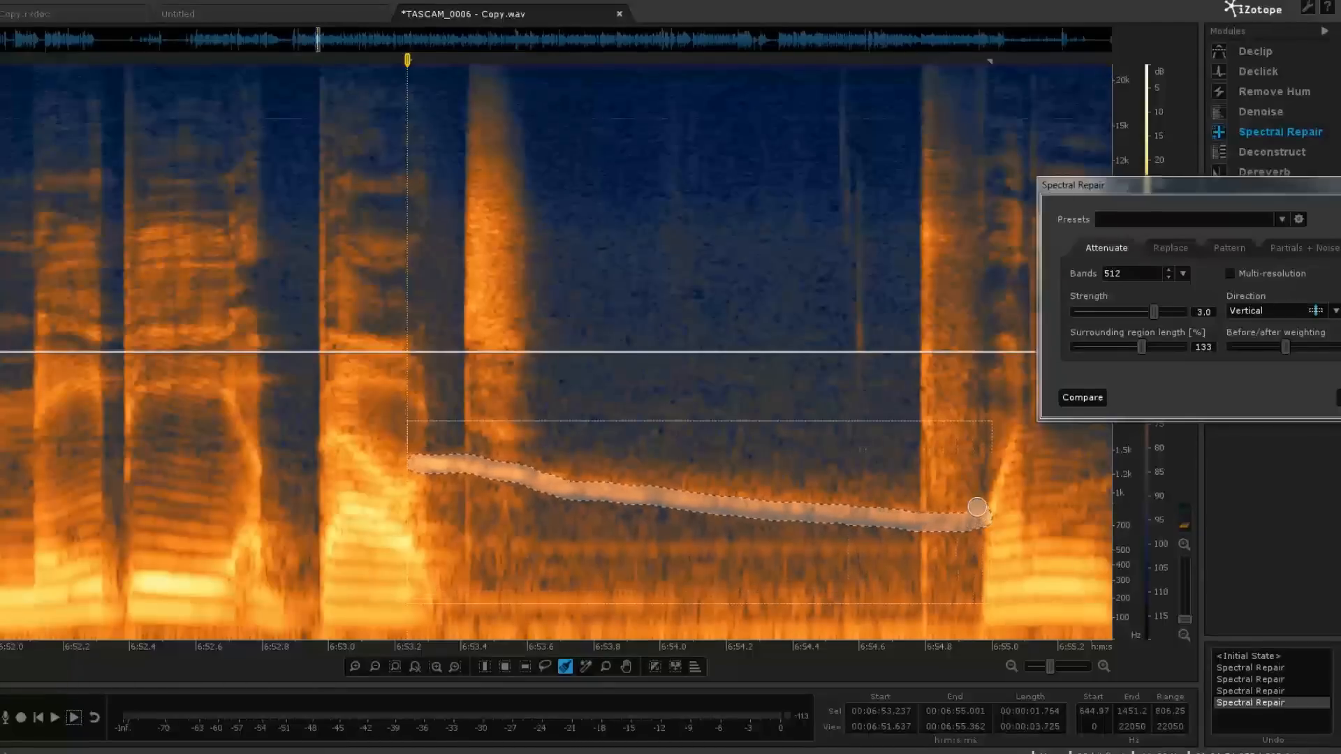
left_click_drag(976, 506, 835, 502)
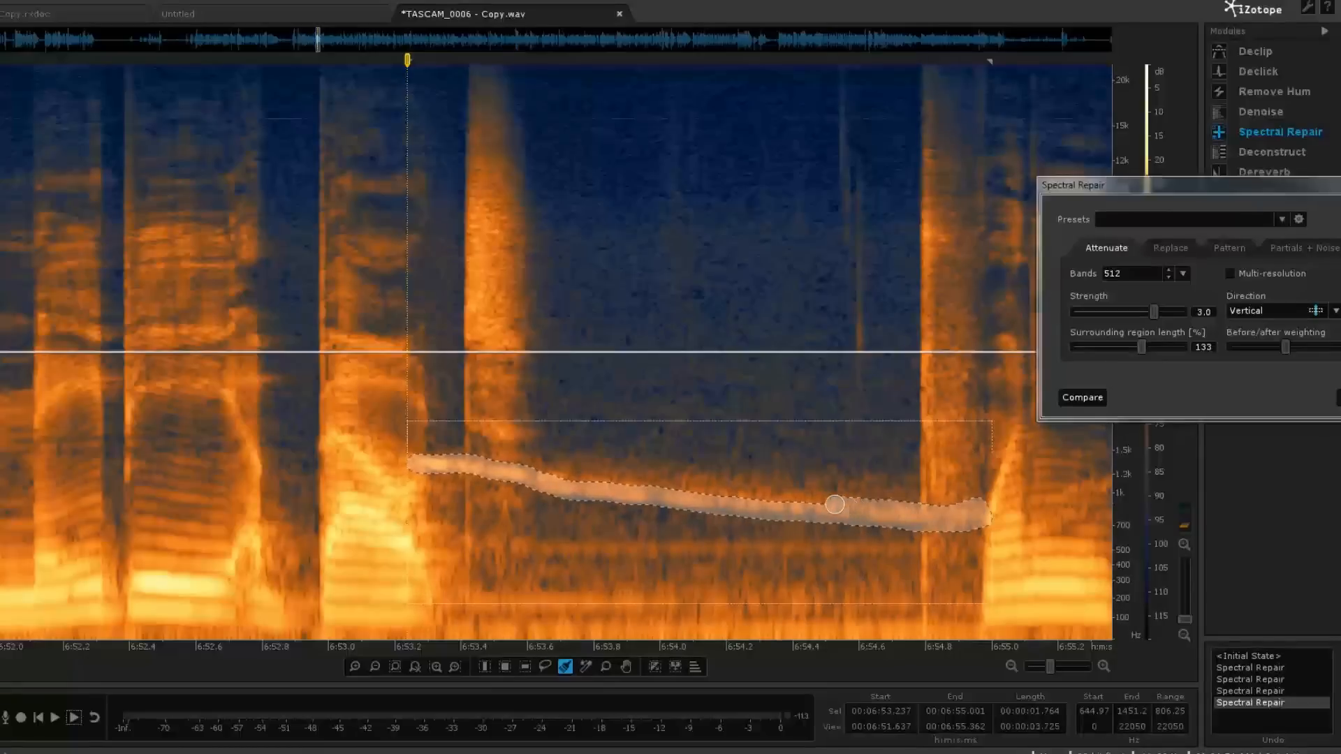
left_click_drag(835, 503, 541, 475)
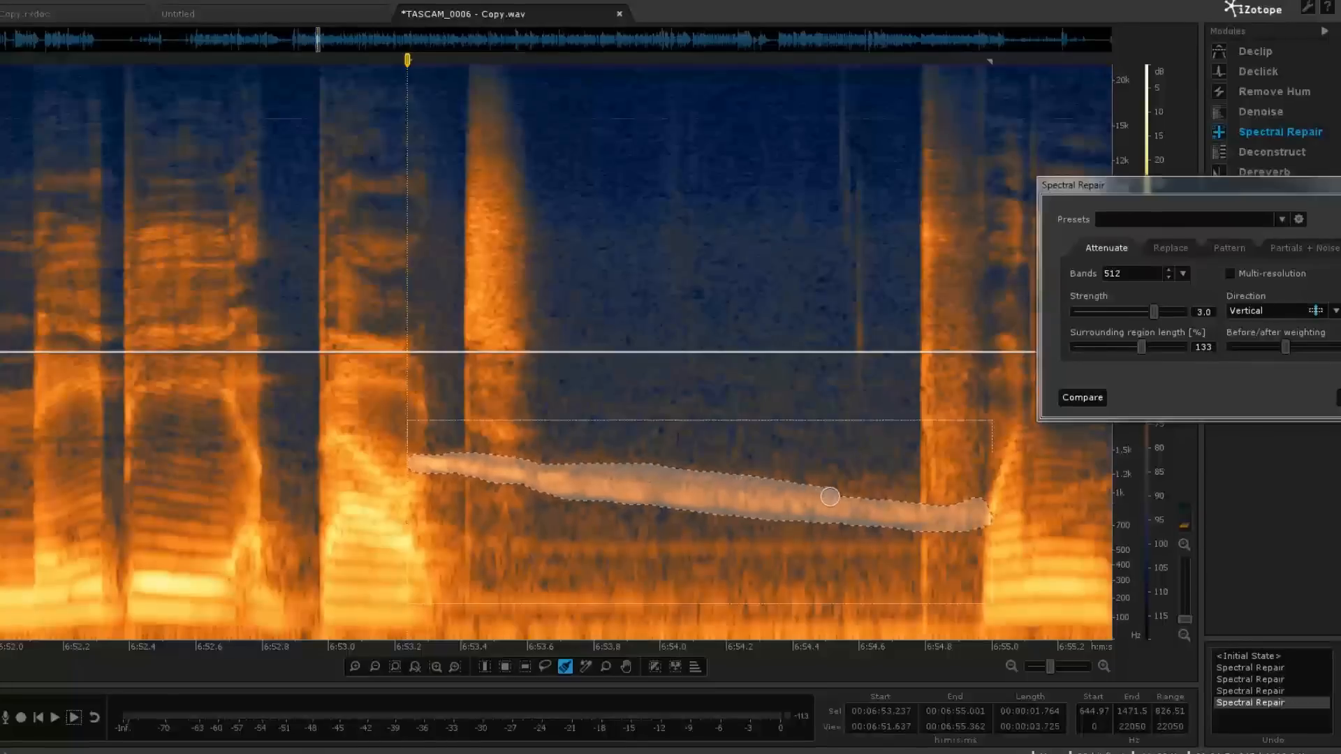
left_click_drag(829, 496, 904, 486)
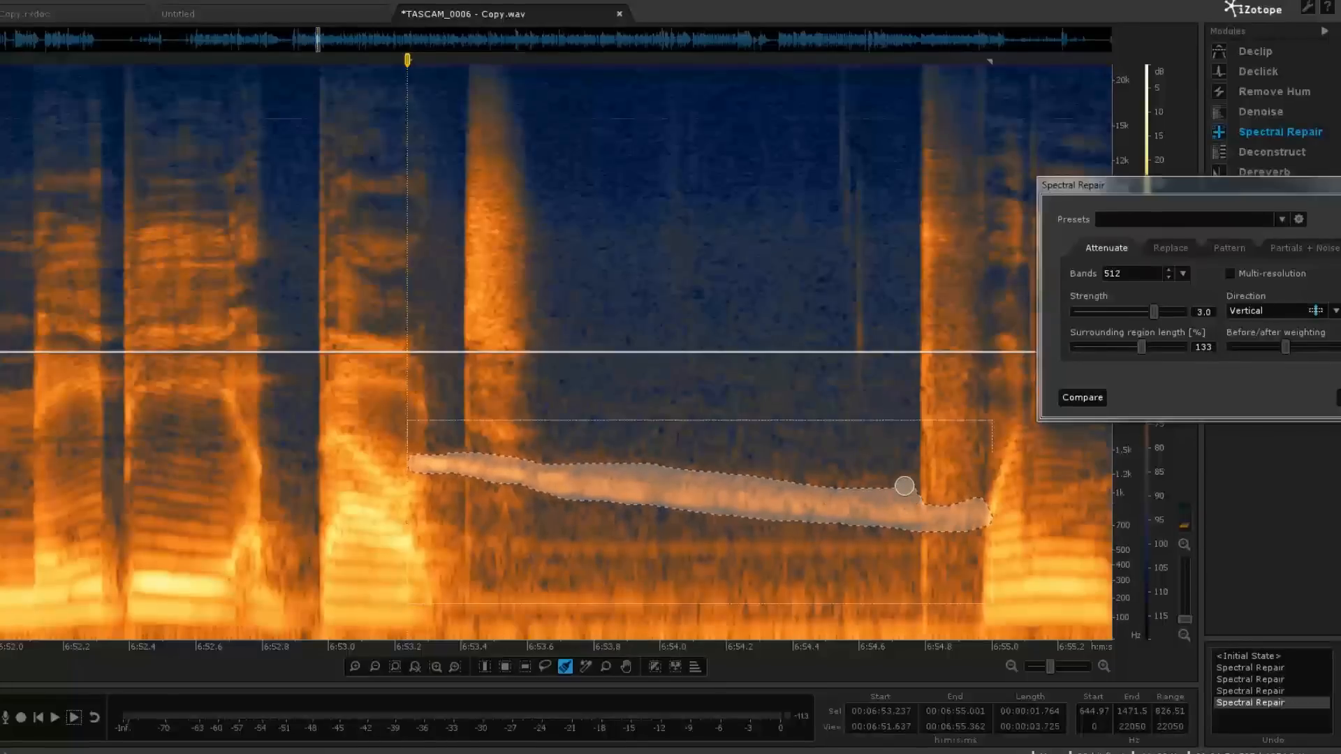
left_click_drag(904, 486, 769, 483)
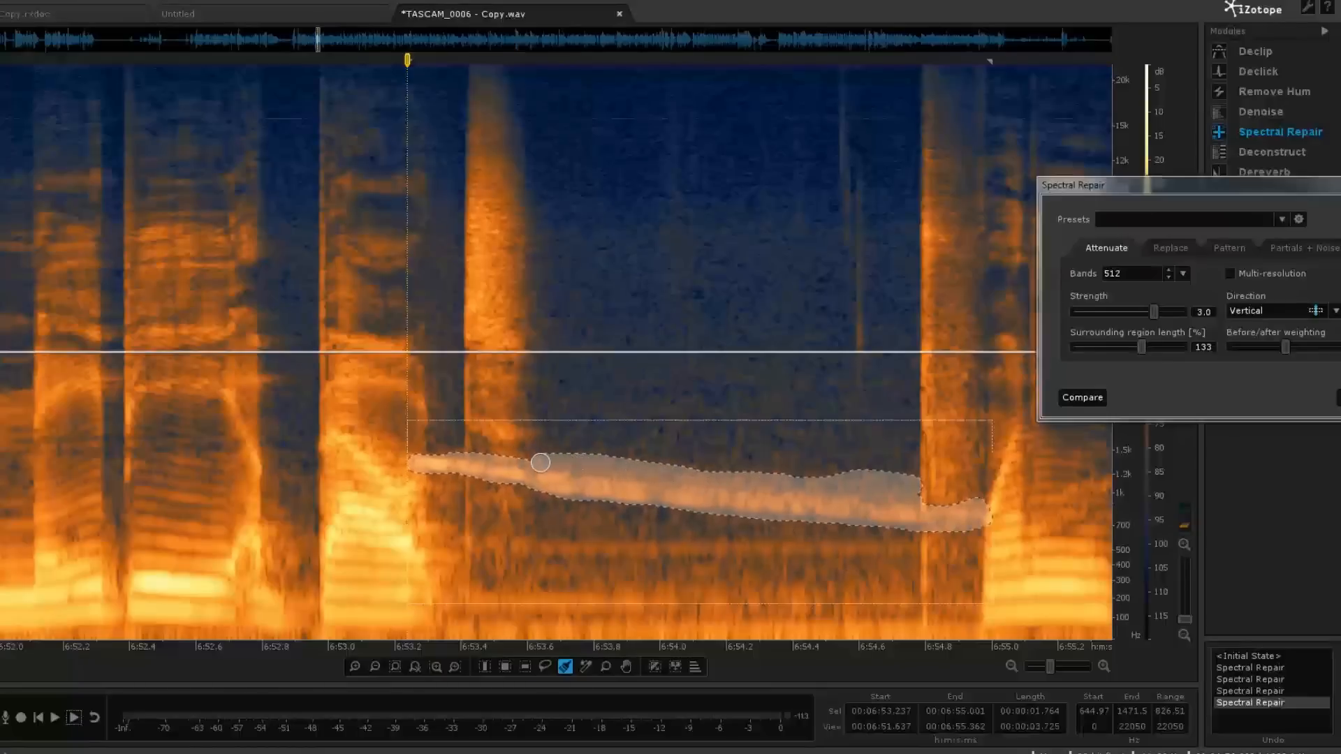
left_click_drag(541, 463, 435, 457)
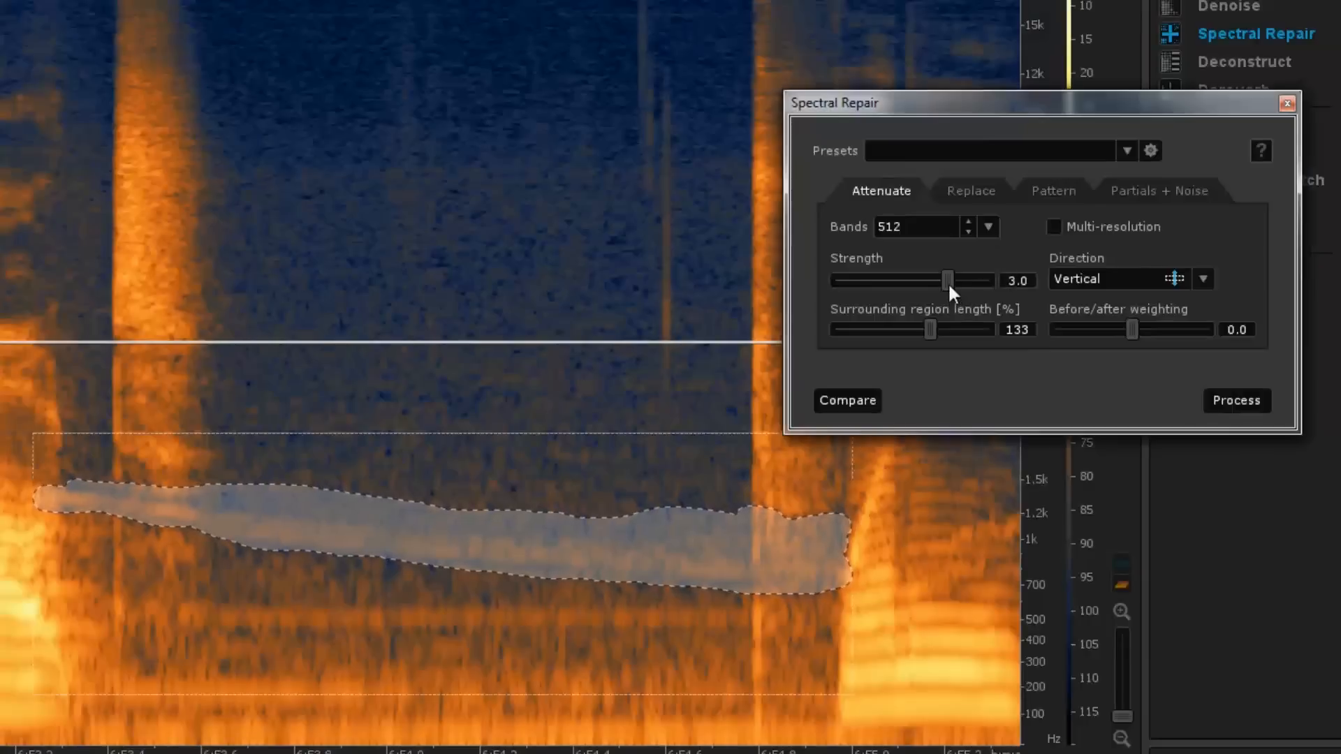
Lower Attenuate strength to 2.2 and process the 6:53.2–6:55.0 tone
left_click_drag(947, 280, 915, 279)
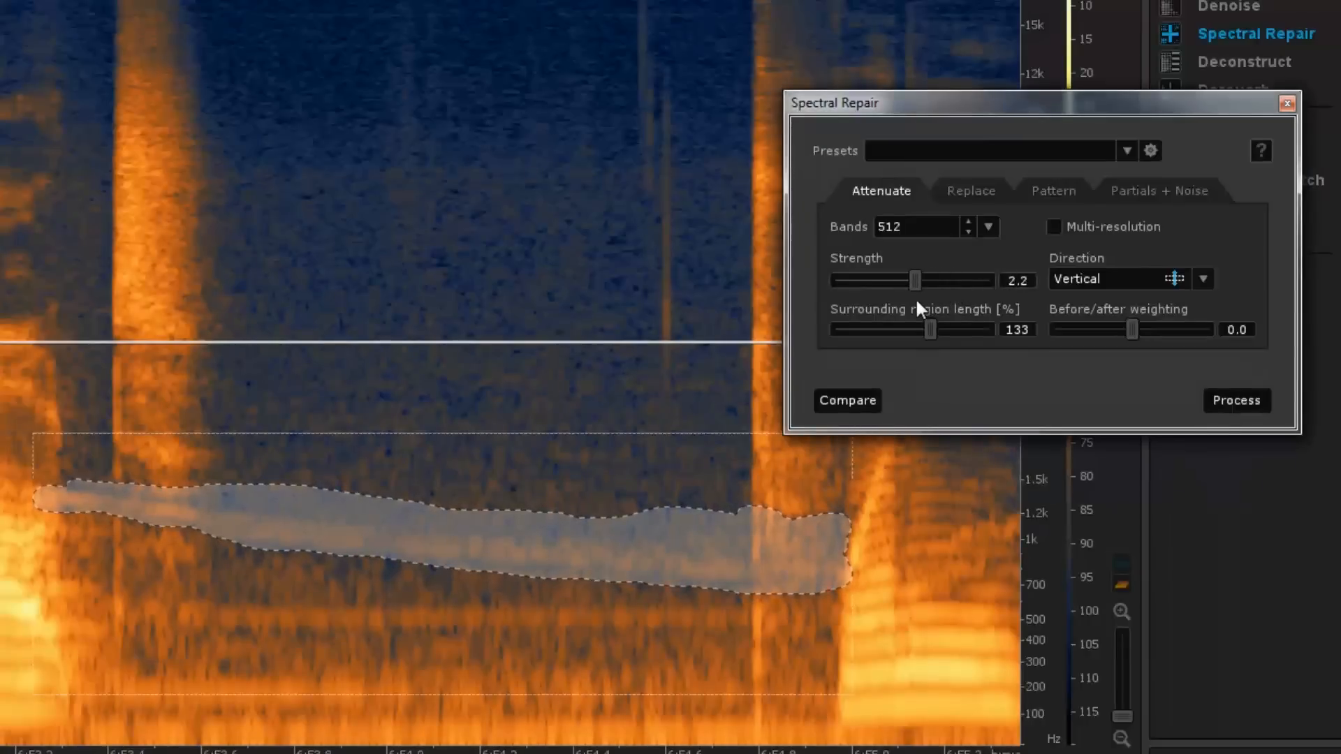
left_click(1235, 400)
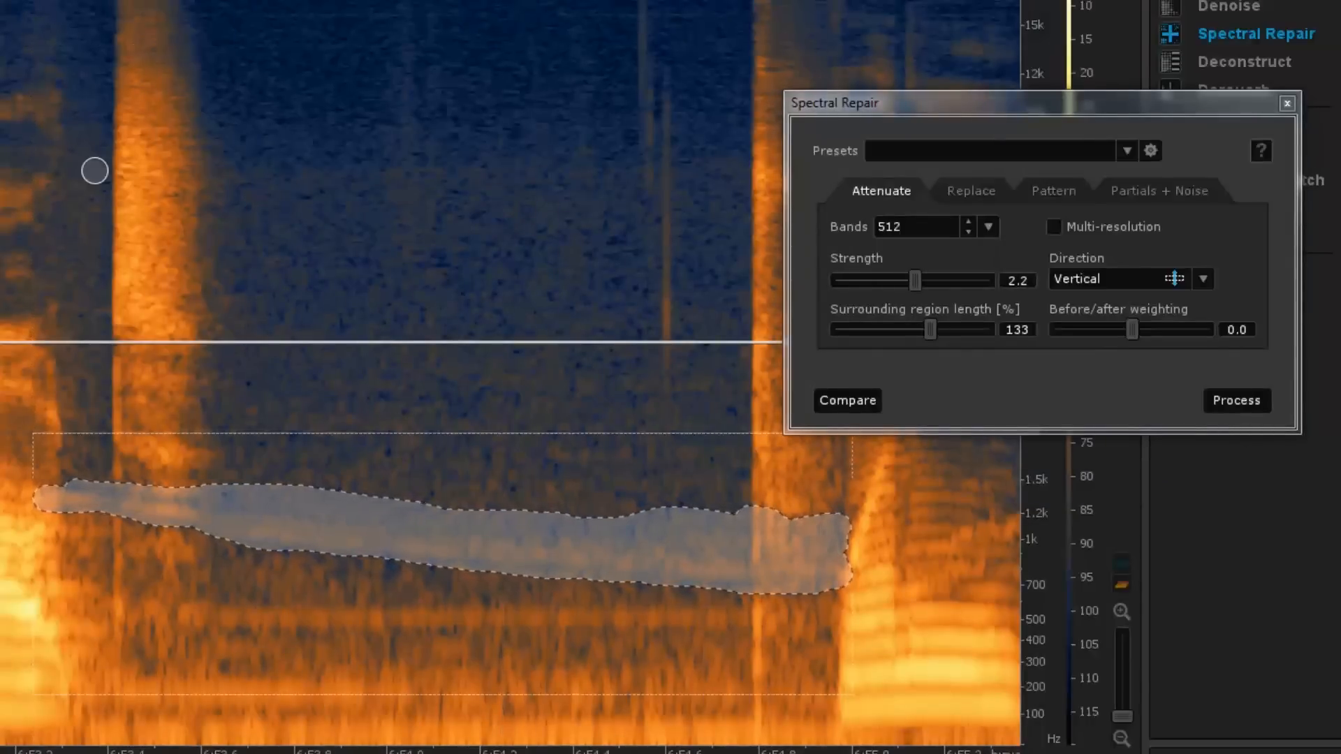
mouse_move(8, 684)
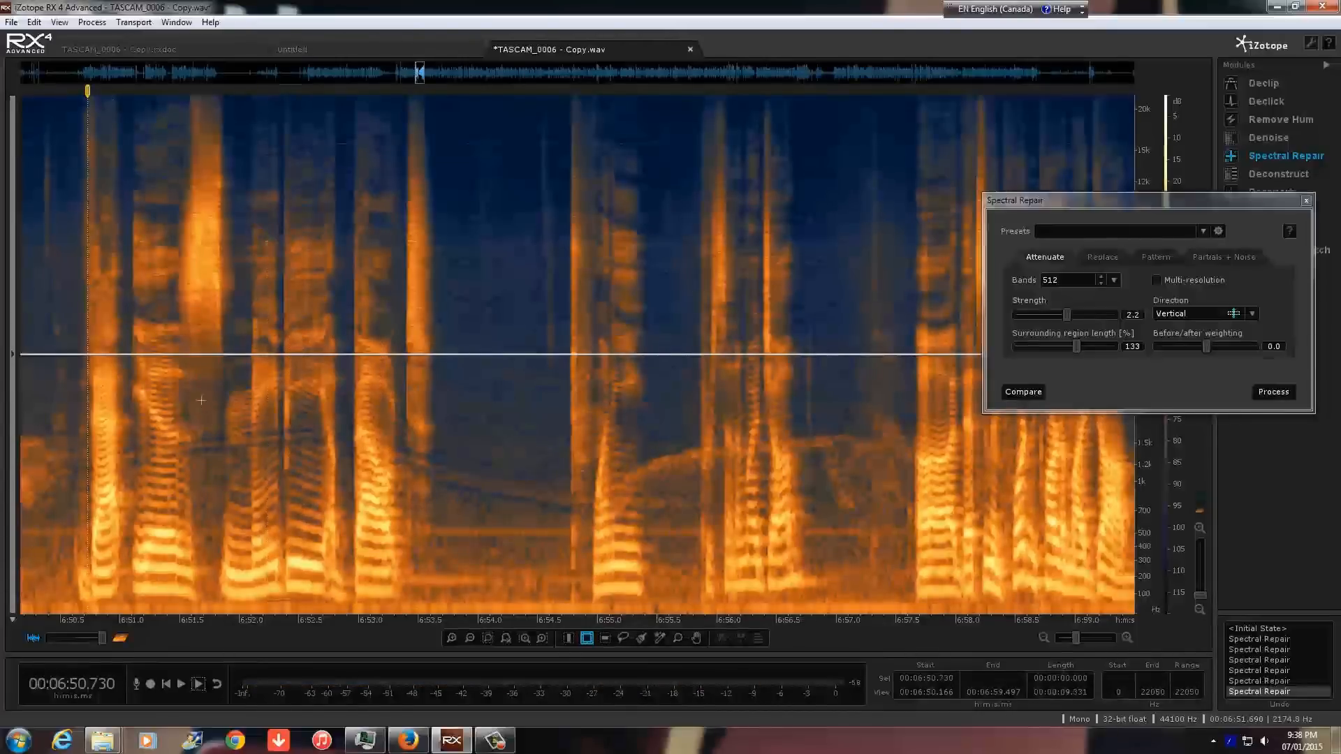
mouse_move(827, 461)
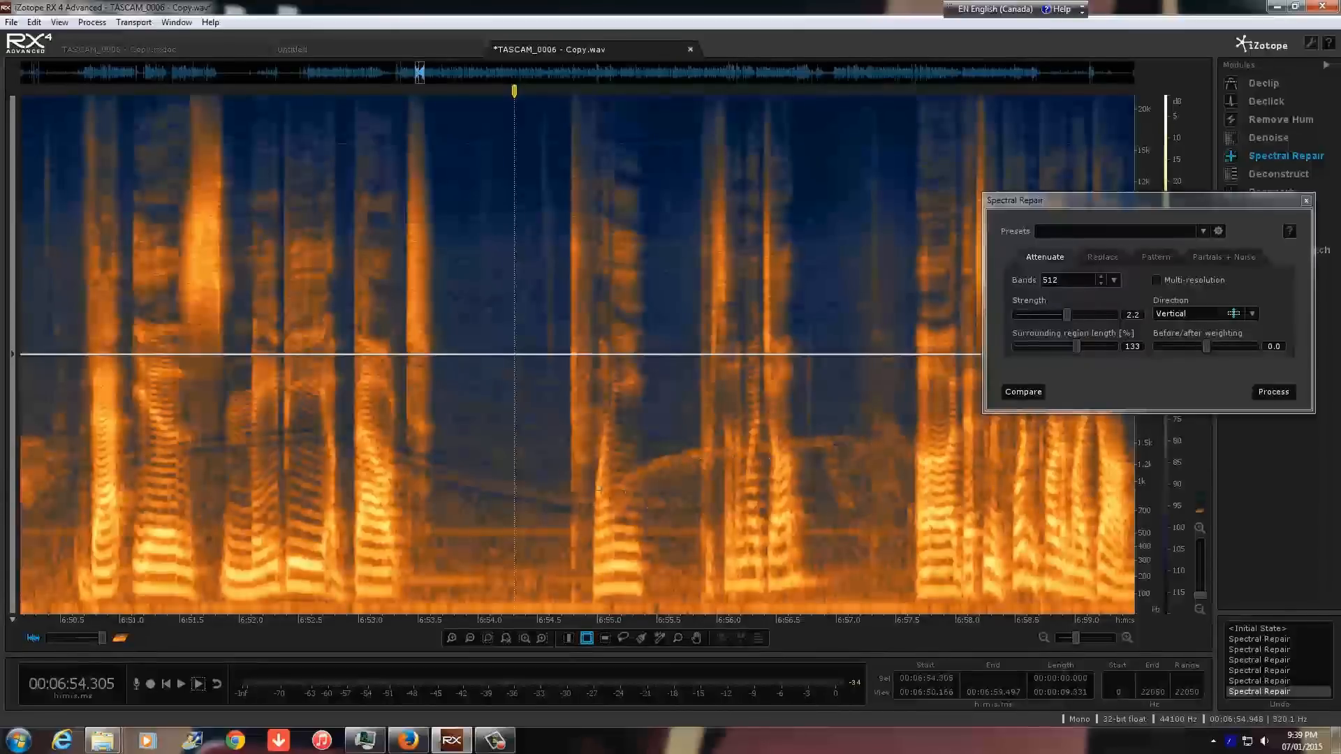
mouse_move(83, 94)
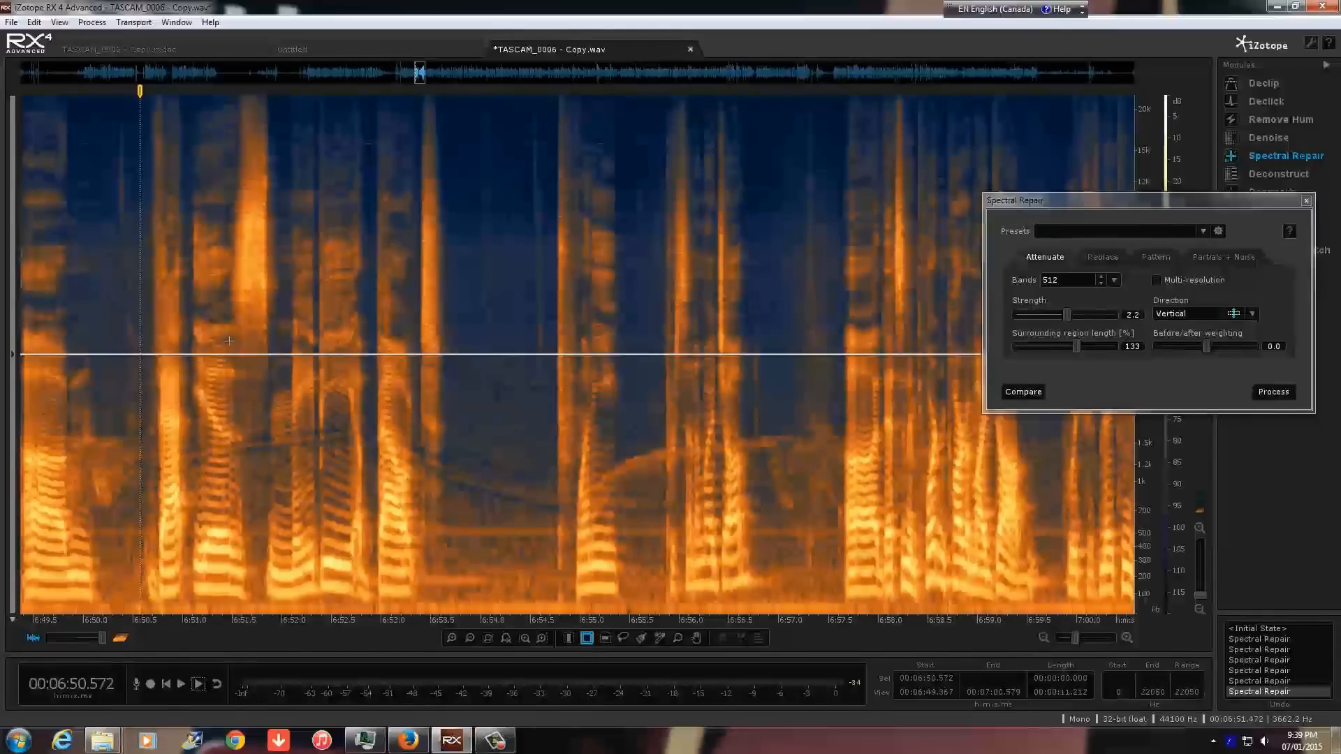
mouse_move(406, 326)
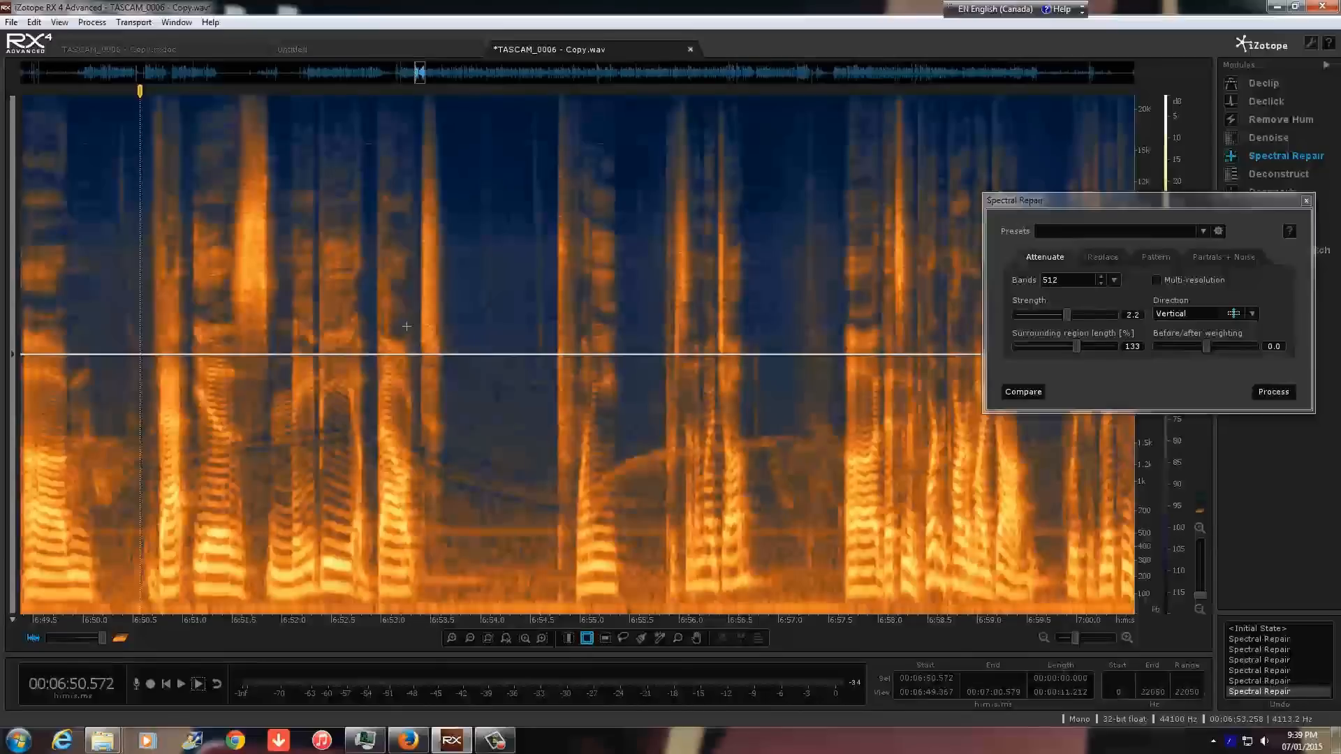
mouse_move(174, 432)
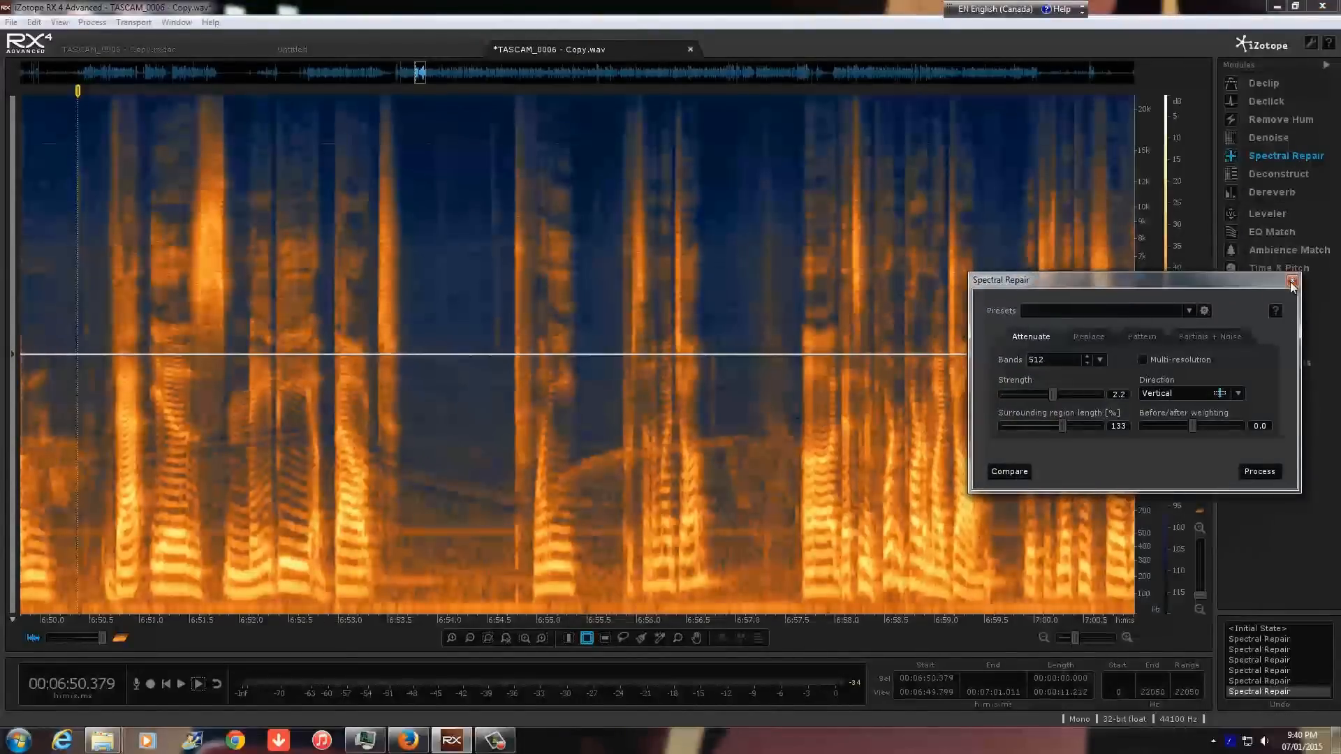
Close Spectral Repair and open the Denoise module on its Dialogue tab
left_click(1292, 282)
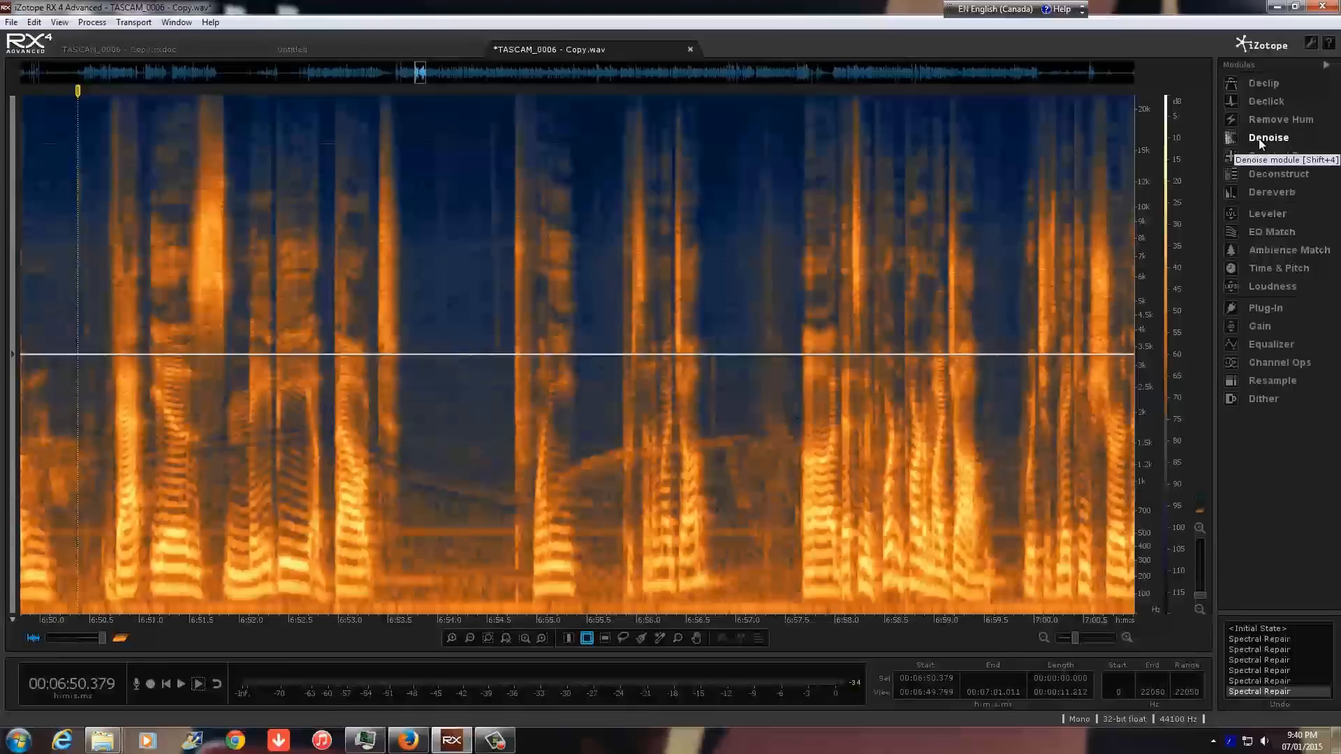
left_click(1268, 137)
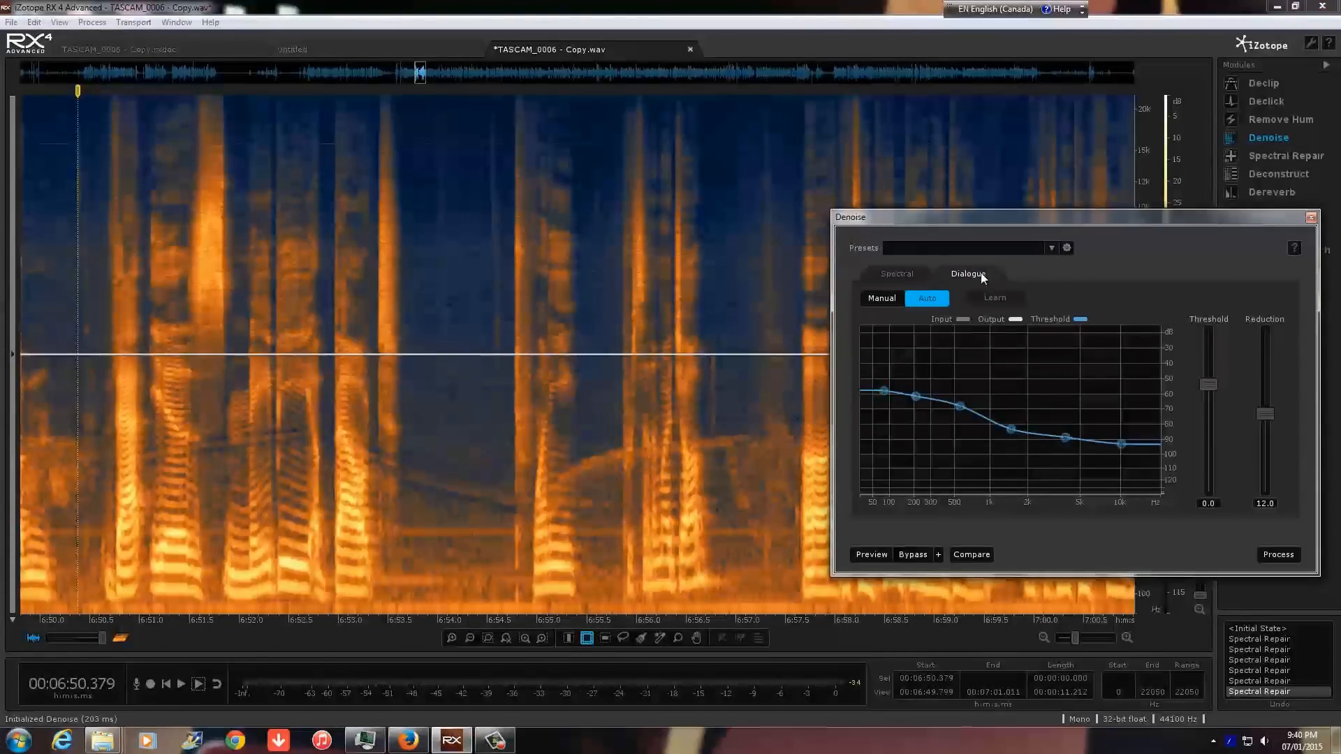
left_click(896, 274)
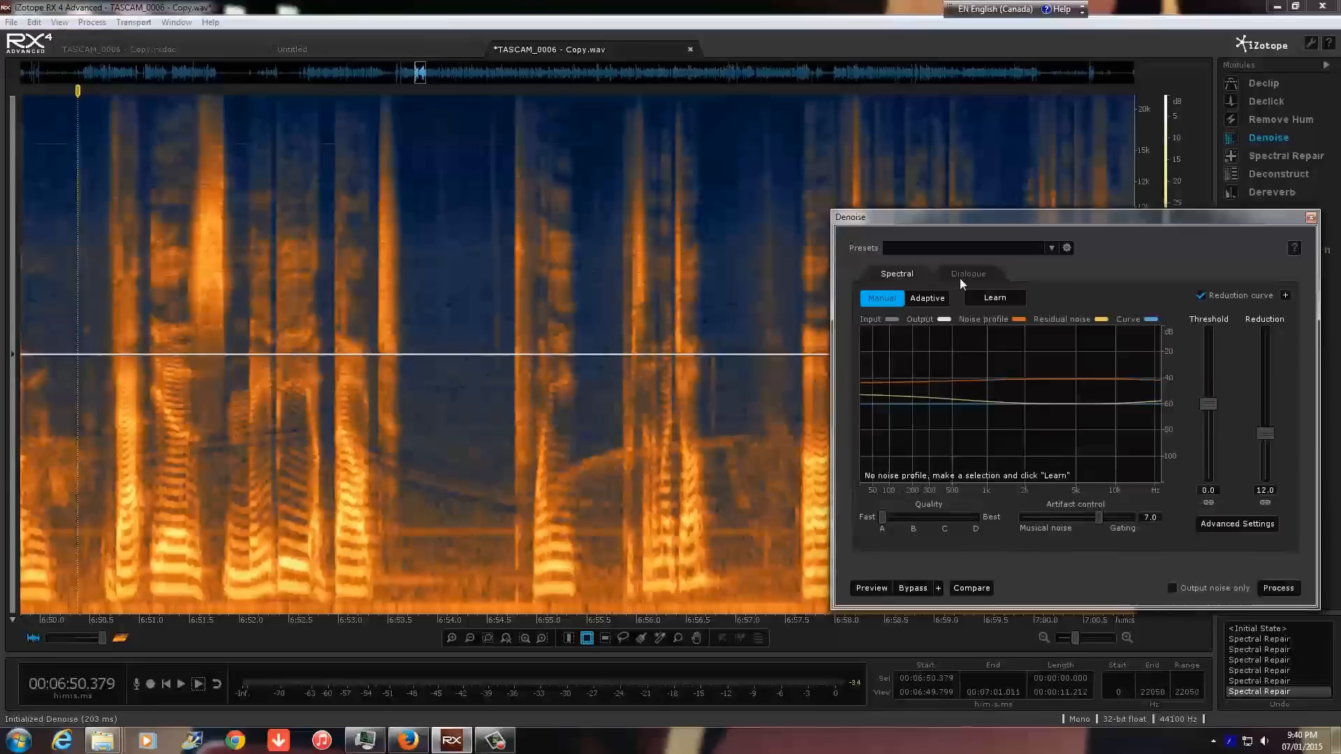
left_click(967, 274)
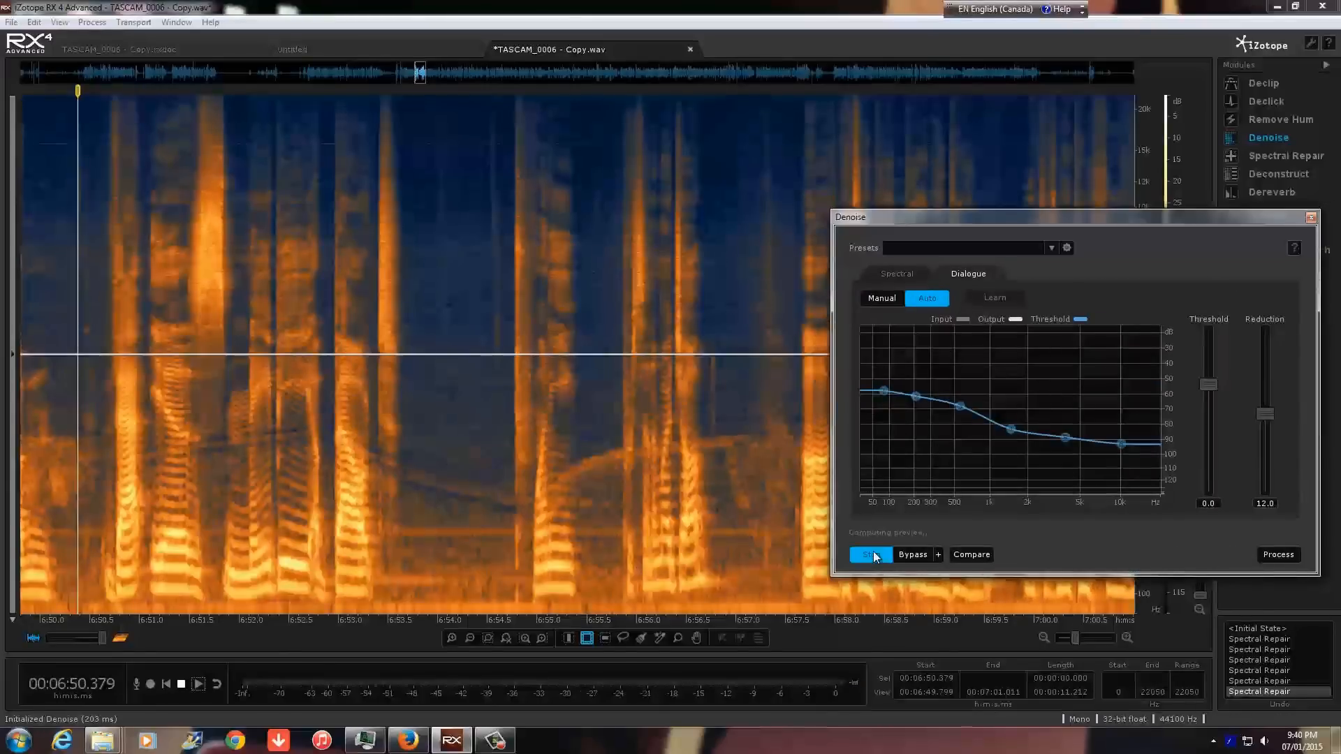
Preview dialogue denoising on the speech, toggle Bypass for comparison, then stop
left_click(870, 554)
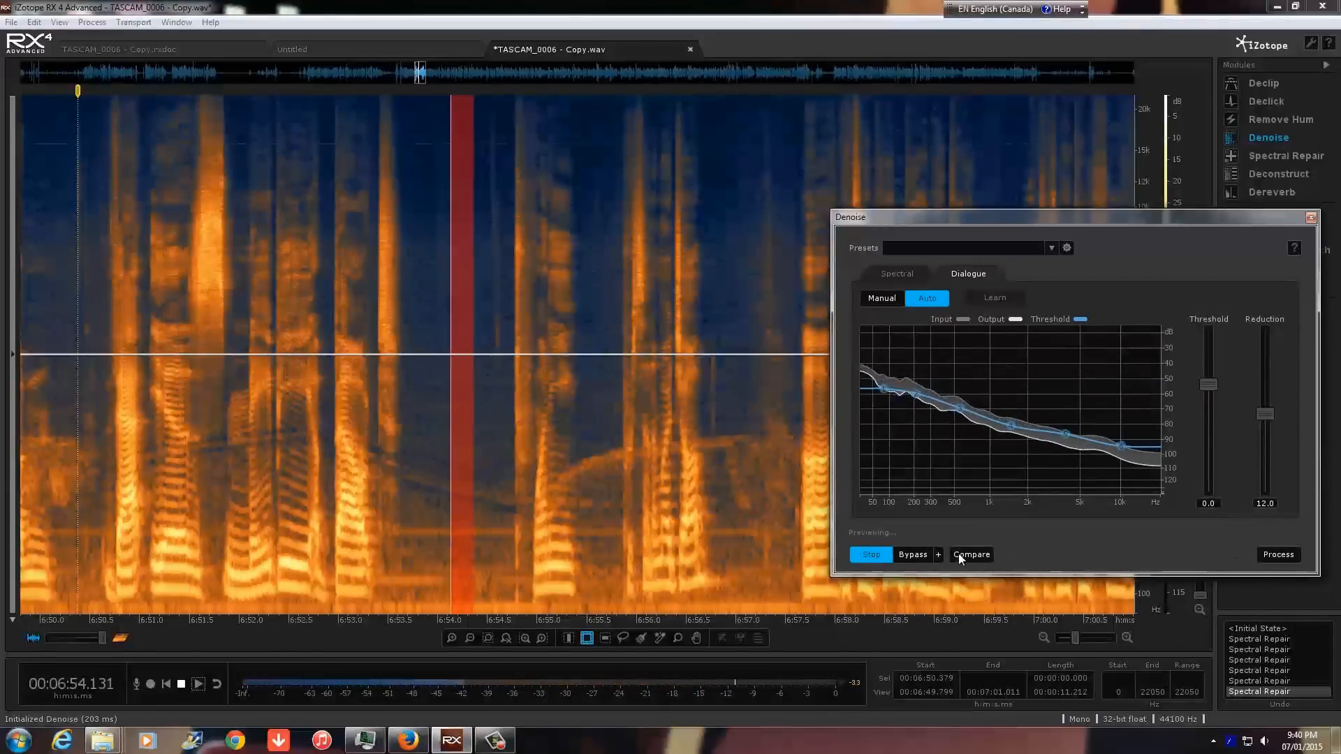
left_click(911, 554)
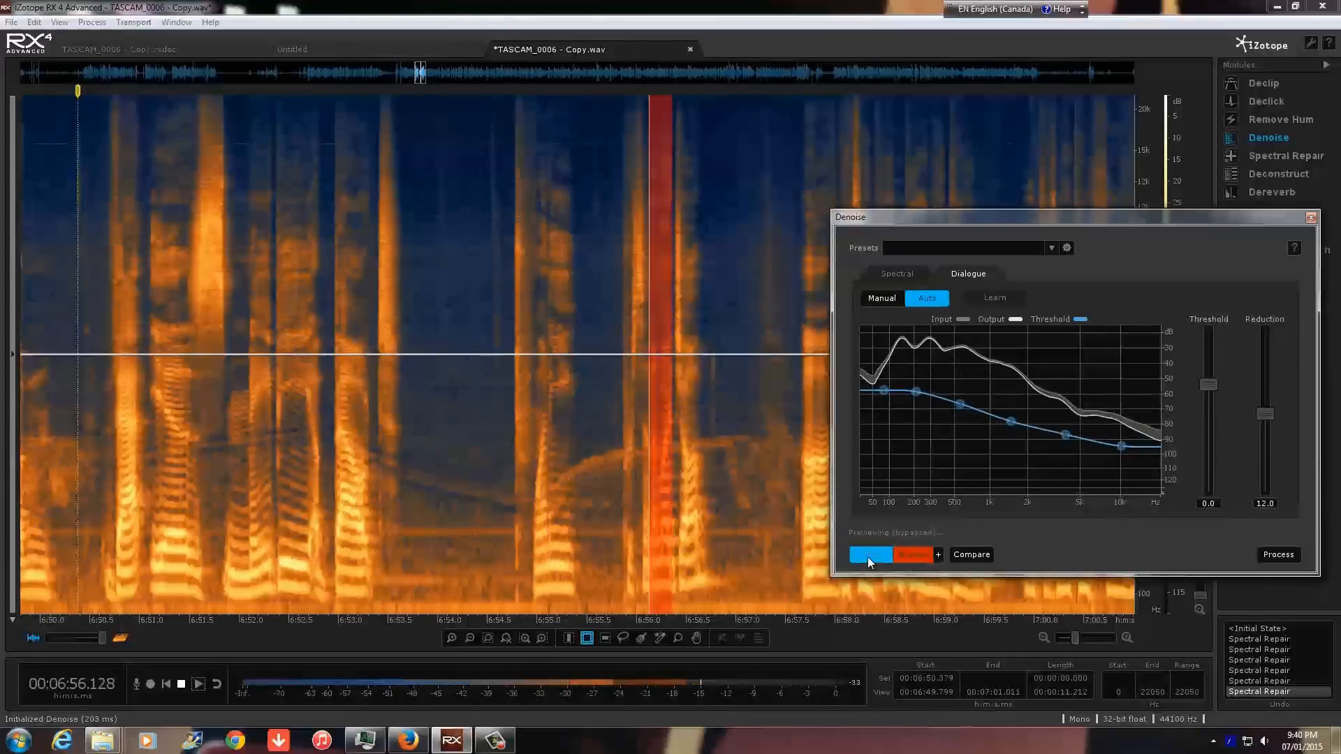
left_click(871, 554)
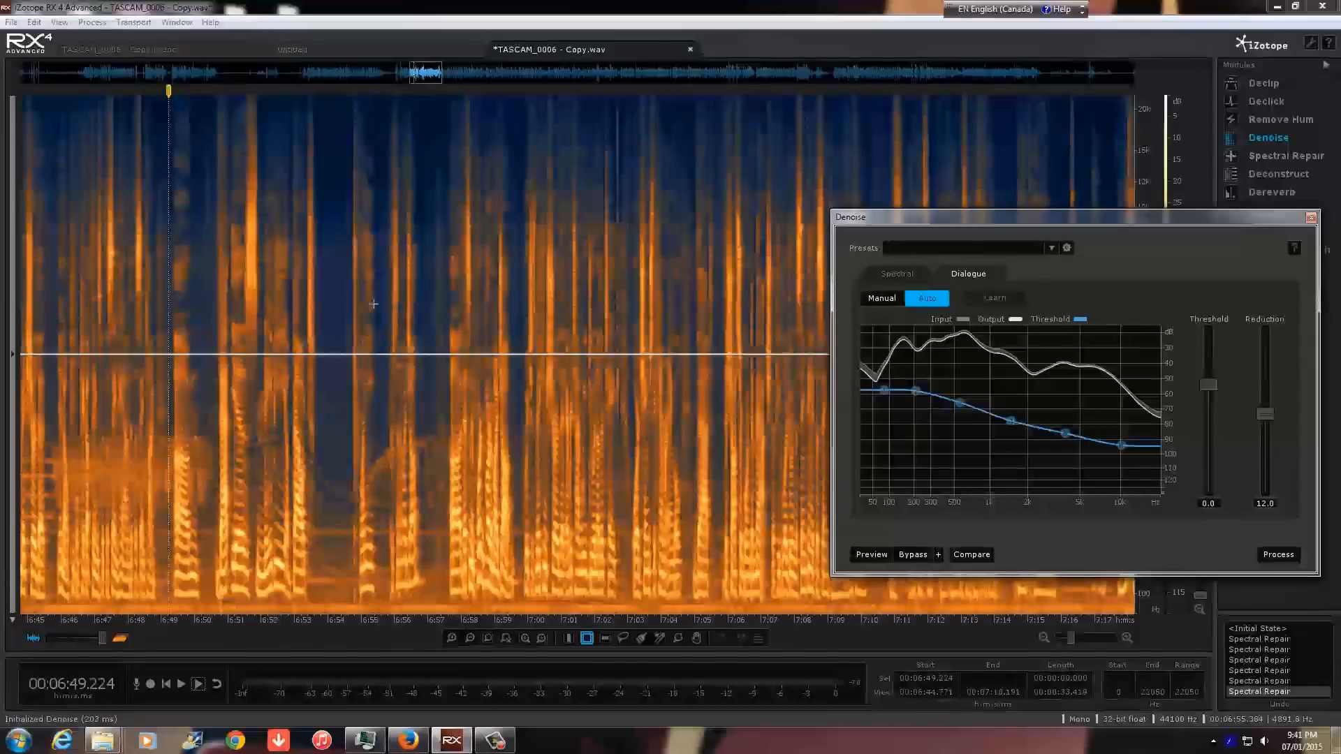
mouse_move(660, 212)
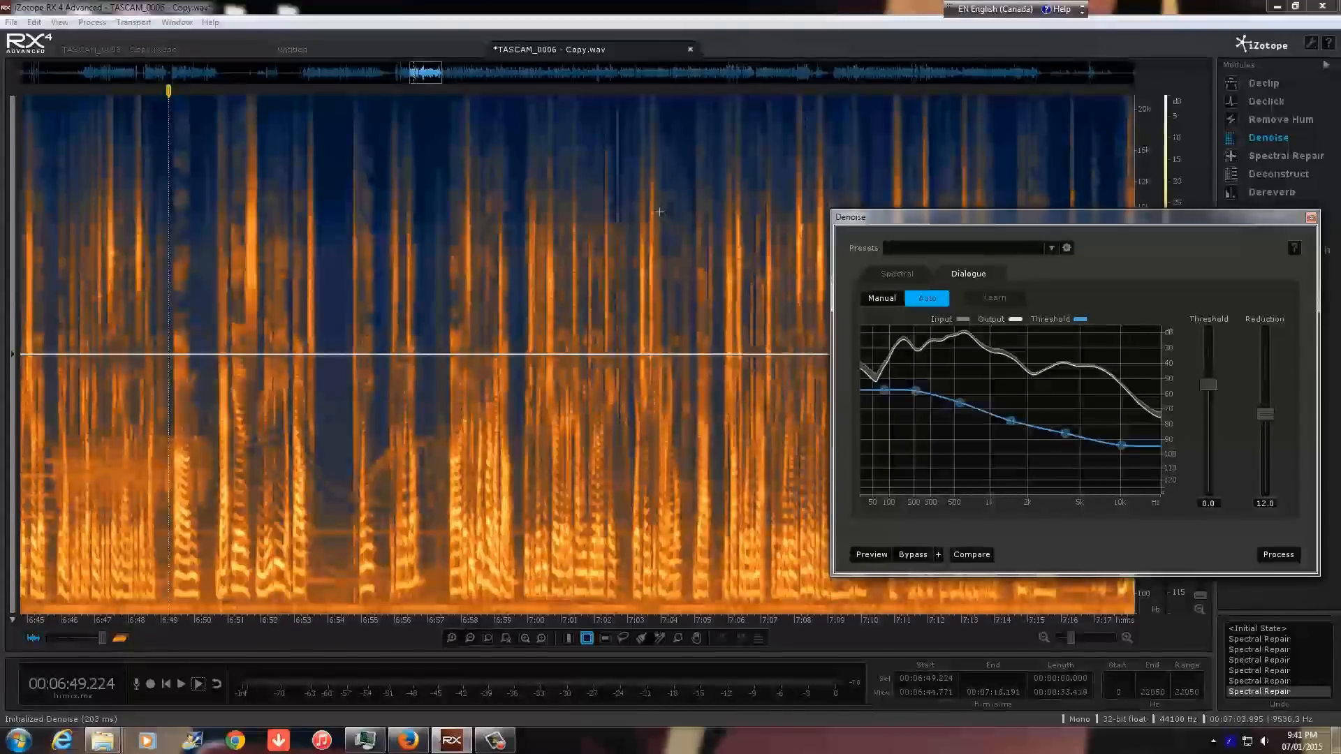